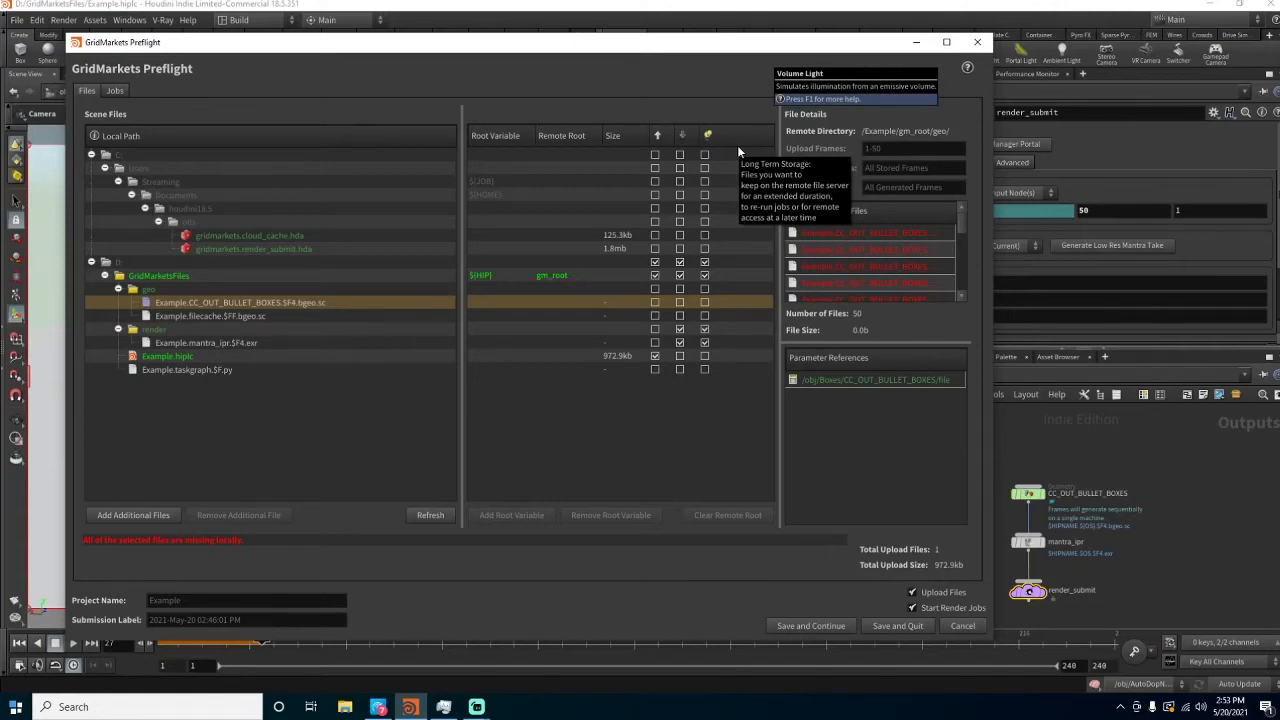
mouse_move(726, 110)
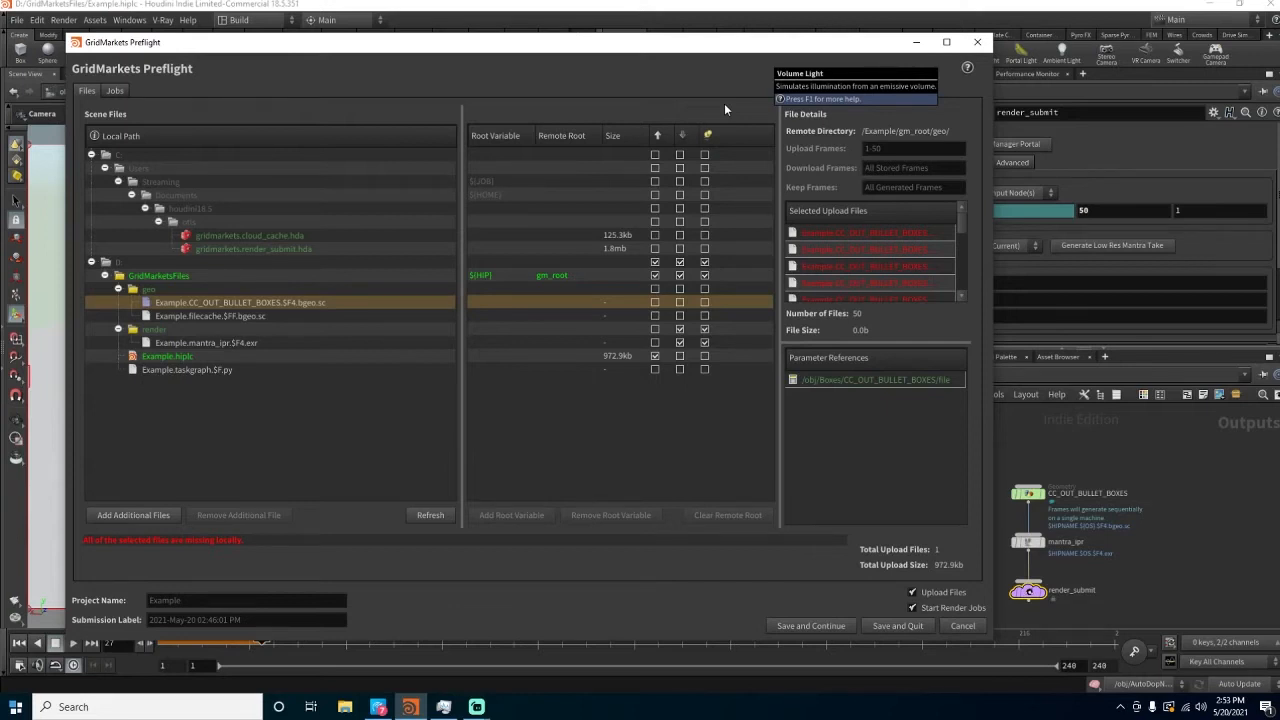
mouse_move(1010, 487)
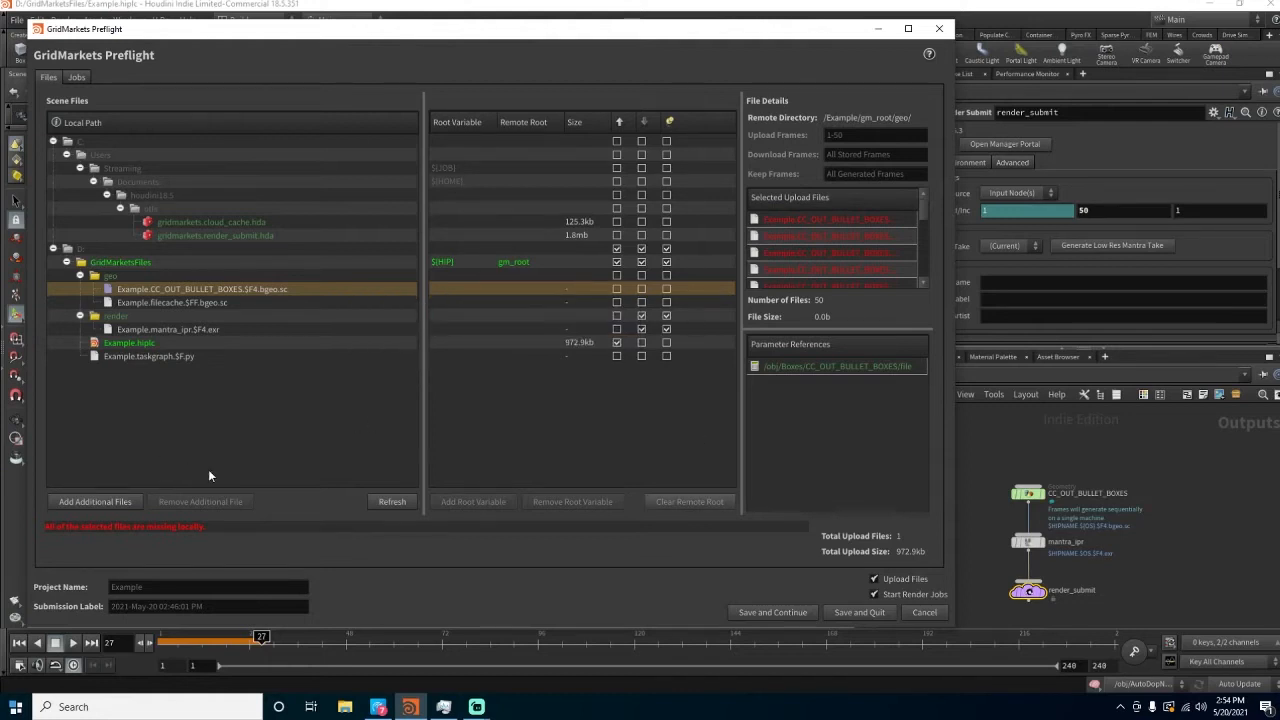
mouse_move(346, 434)
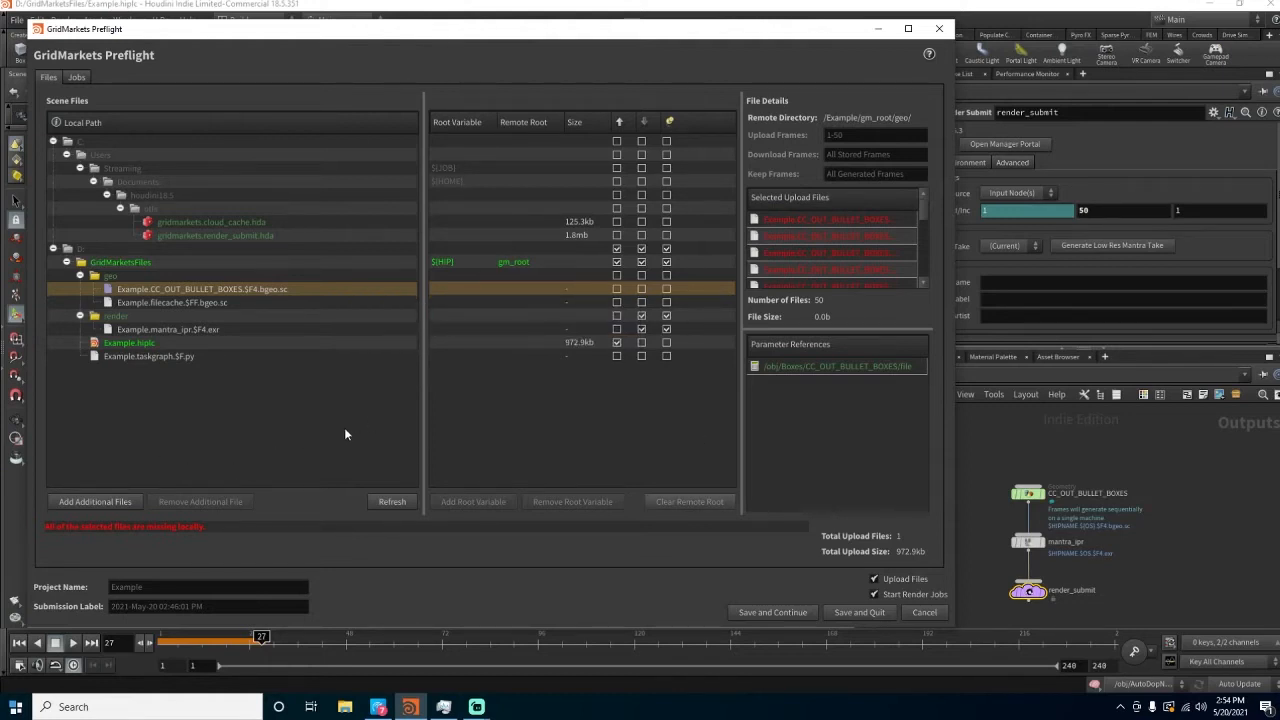
mouse_move(583, 408)
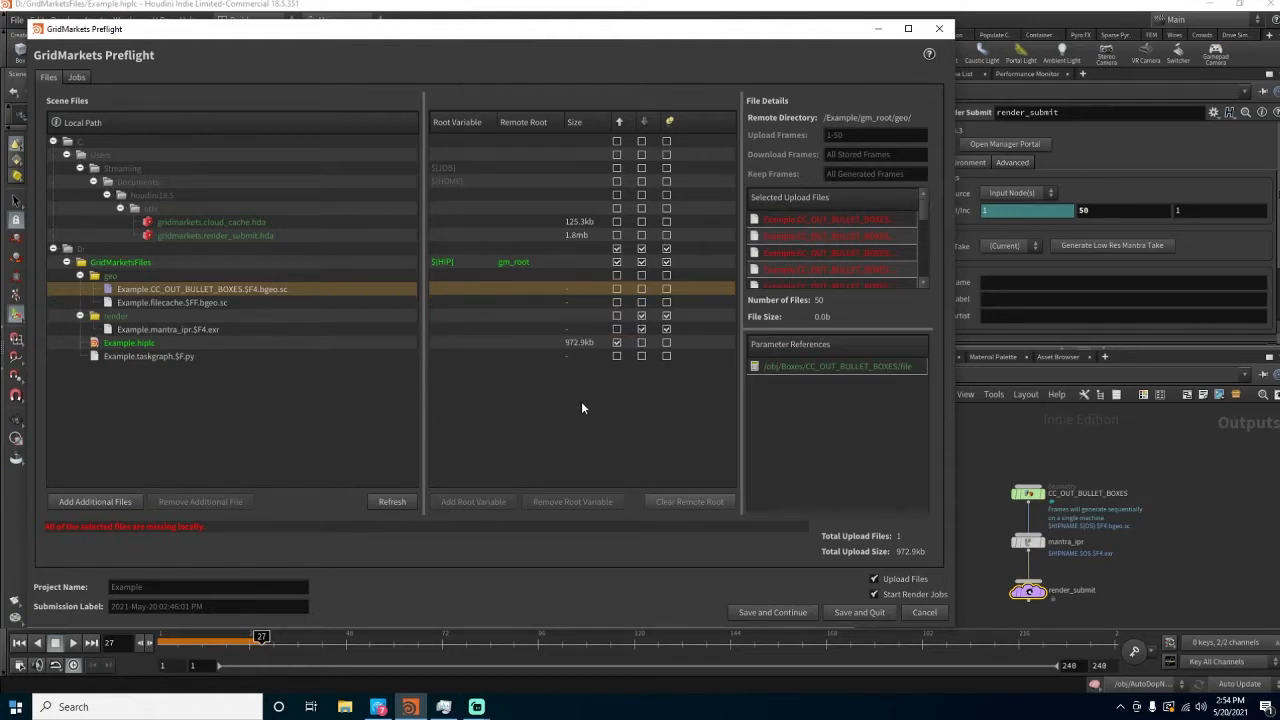
mouse_move(126, 150)
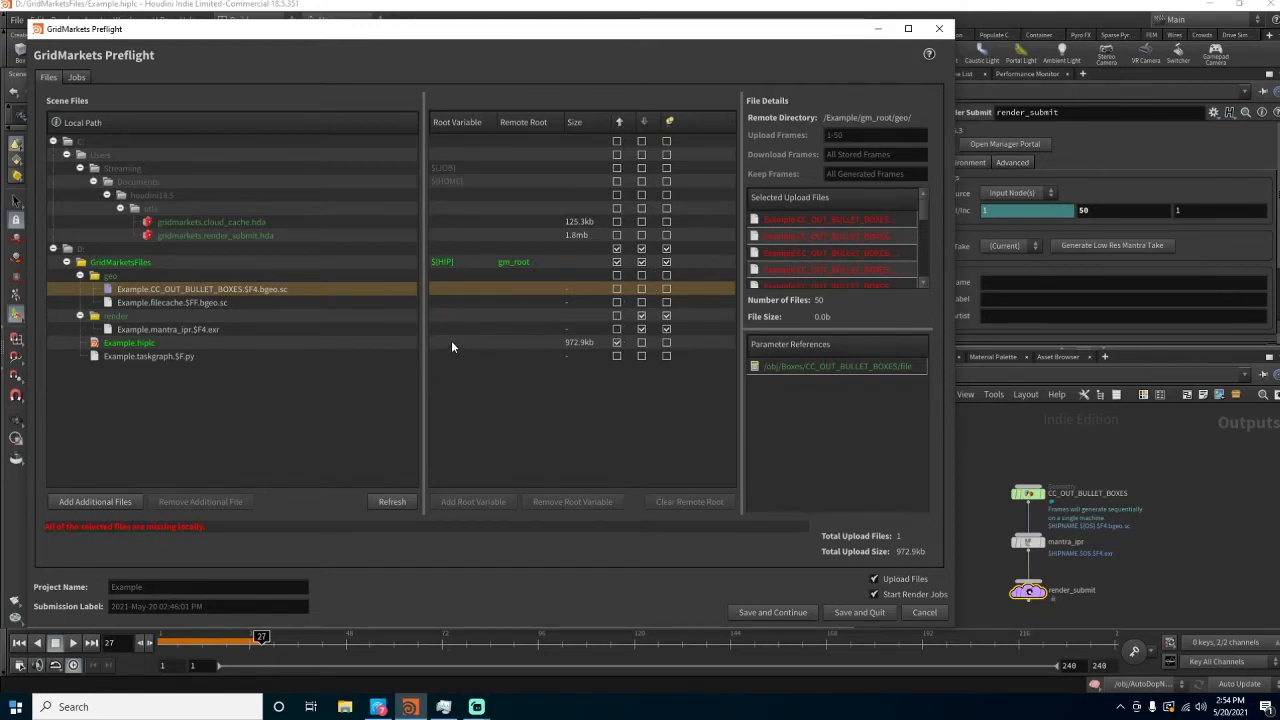
Inspect upload details for Example.hiplc, mantra_ipr frames, the render_submit HDA and cache sequences
click(129, 342)
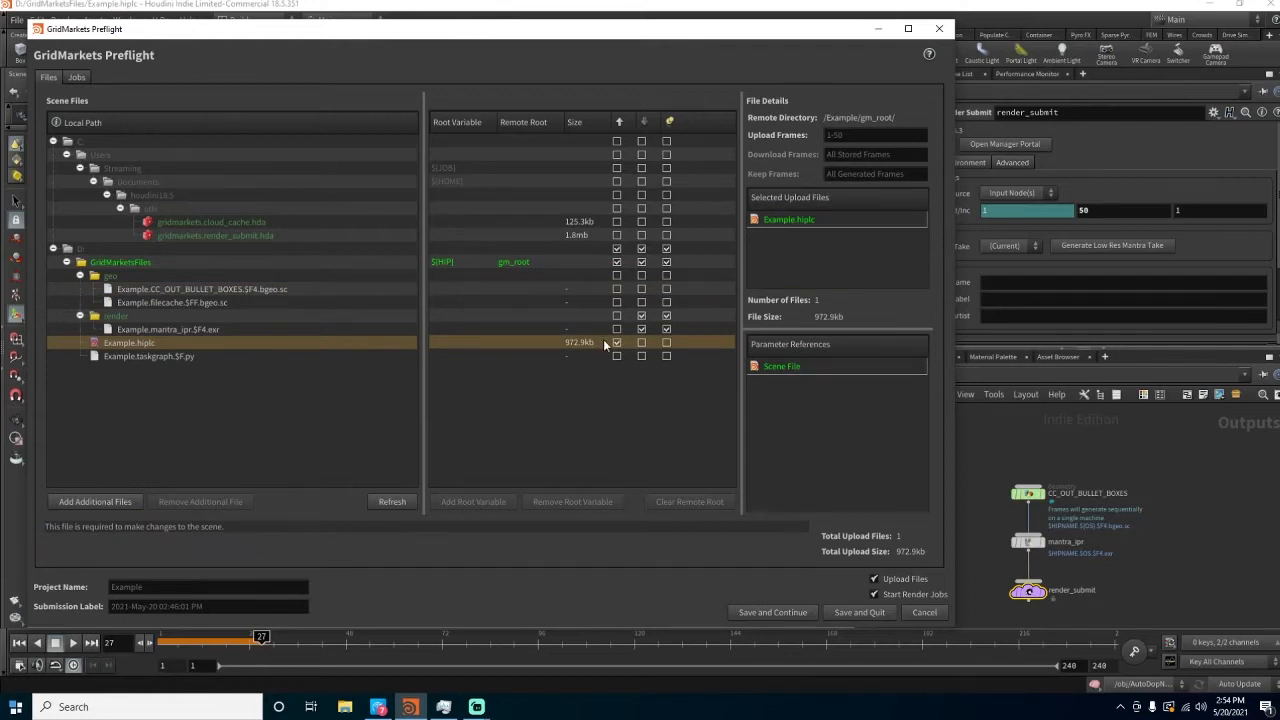
mouse_move(607, 345)
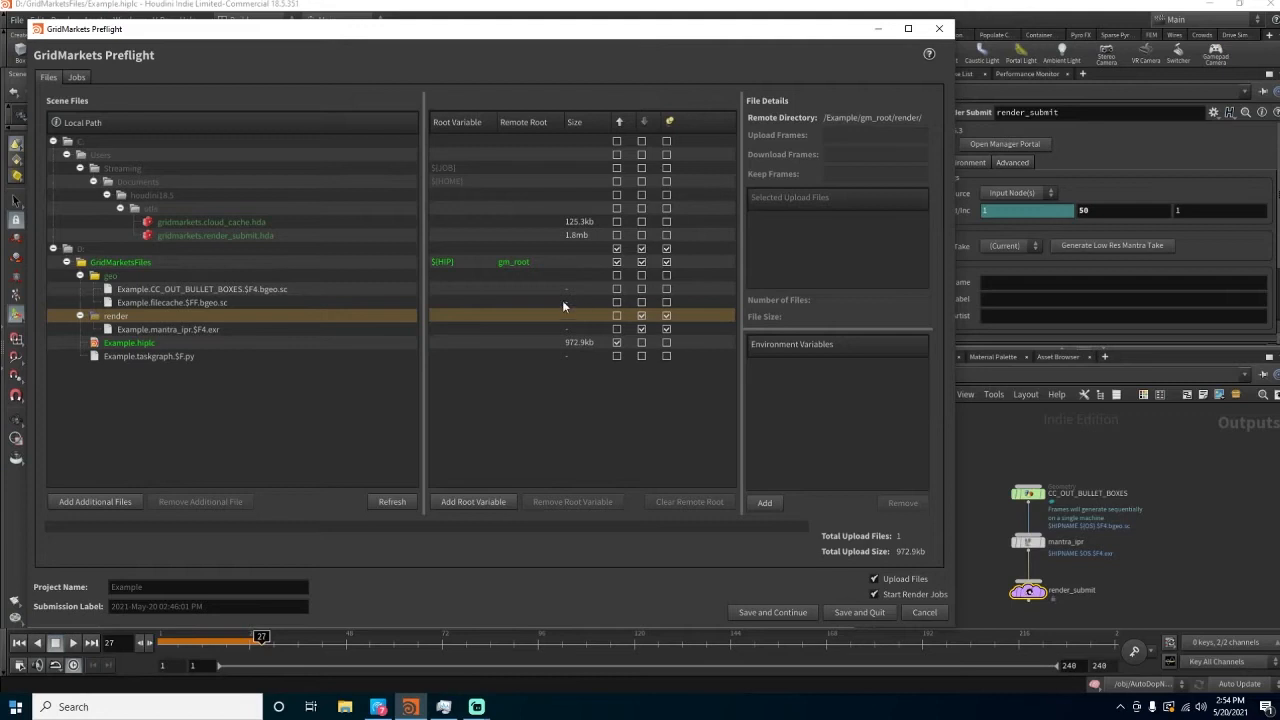
click(201, 289)
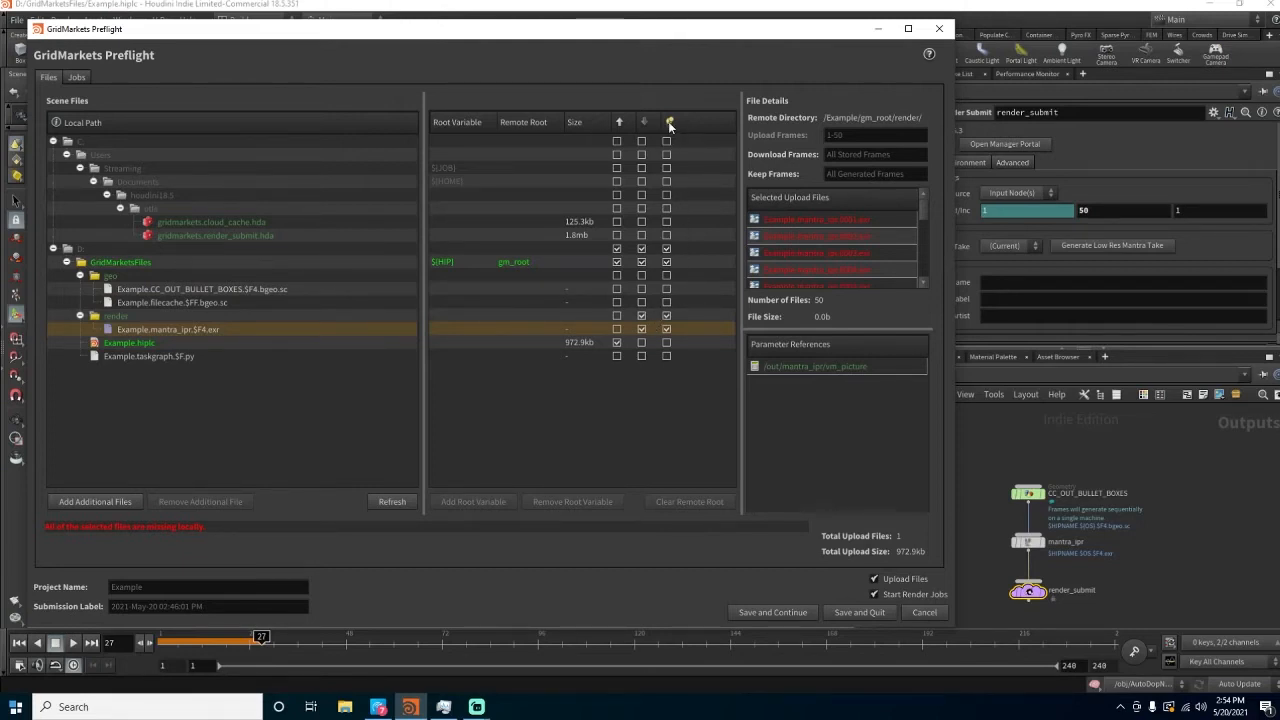
mouse_move(667, 124)
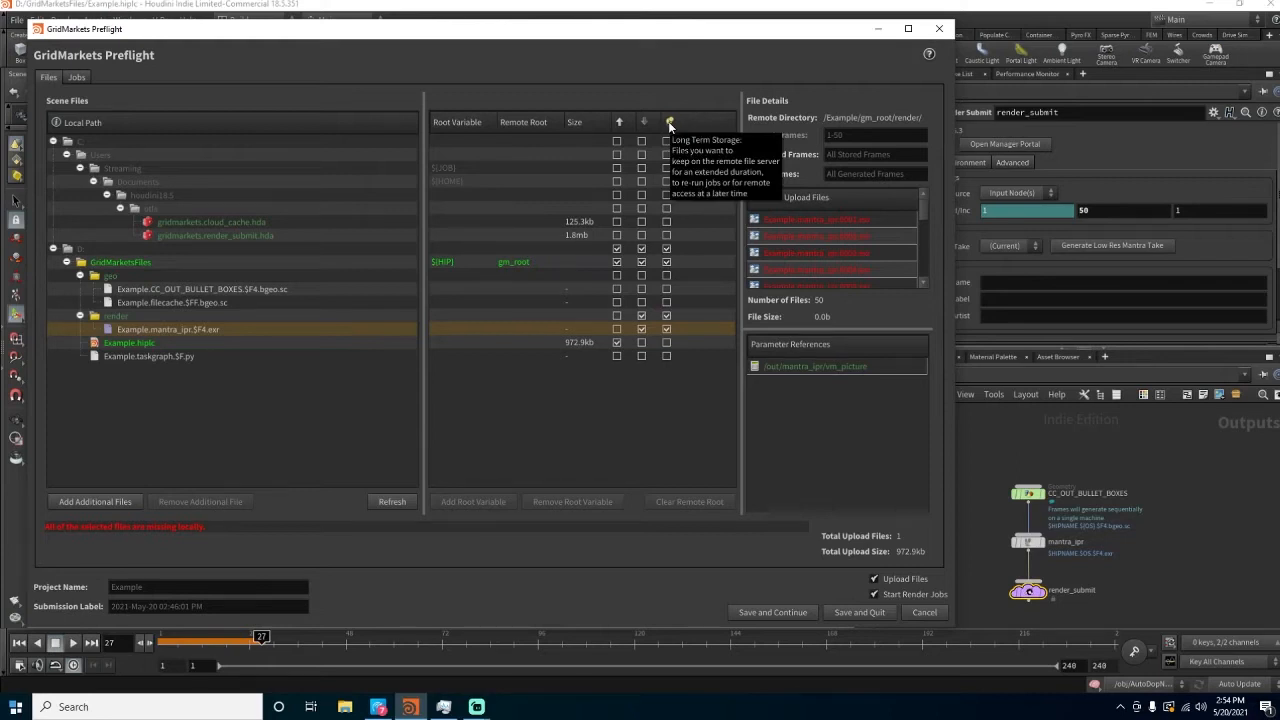
mouse_move(675, 273)
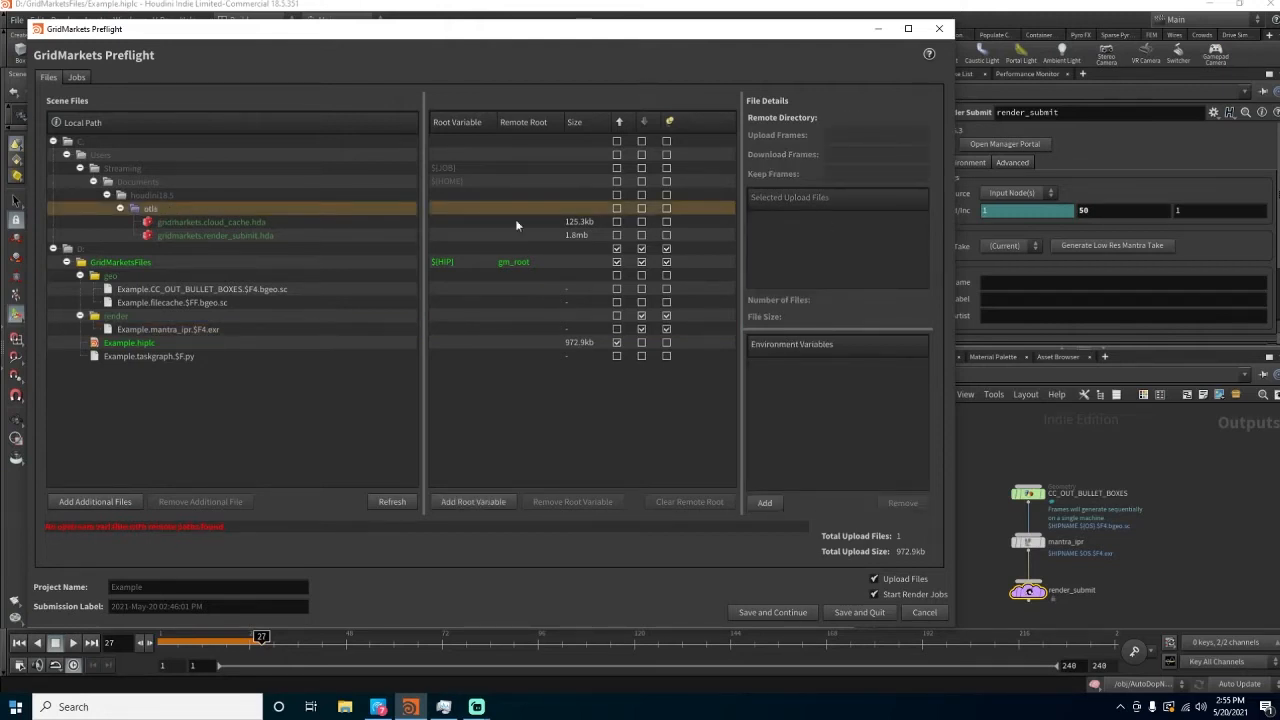
click(215, 235)
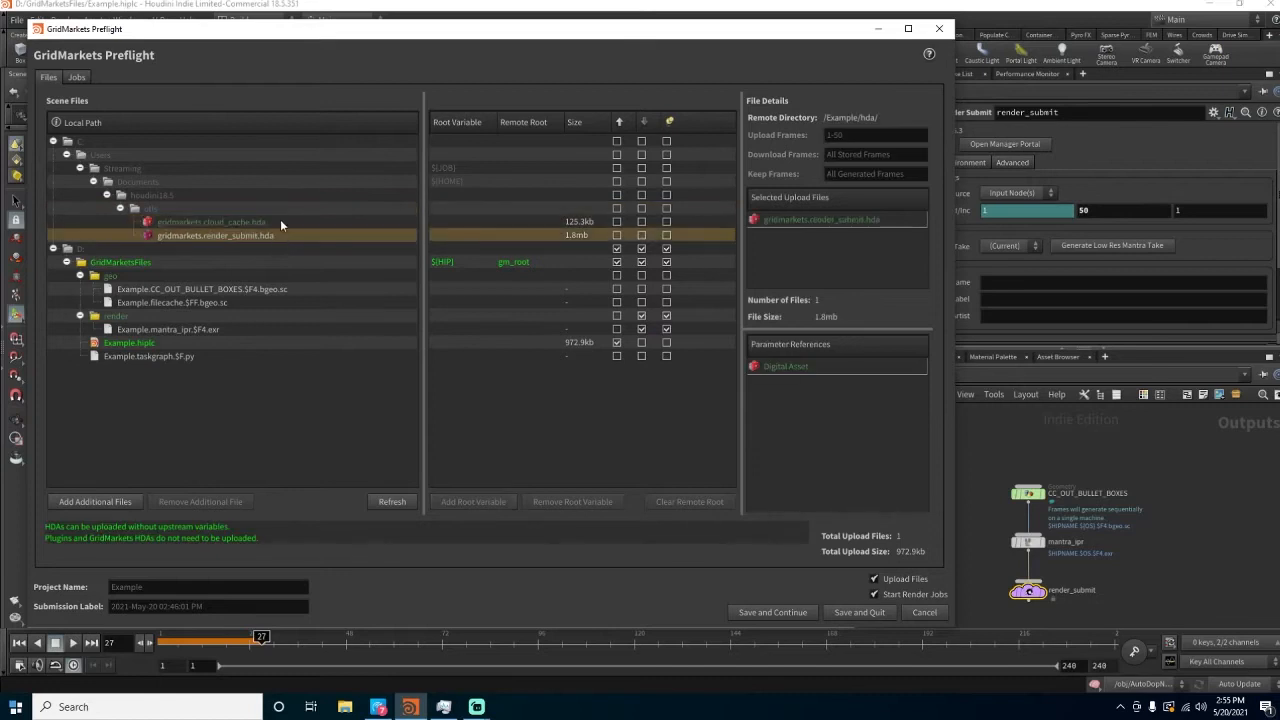
mouse_move(390, 313)
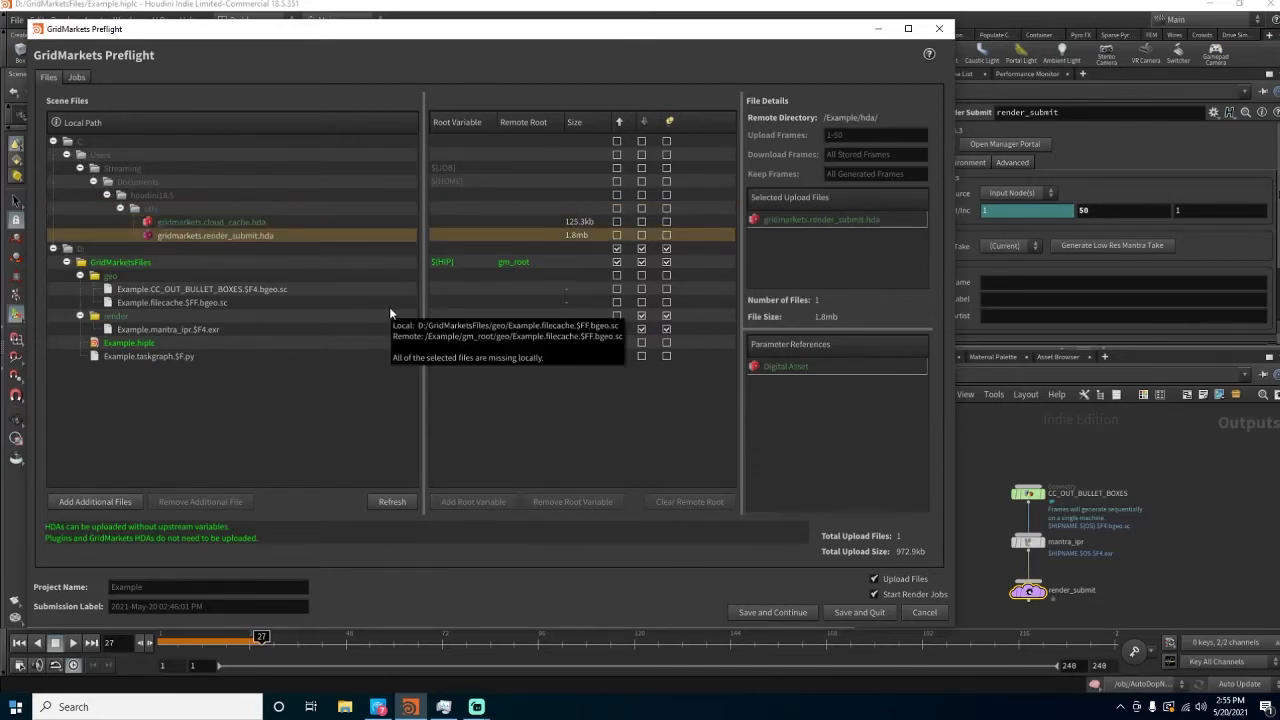
mouse_move(500, 317)
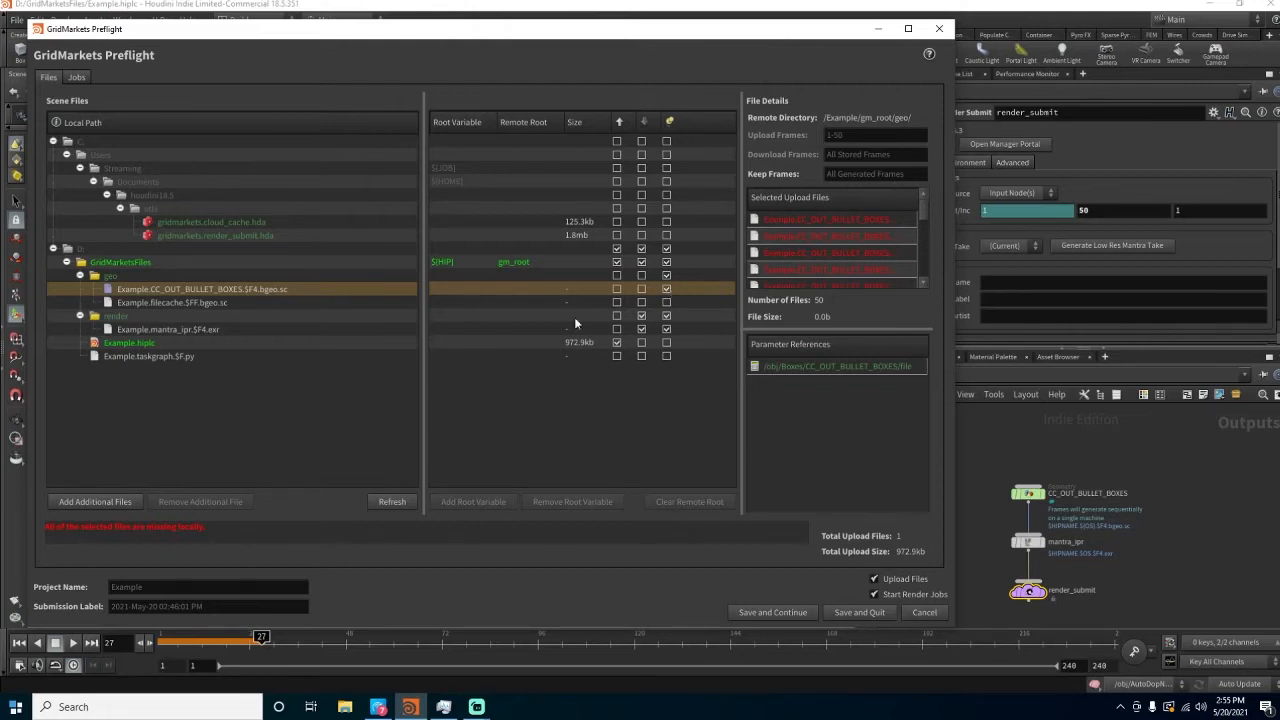
mouse_move(533, 320)
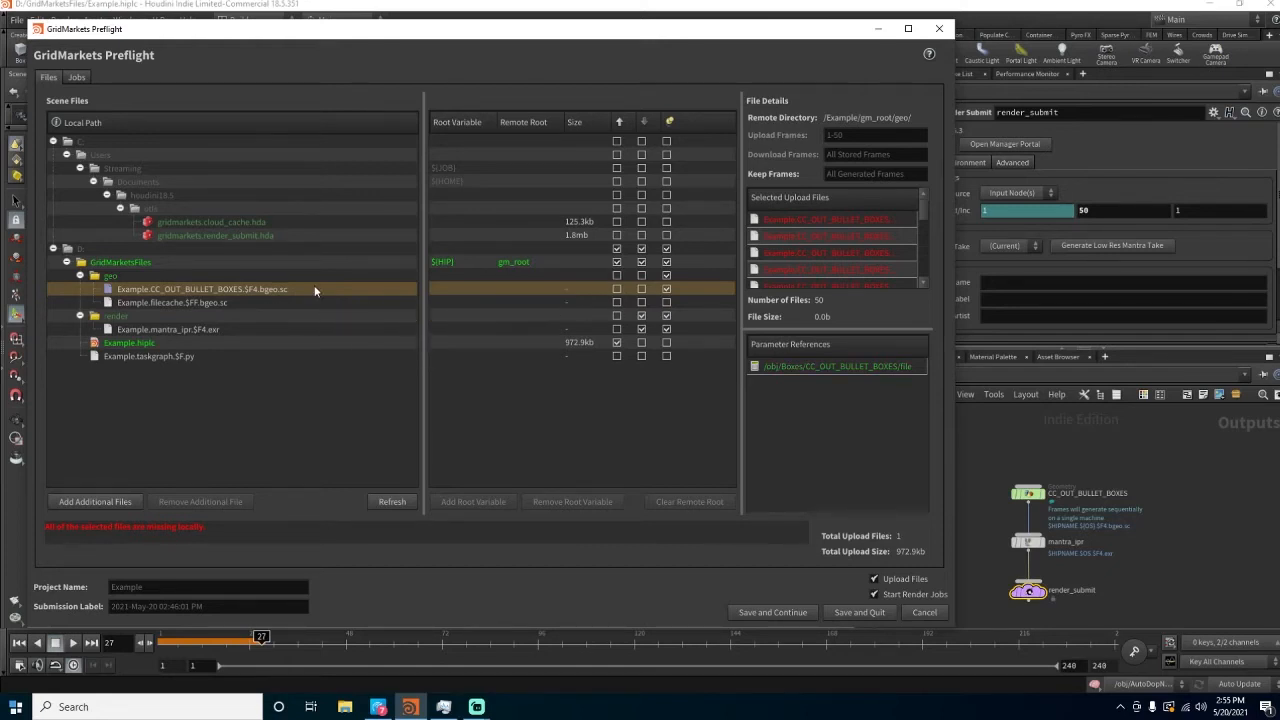
mouse_move(480, 305)
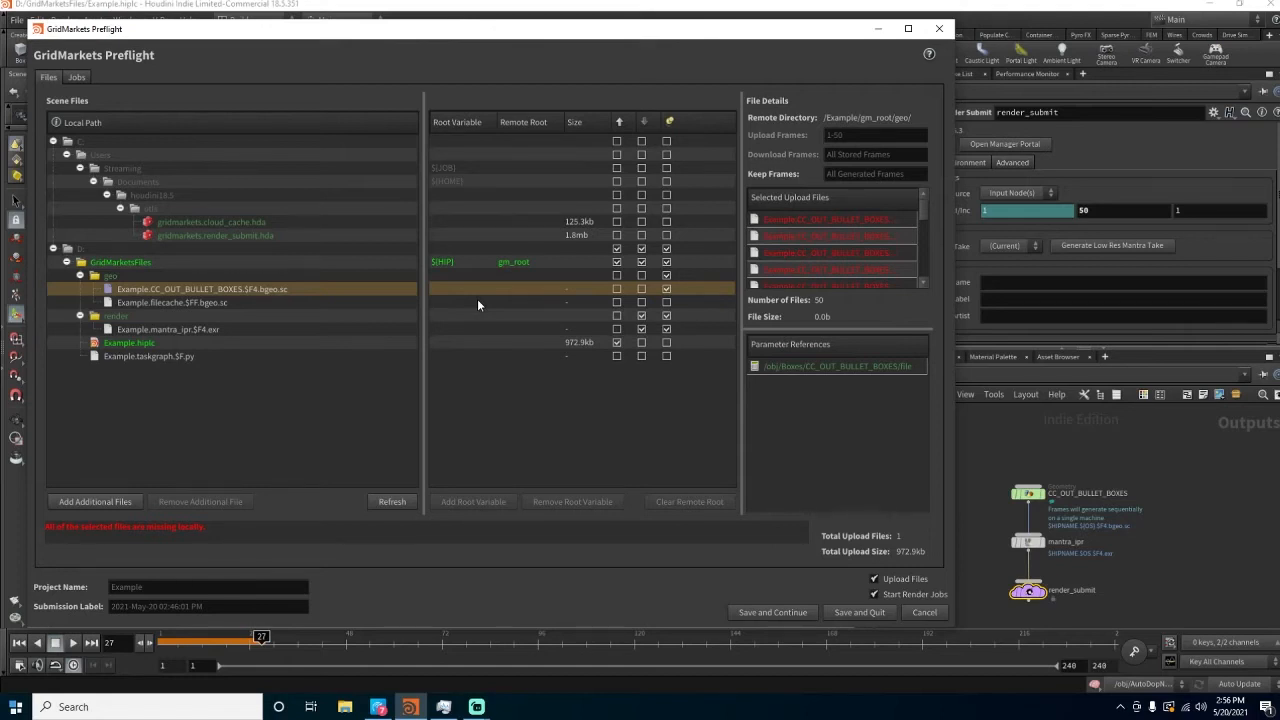
click(171, 302)
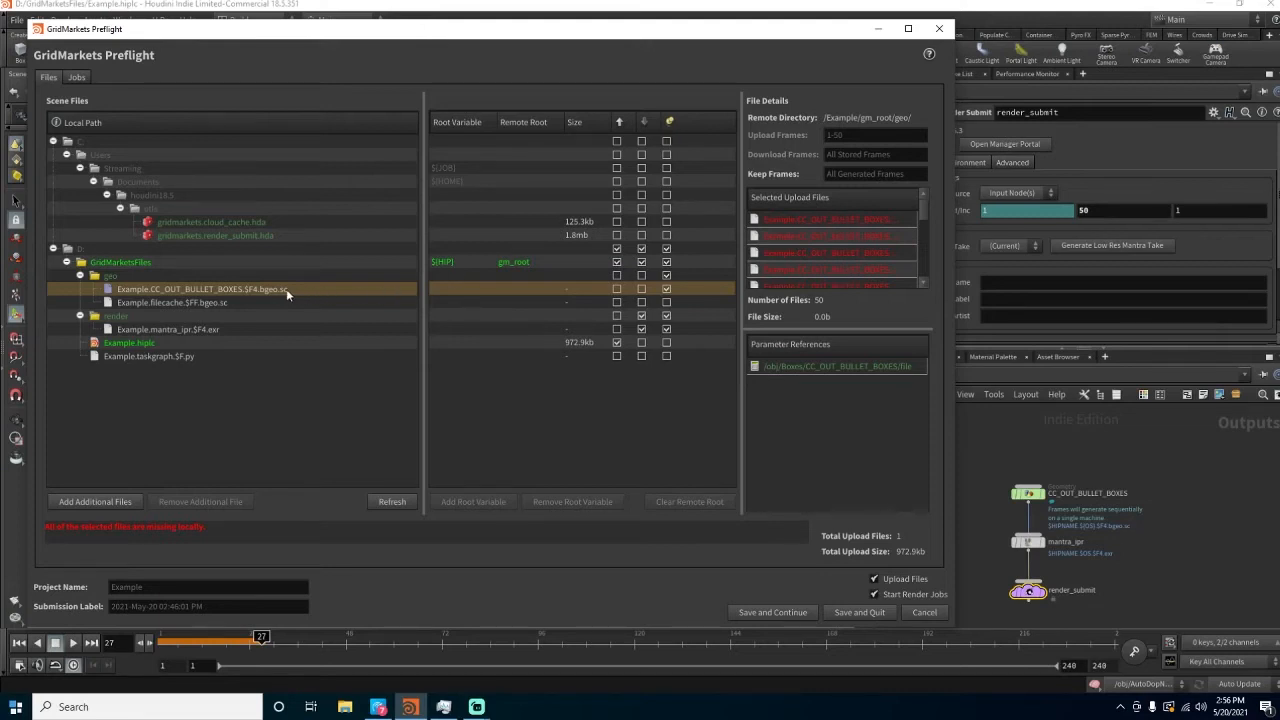
mouse_move(369, 292)
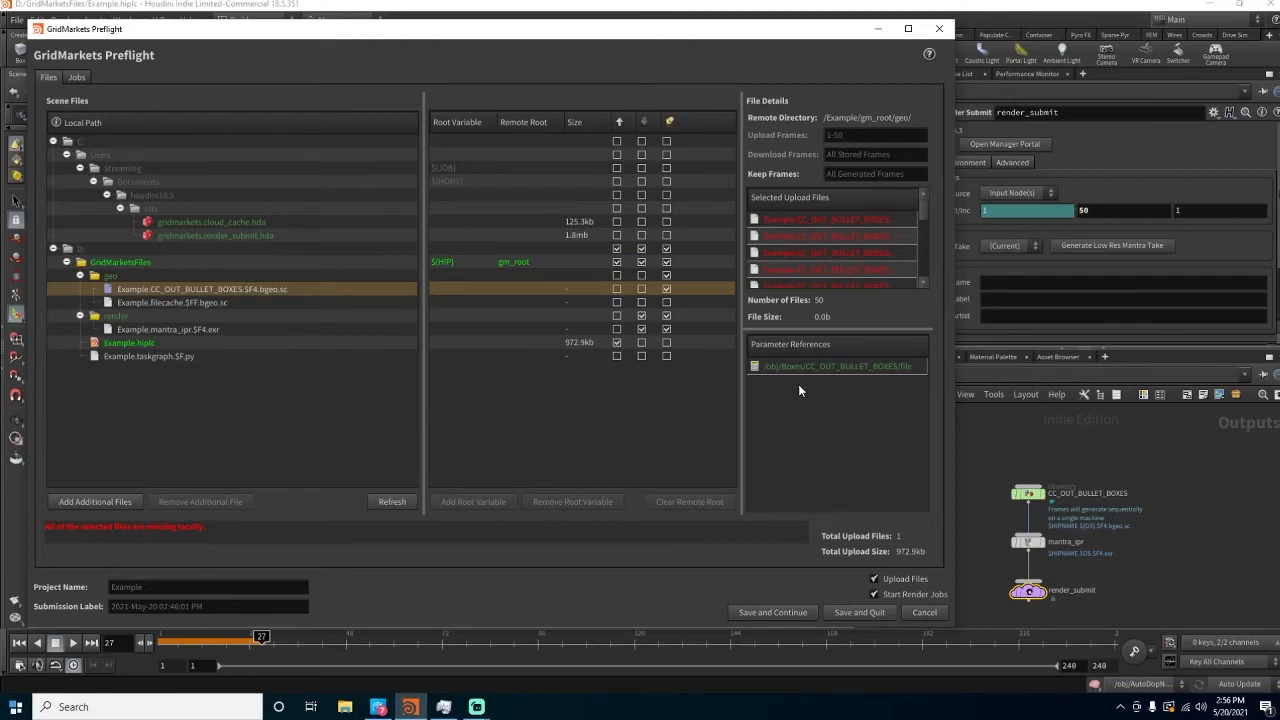
mouse_move(792, 401)
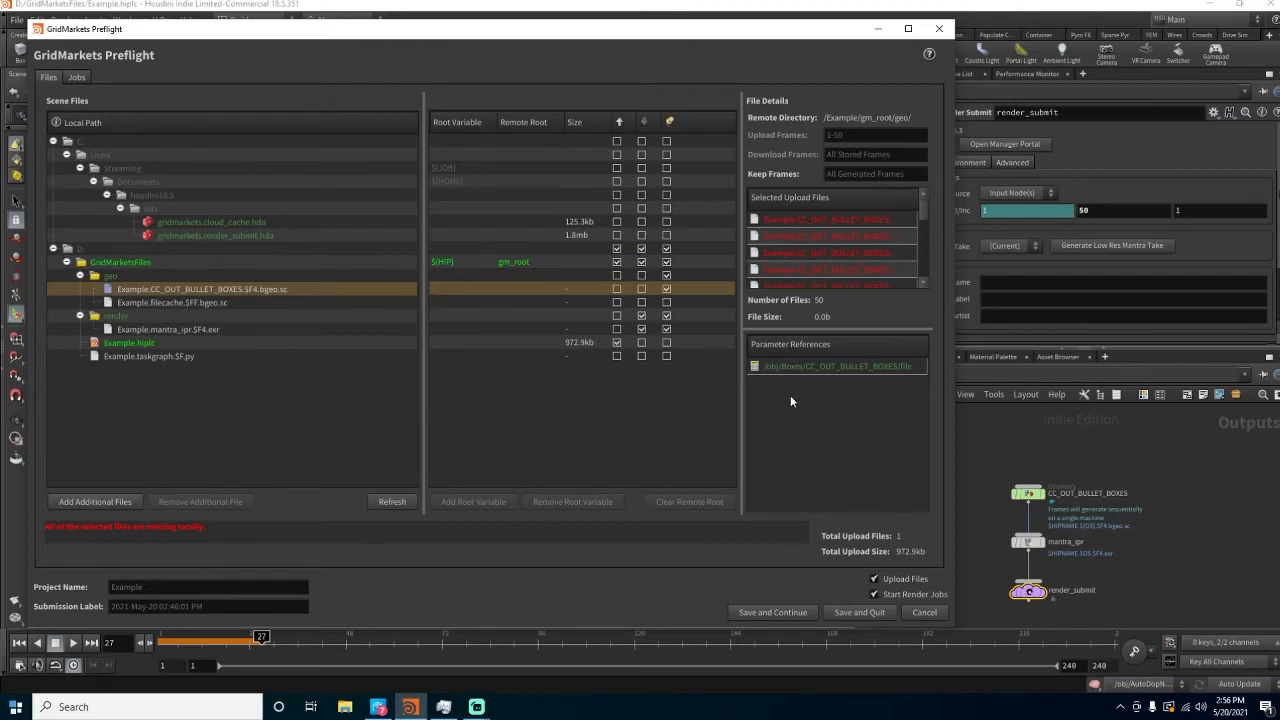
mouse_move(172, 301)
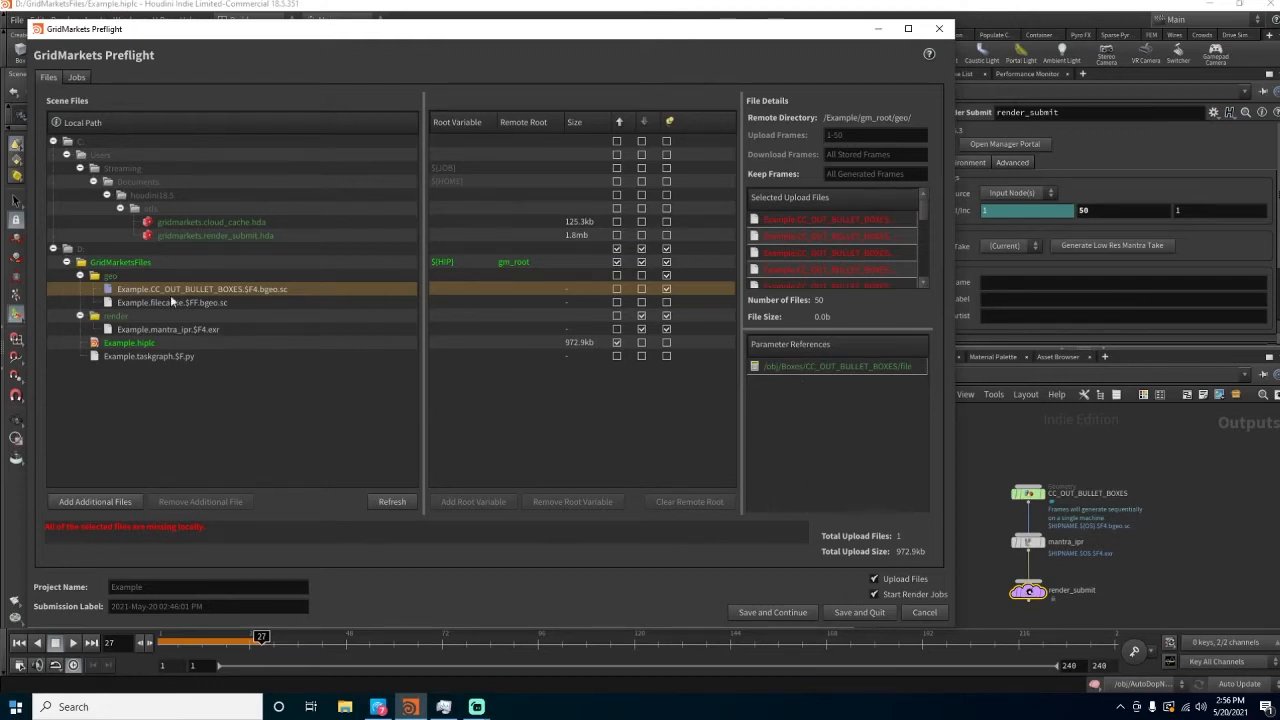
mouse_move(192, 216)
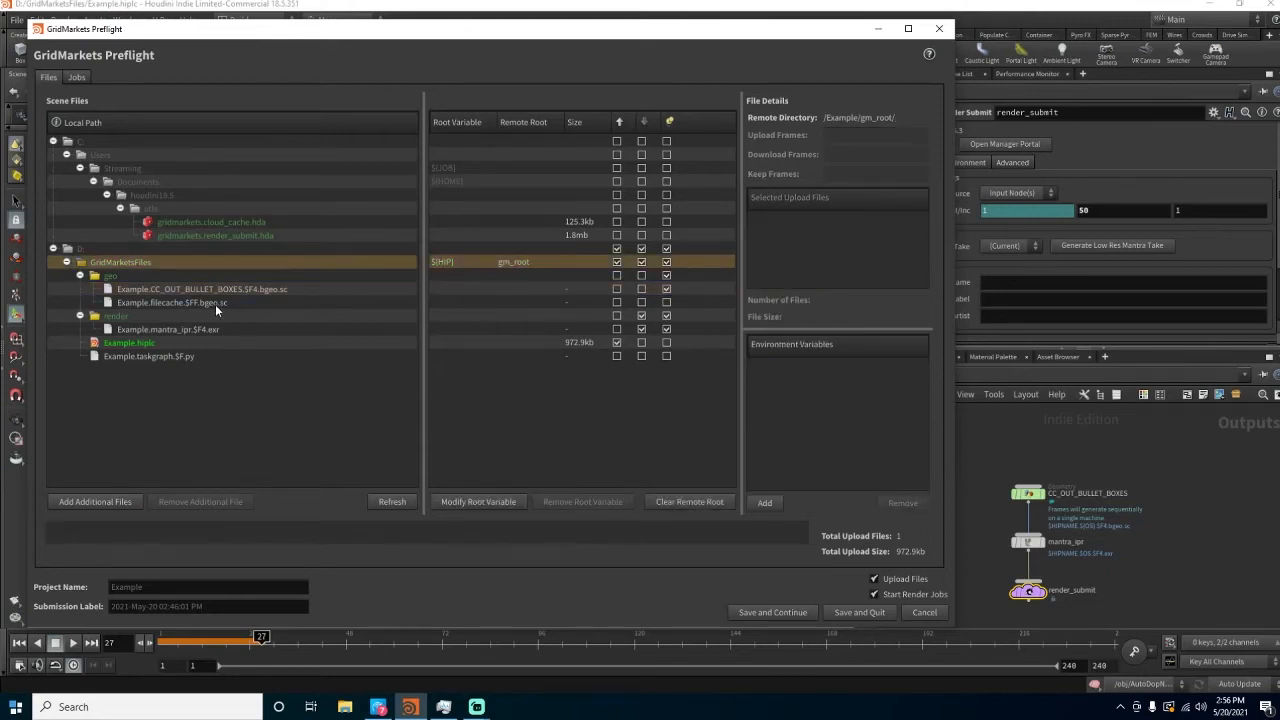
click(171, 302)
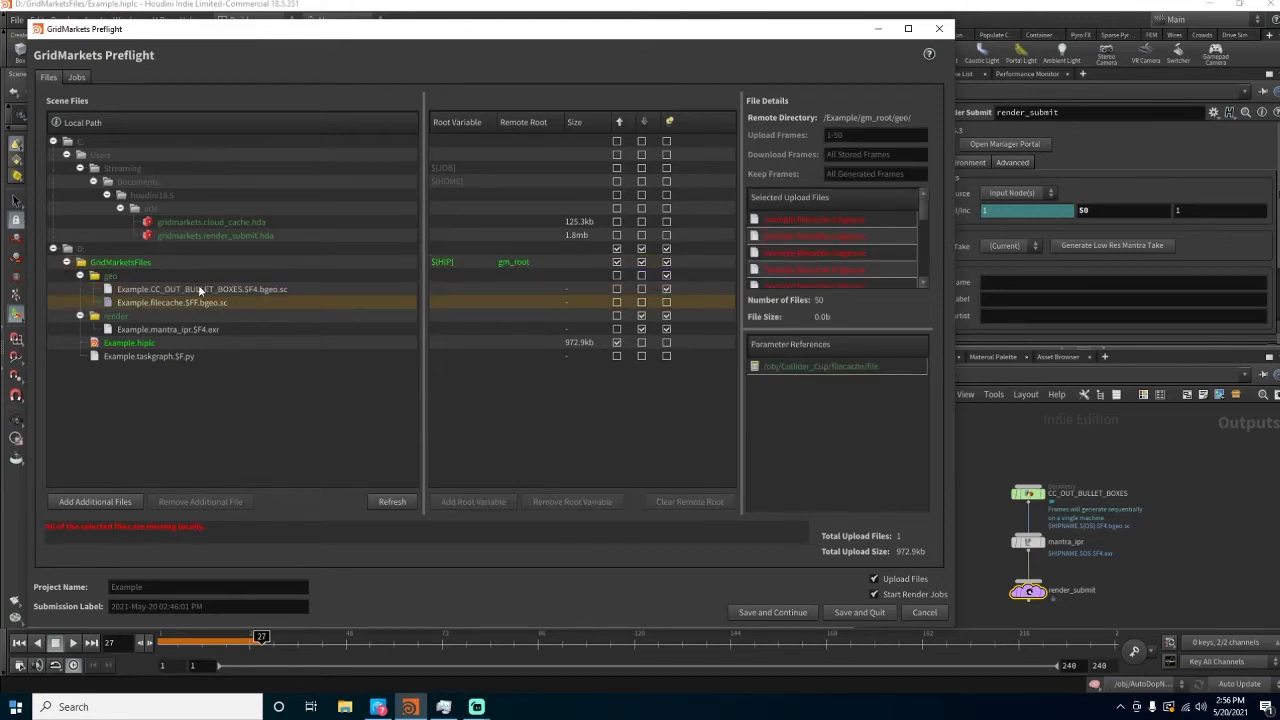
click(200, 289)
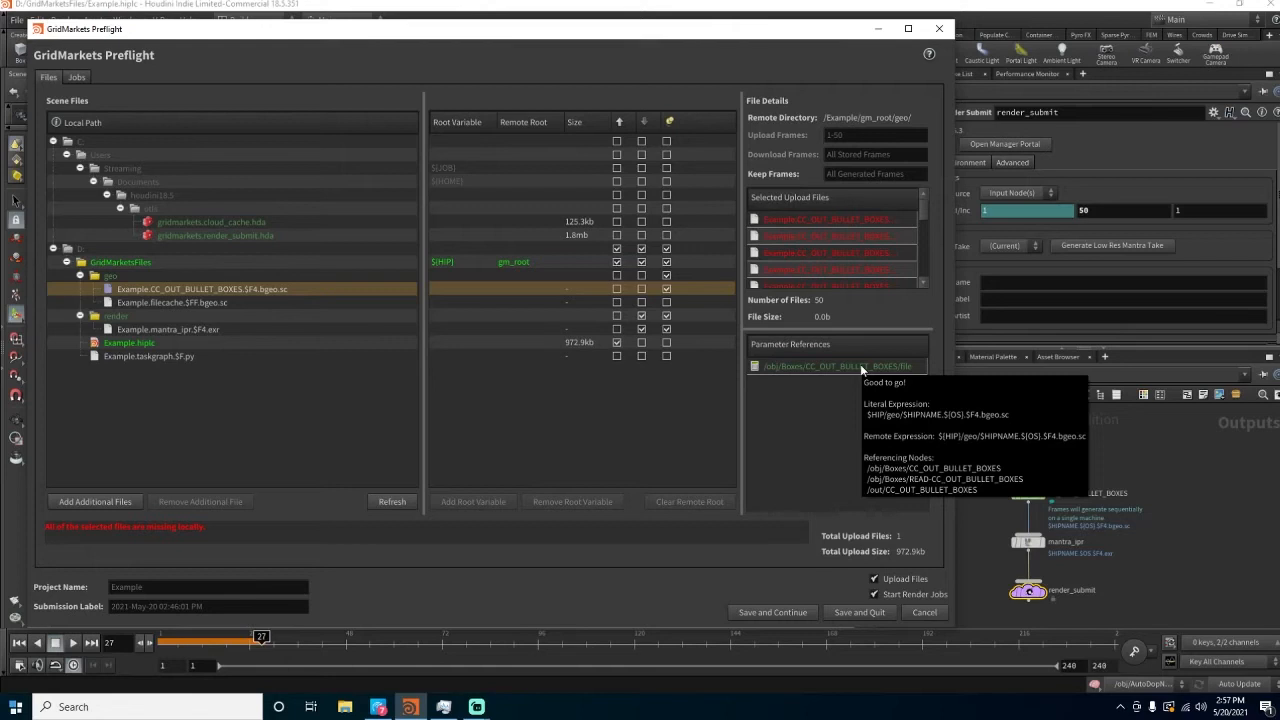
mouse_move(849, 378)
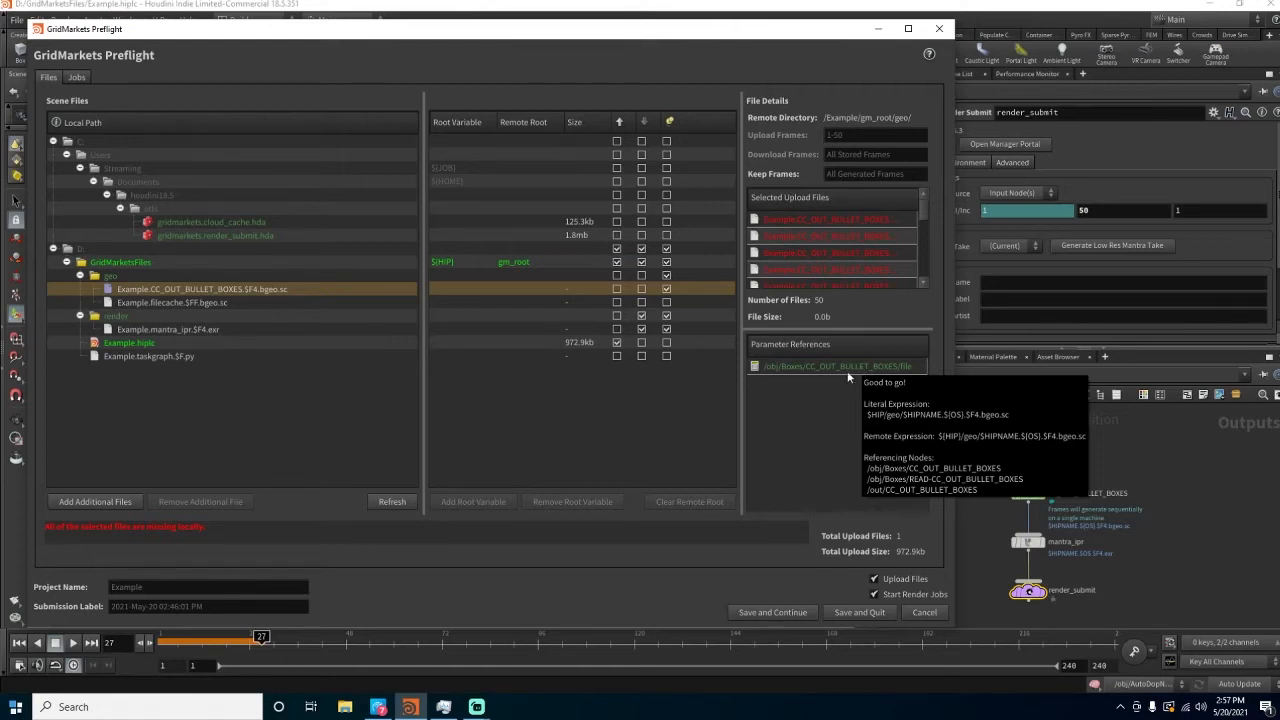
mouse_move(668, 430)
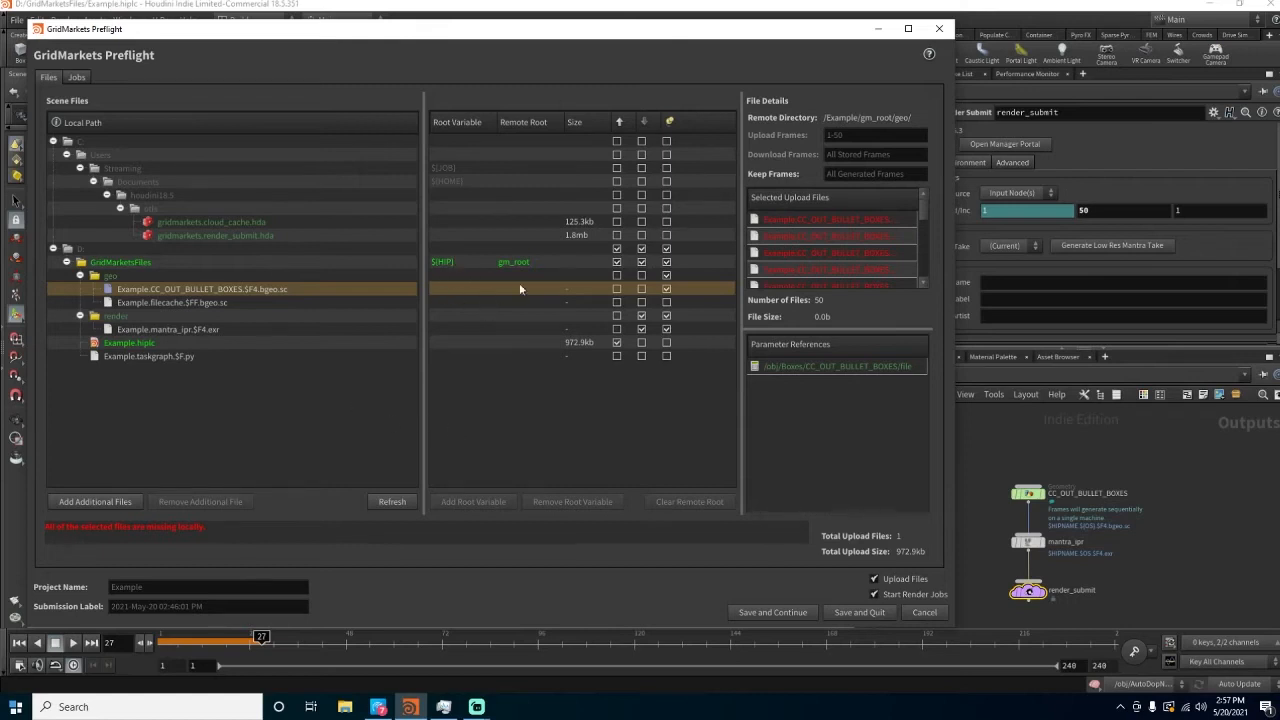
mouse_move(482, 293)
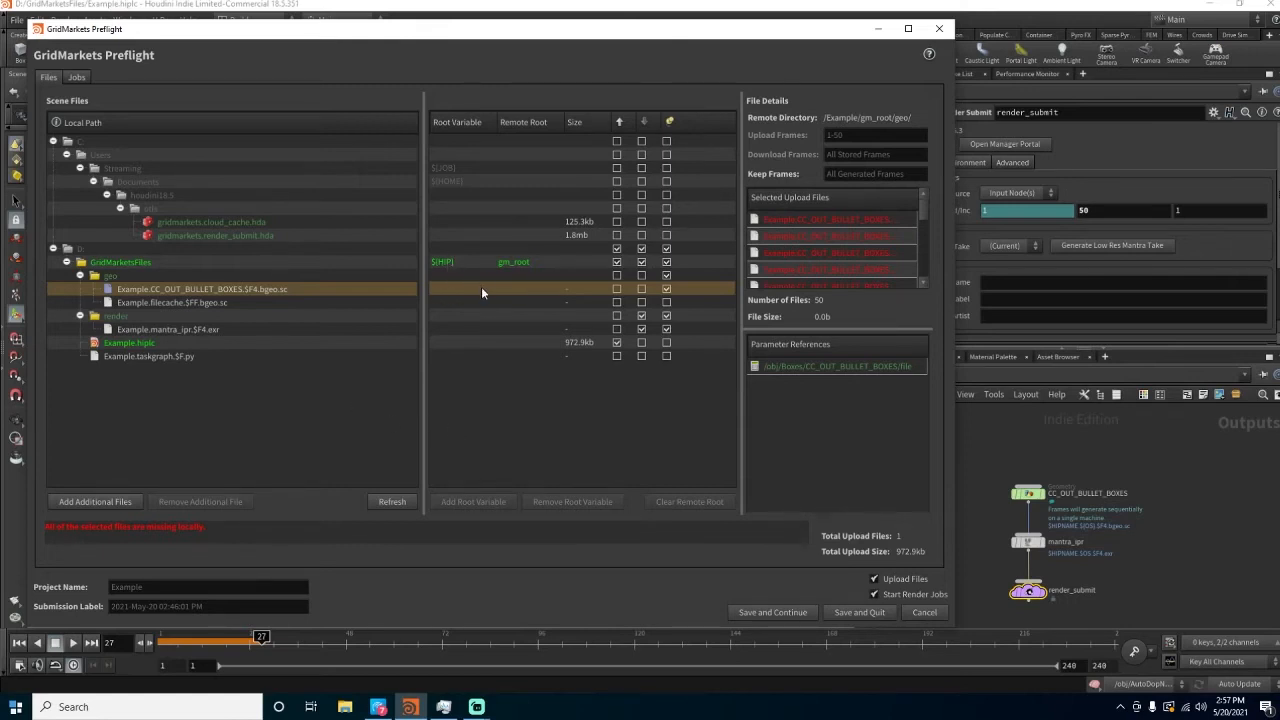
mouse_move(230, 302)
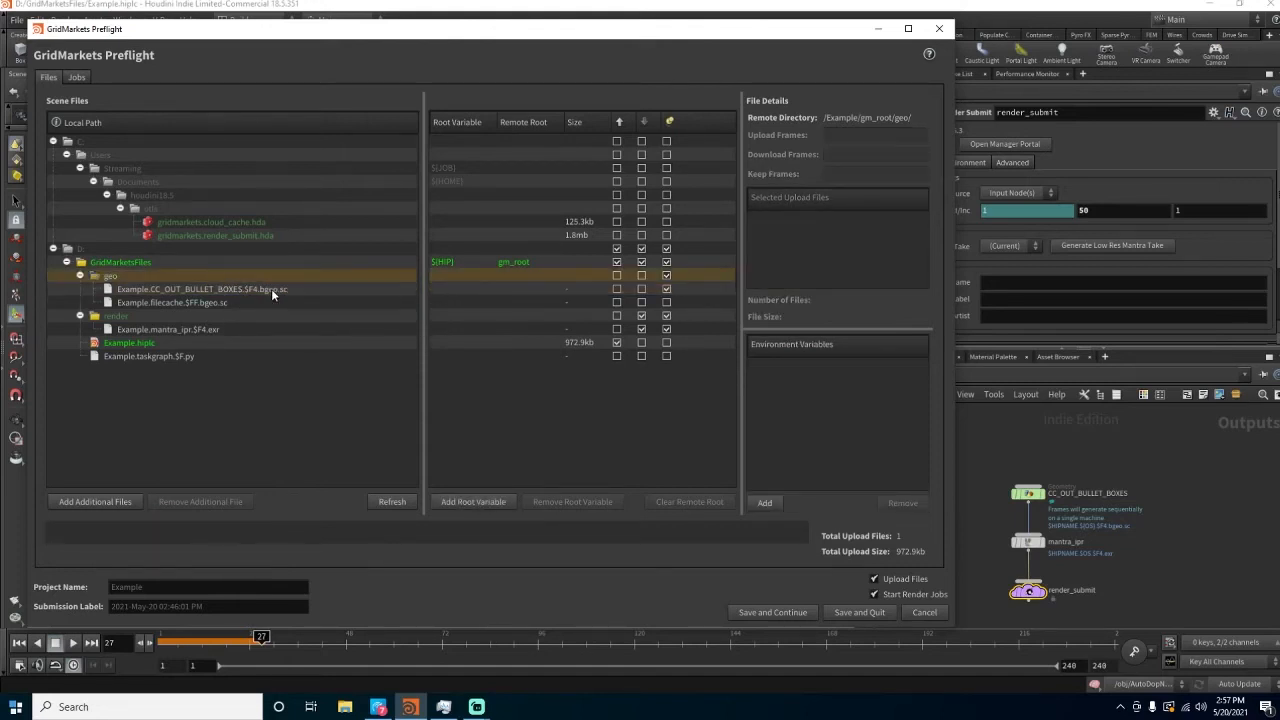
mouse_move(170, 274)
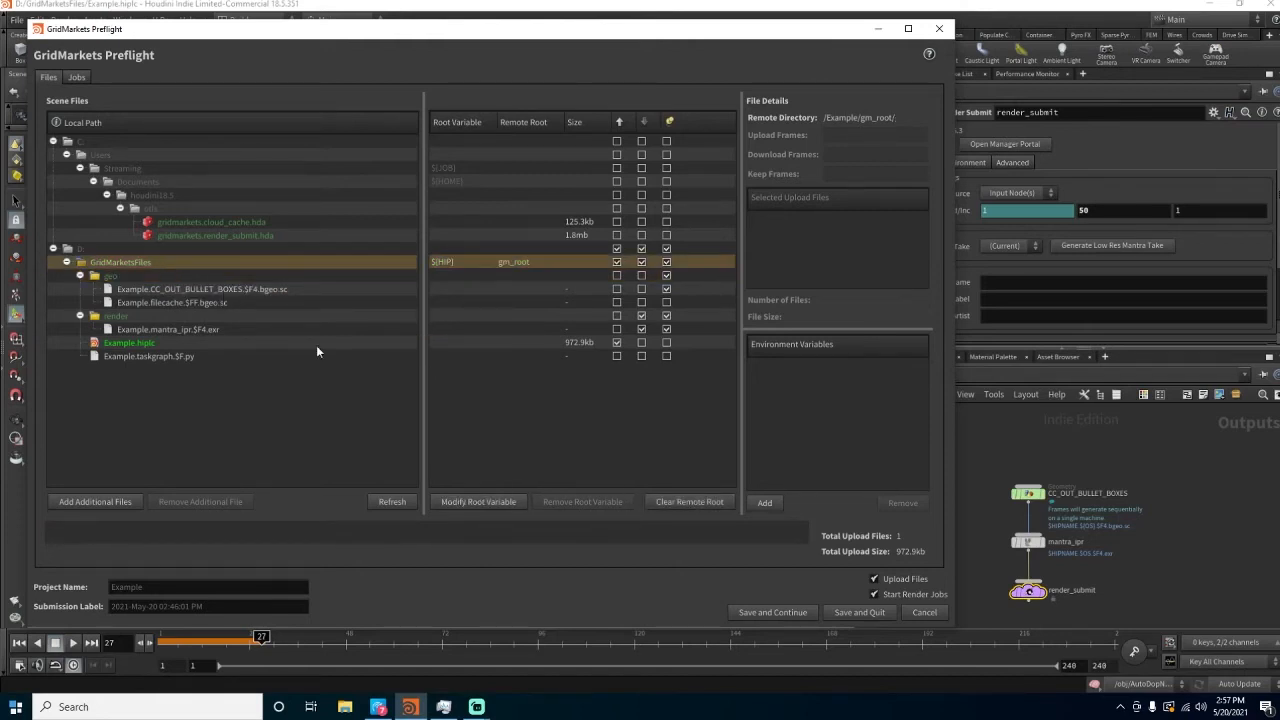
mouse_move(129, 342)
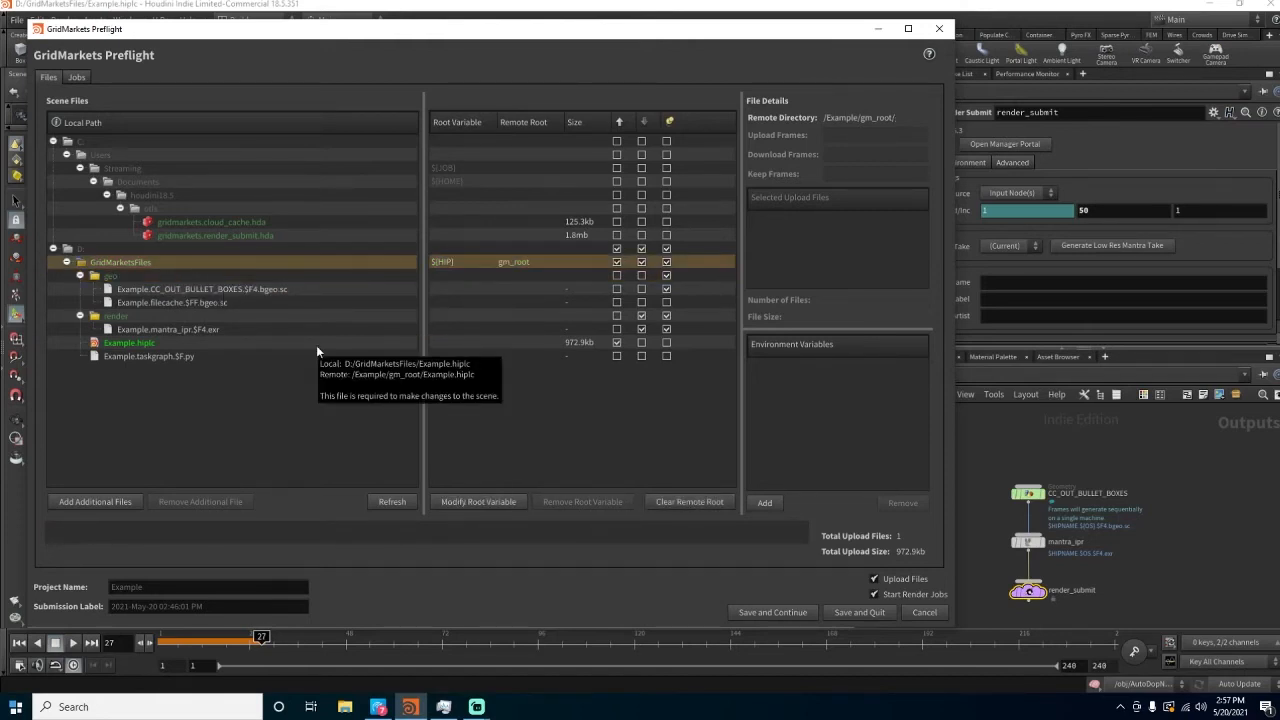
mouse_move(335, 454)
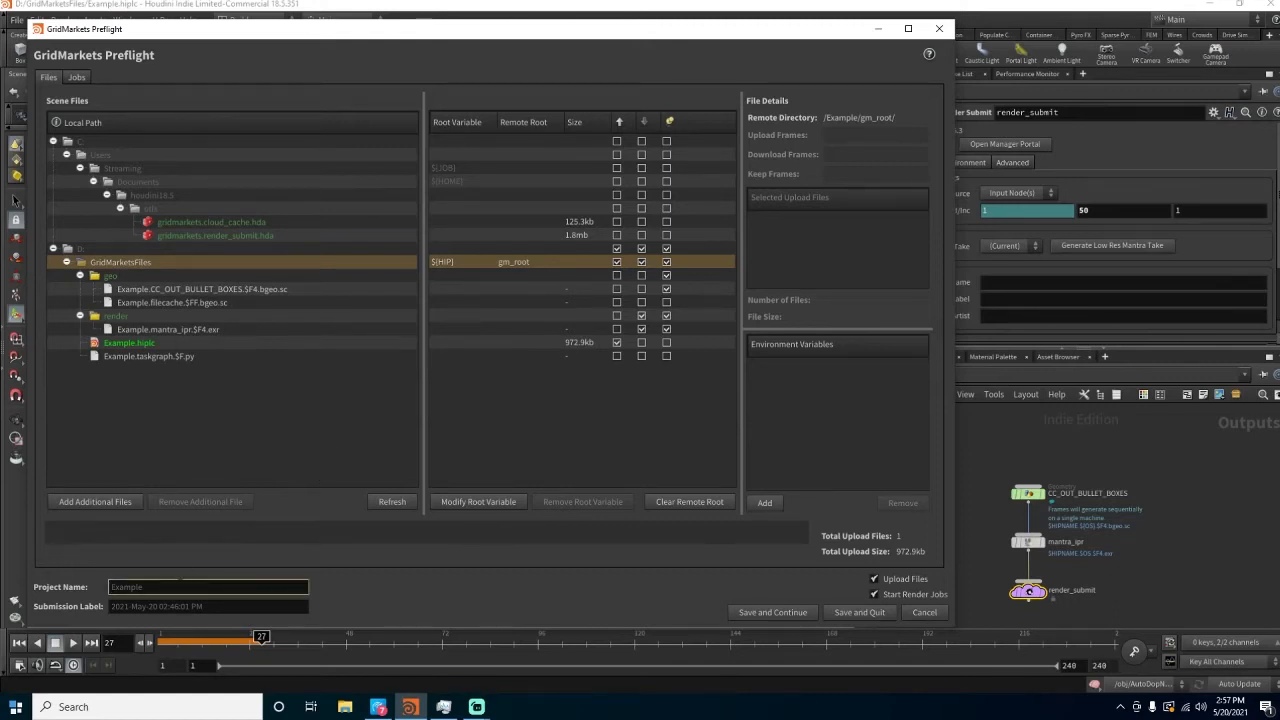
Add root variable CACHE for the geo folder with remote directory gm_cache
click(207, 587)
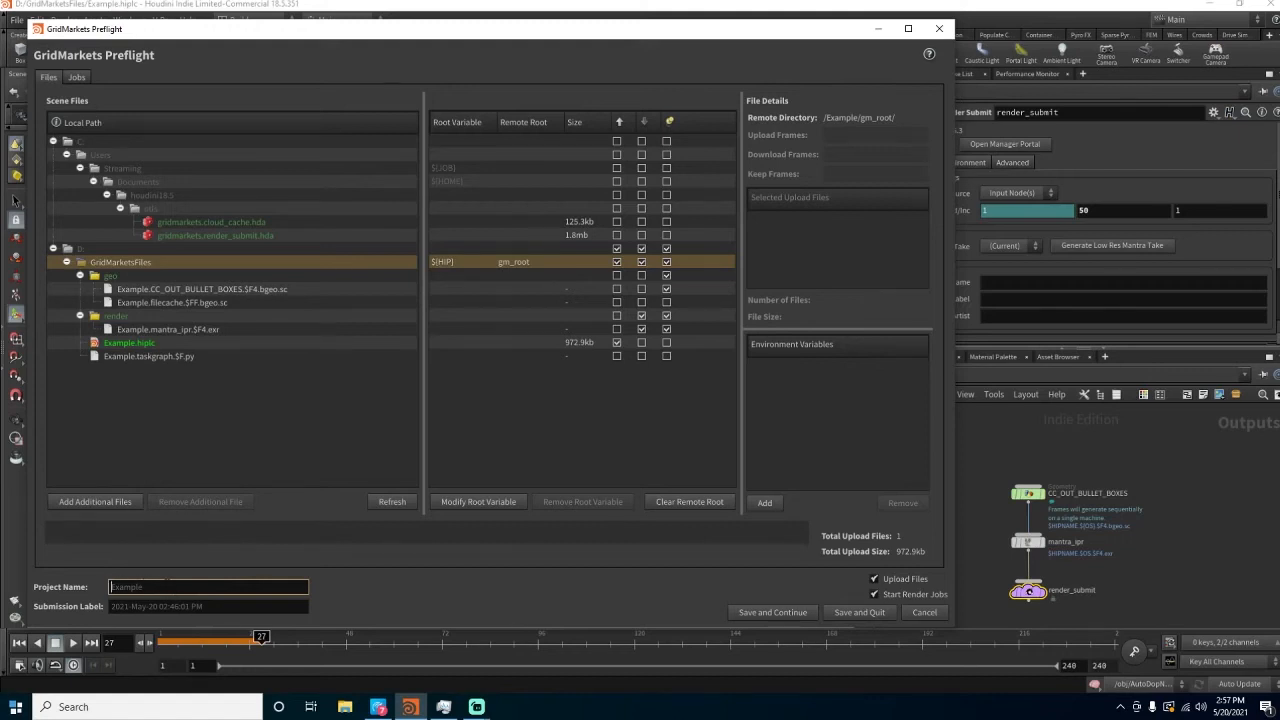
mouse_move(463, 277)
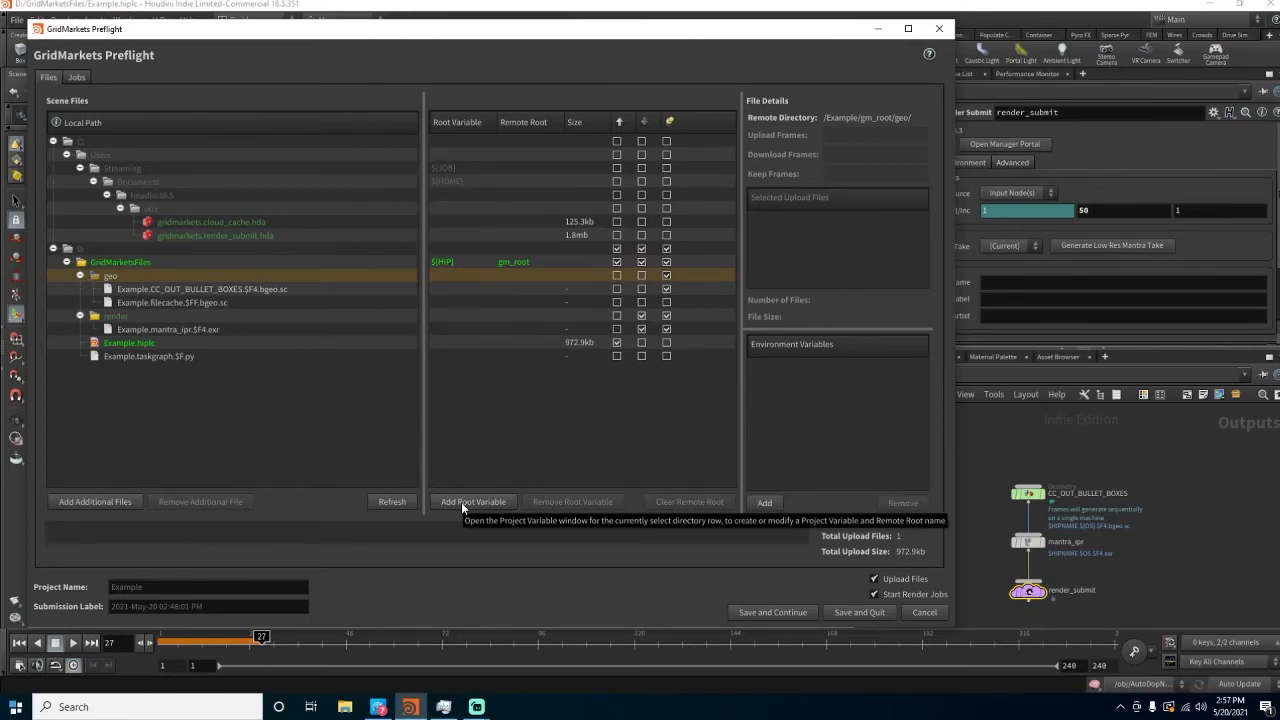
click(472, 501)
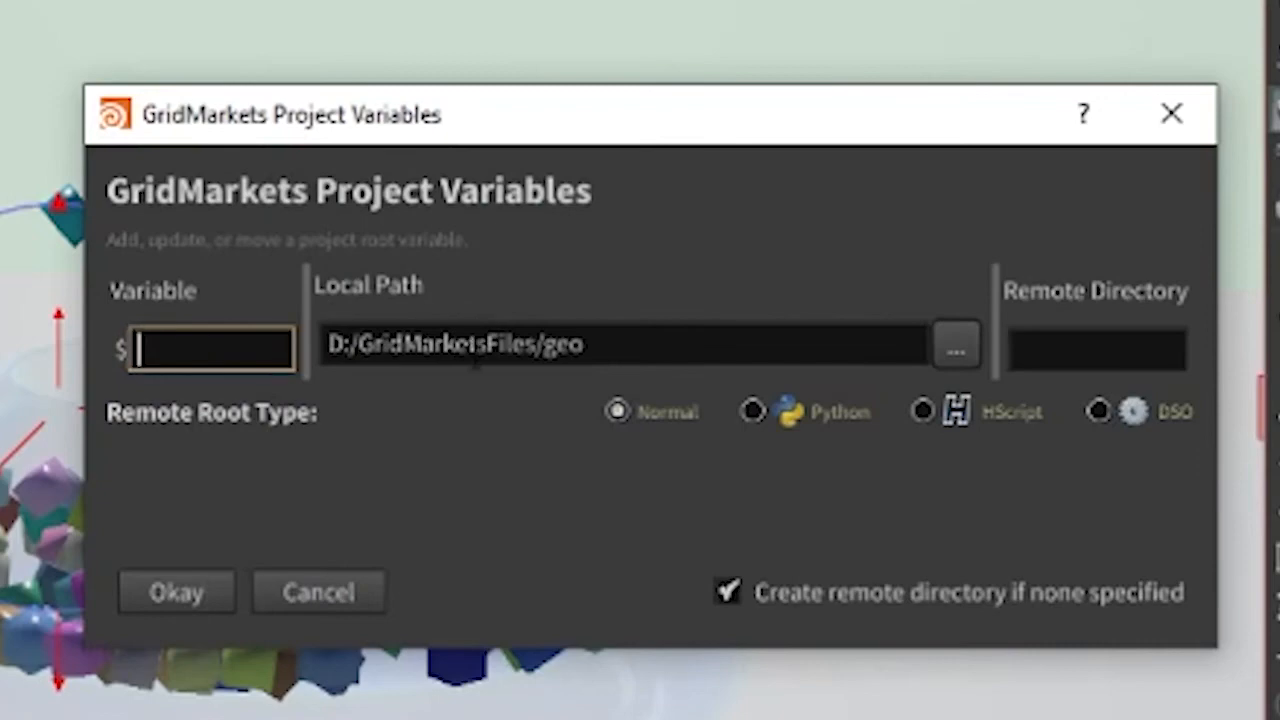
mouse_move(765, 425)
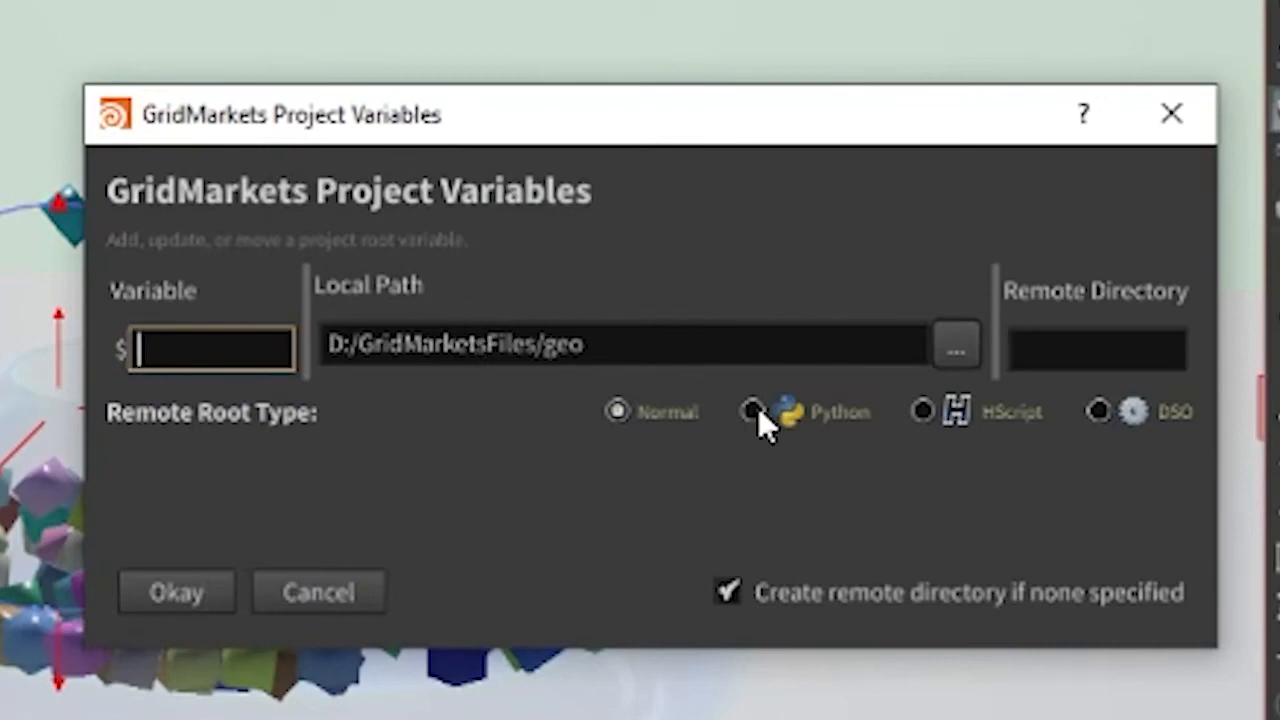
text(CACJ)
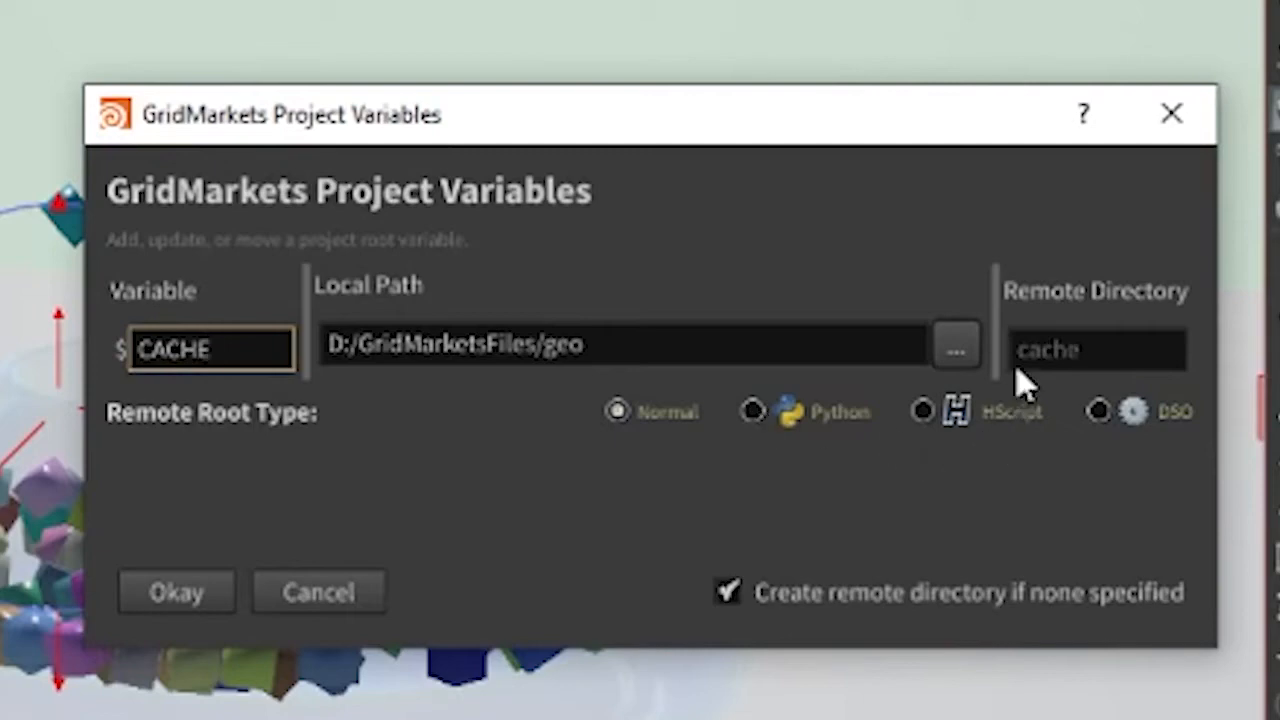
click(1097, 349)
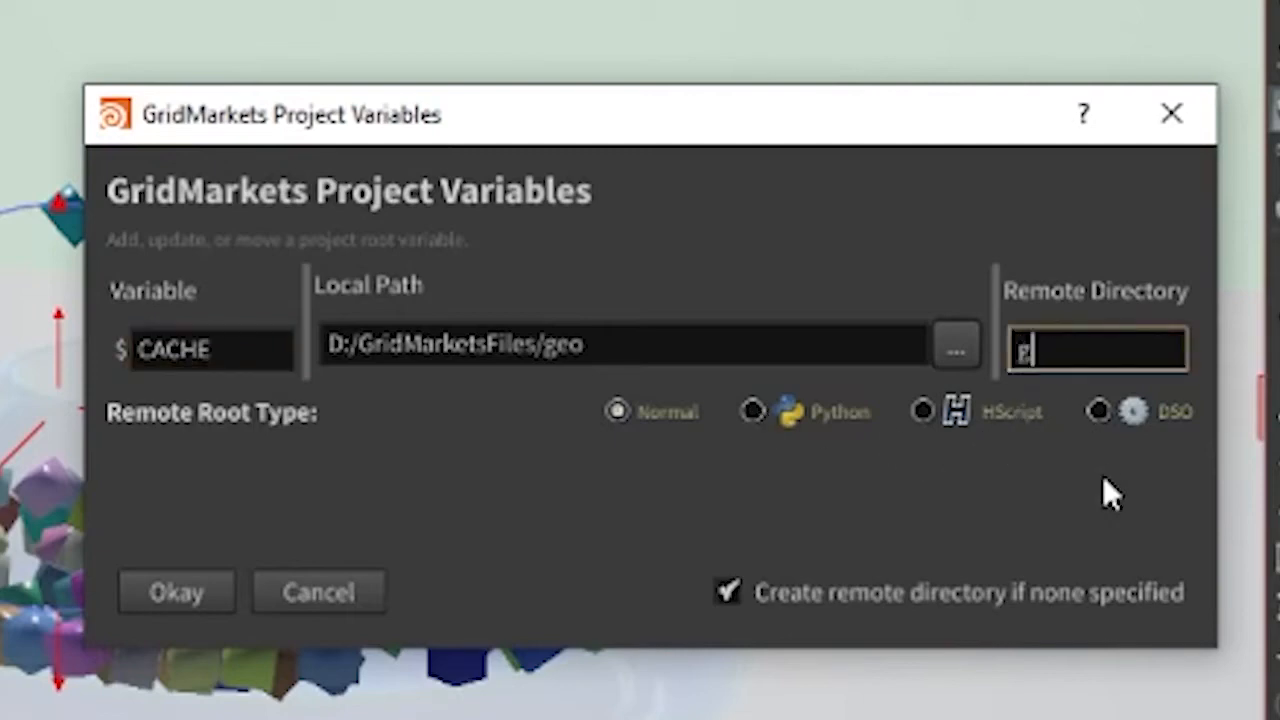
text(gm_cache)
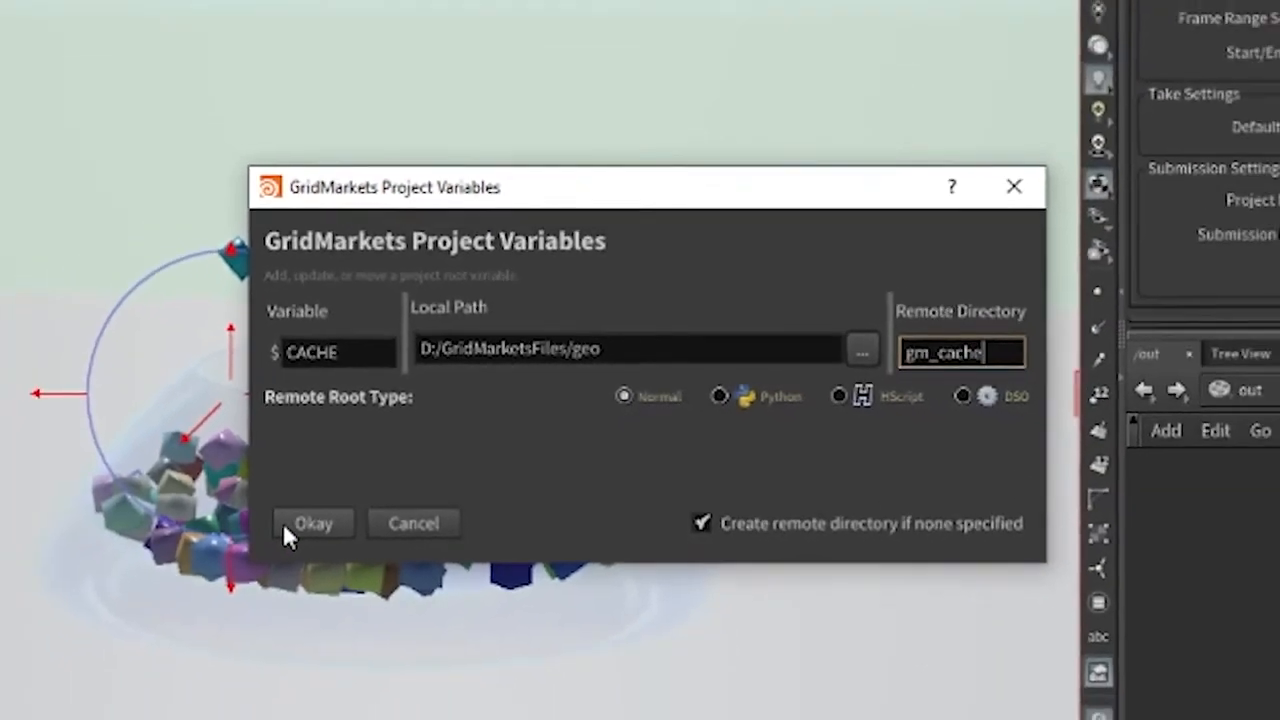
click(313, 523)
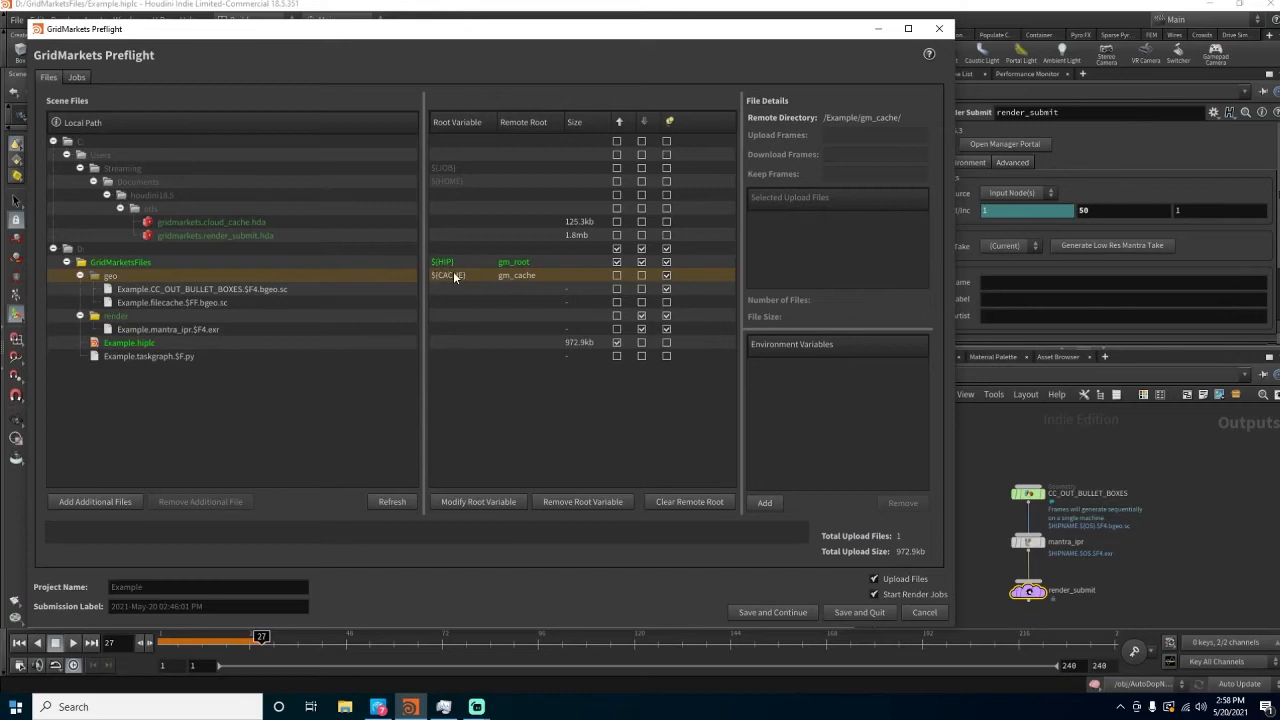
mouse_move(450, 275)
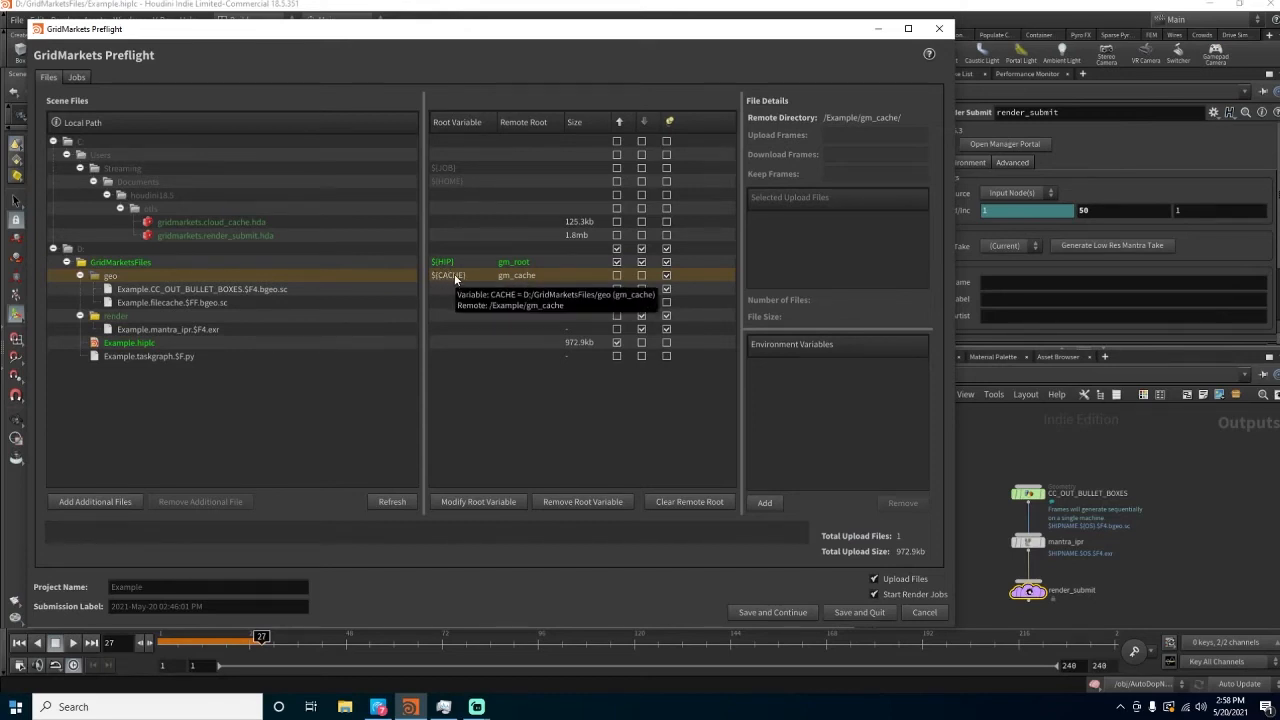
mouse_move(250, 289)
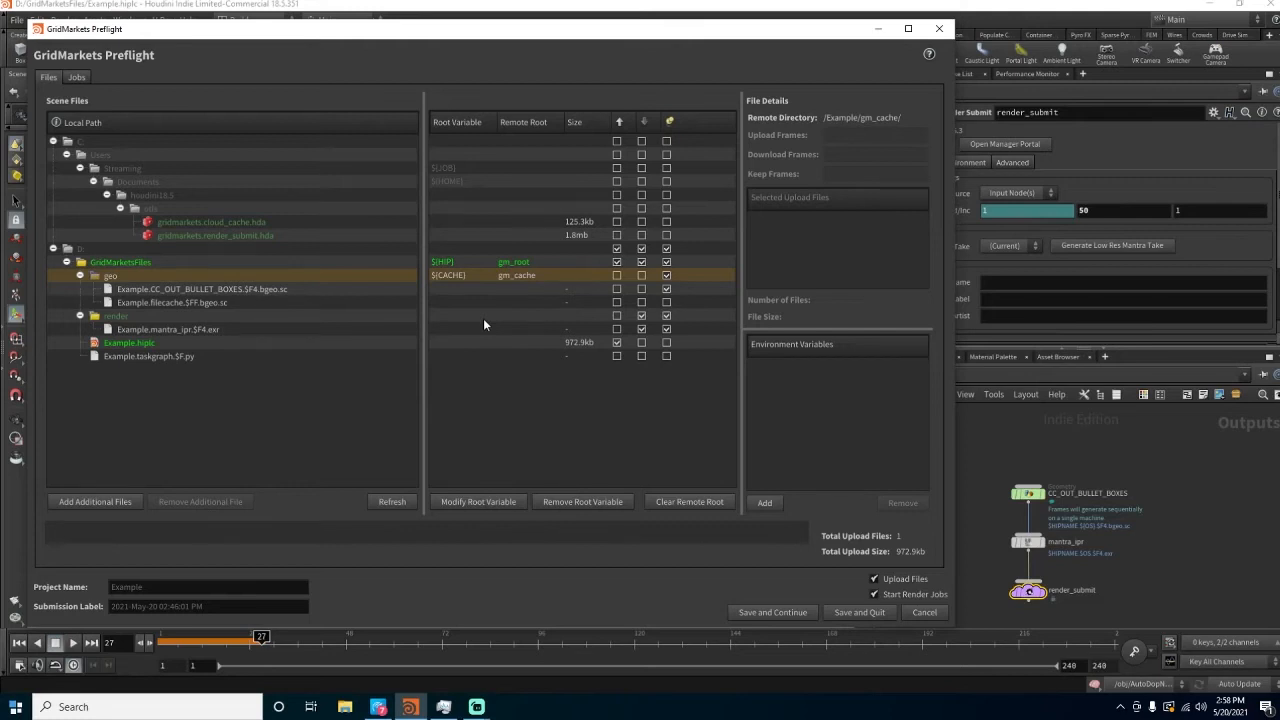
mouse_move(479, 311)
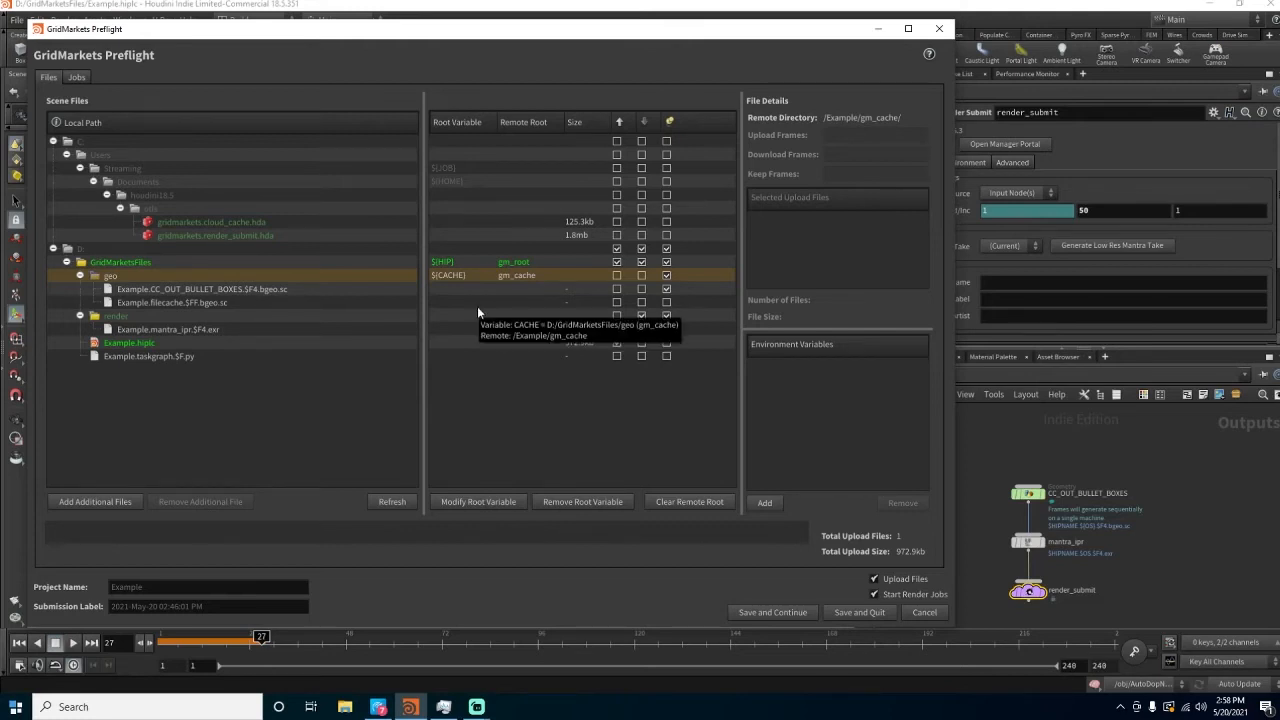
mouse_move(281, 289)
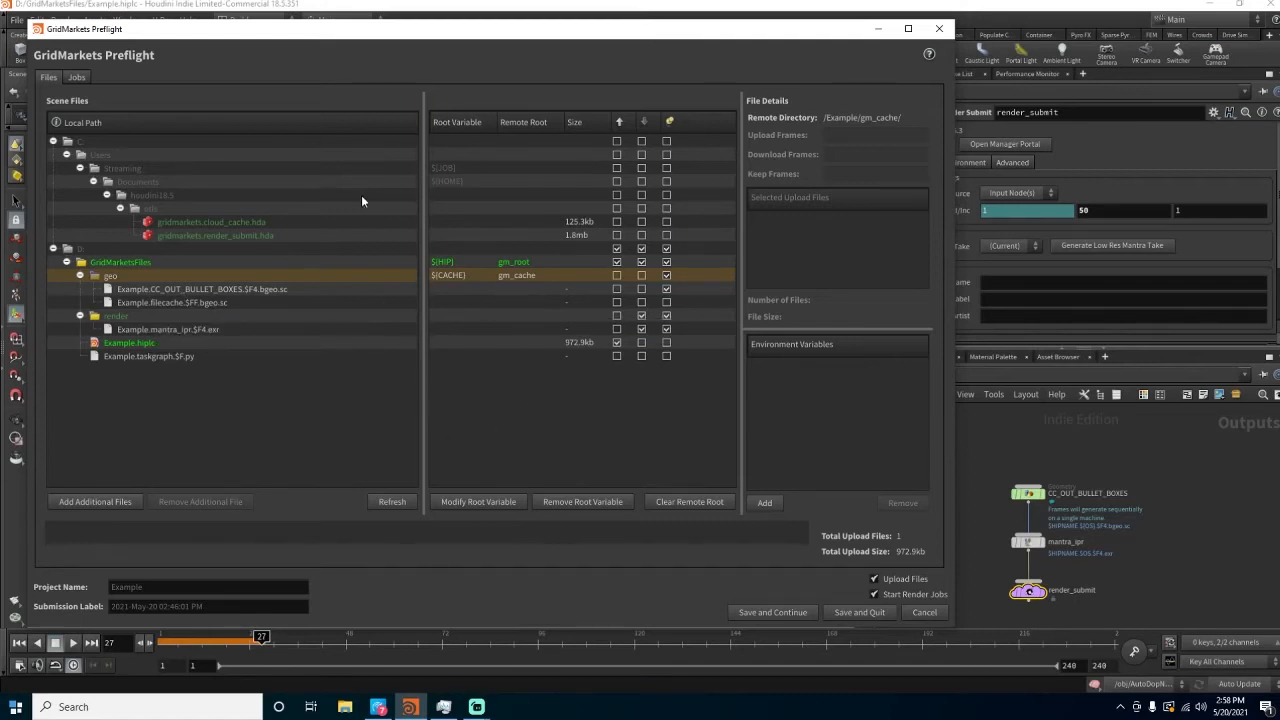
mouse_move(418, 262)
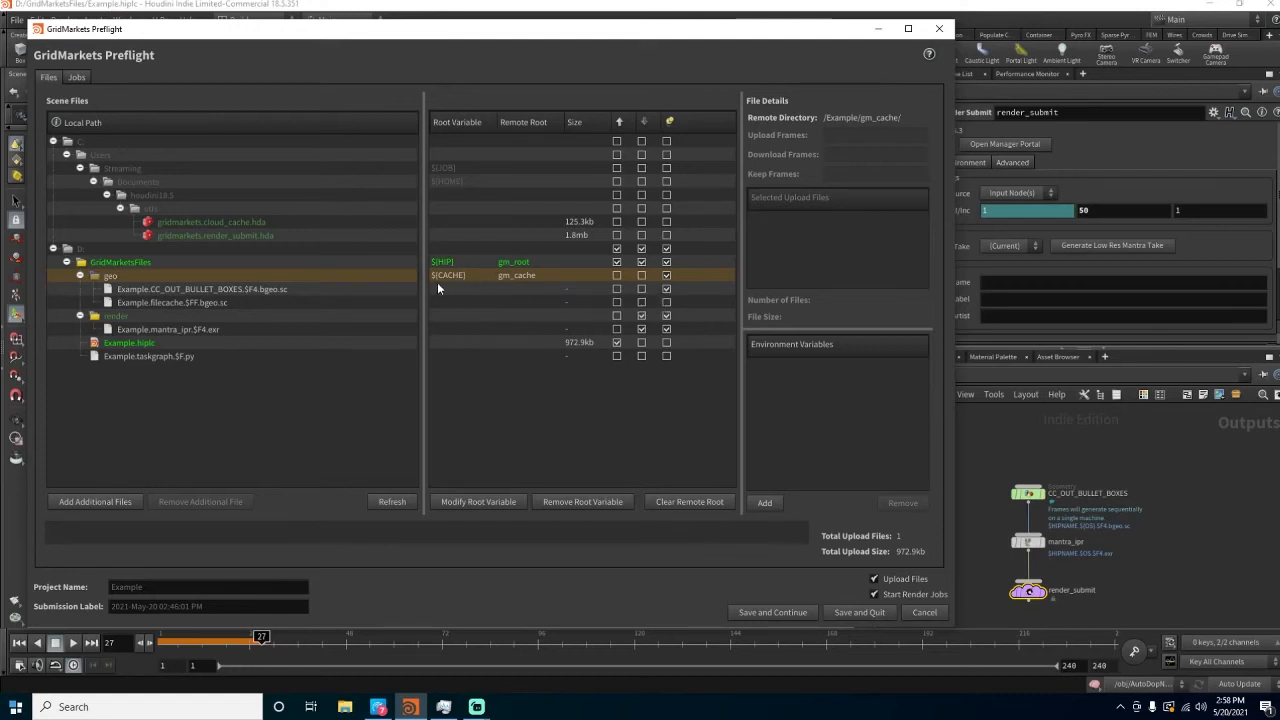
mouse_move(440, 285)
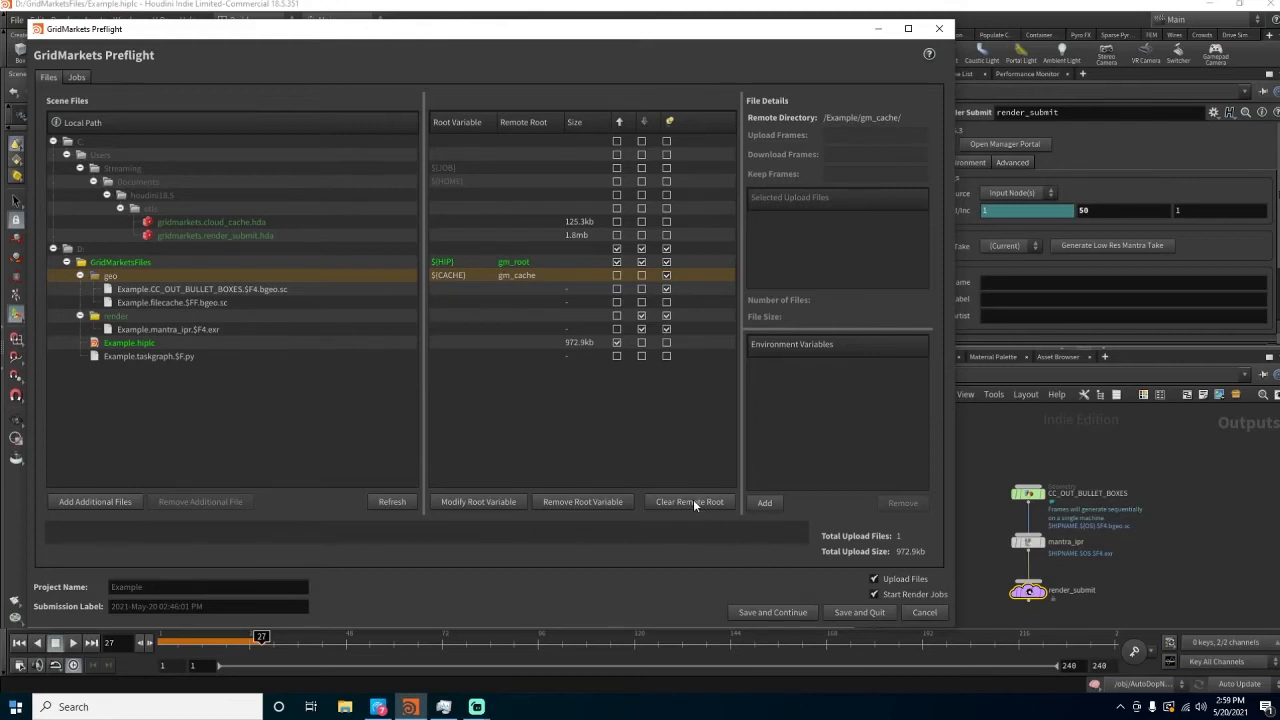
Clear the geo folder's remote root so it reverts to /Example/gm_root/geo/
click(689, 501)
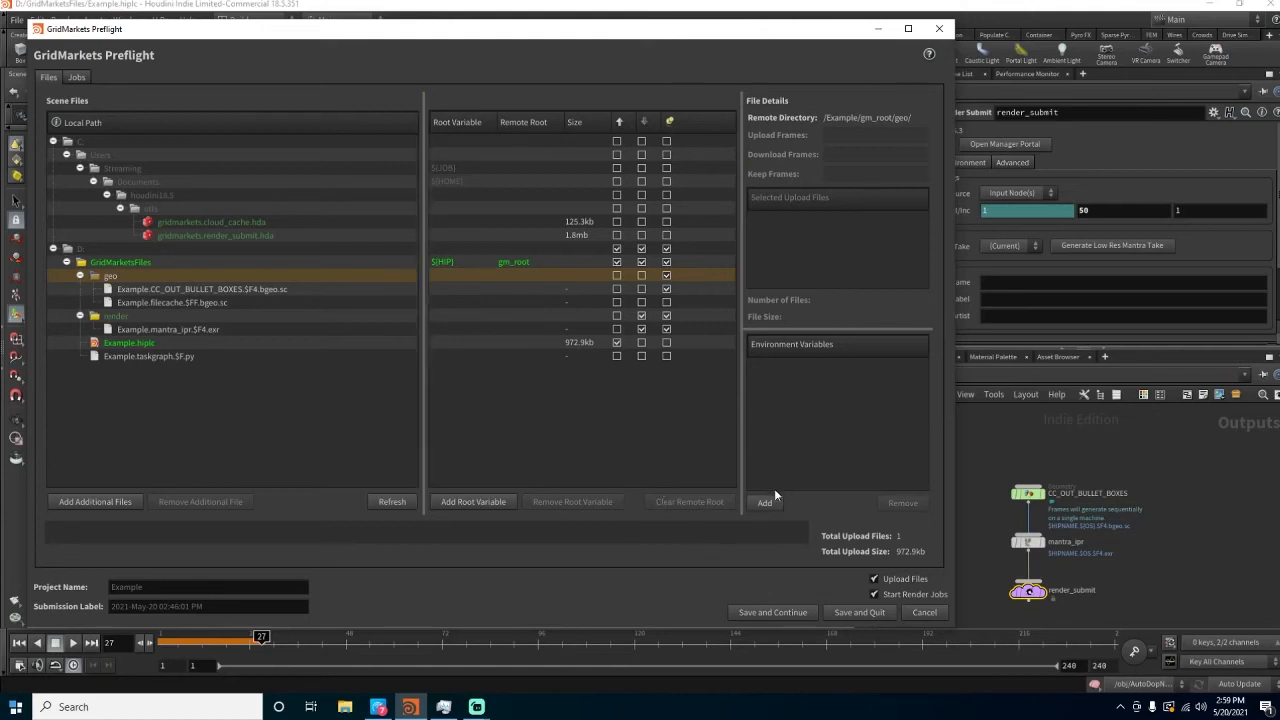
mouse_move(128, 453)
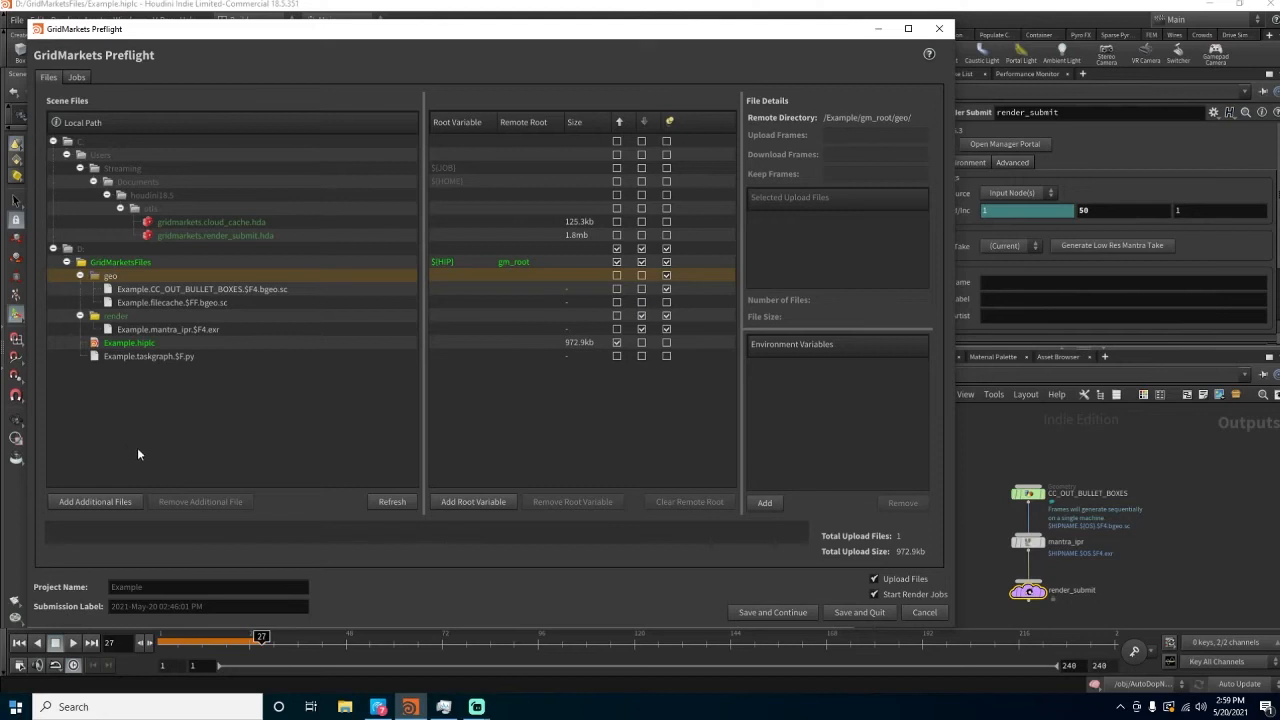
mouse_move(146, 456)
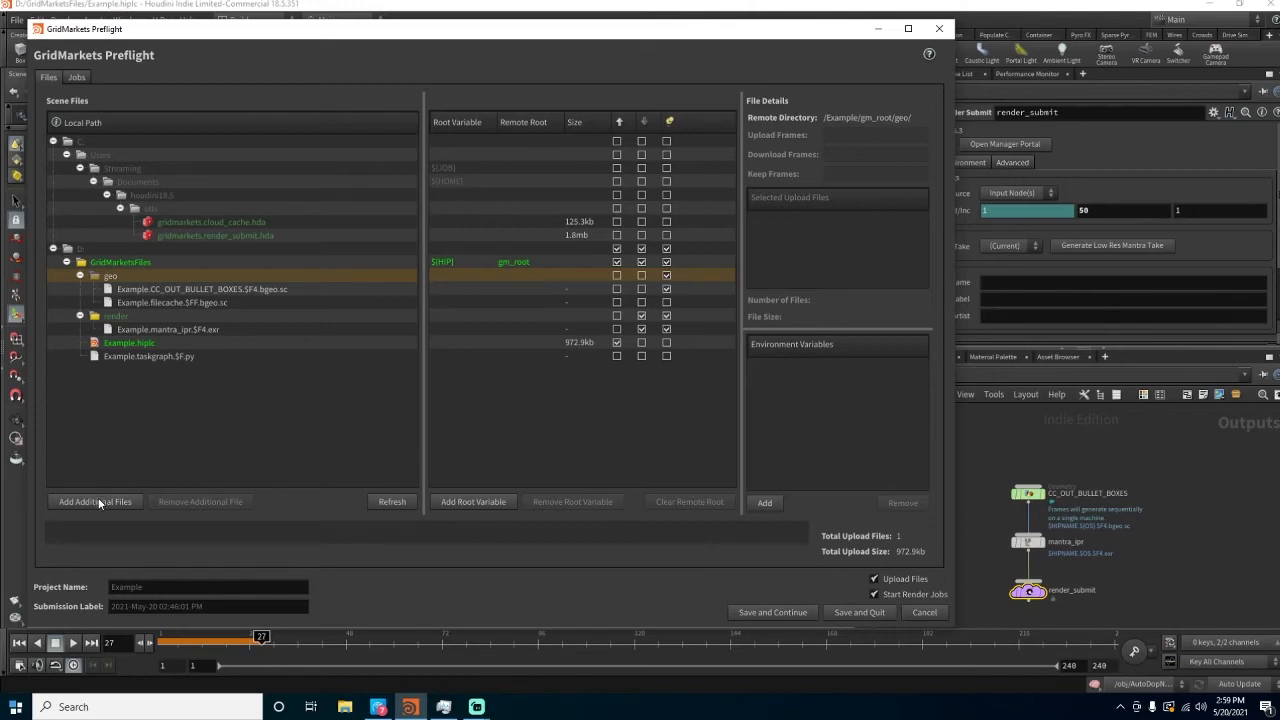
click(95, 501)
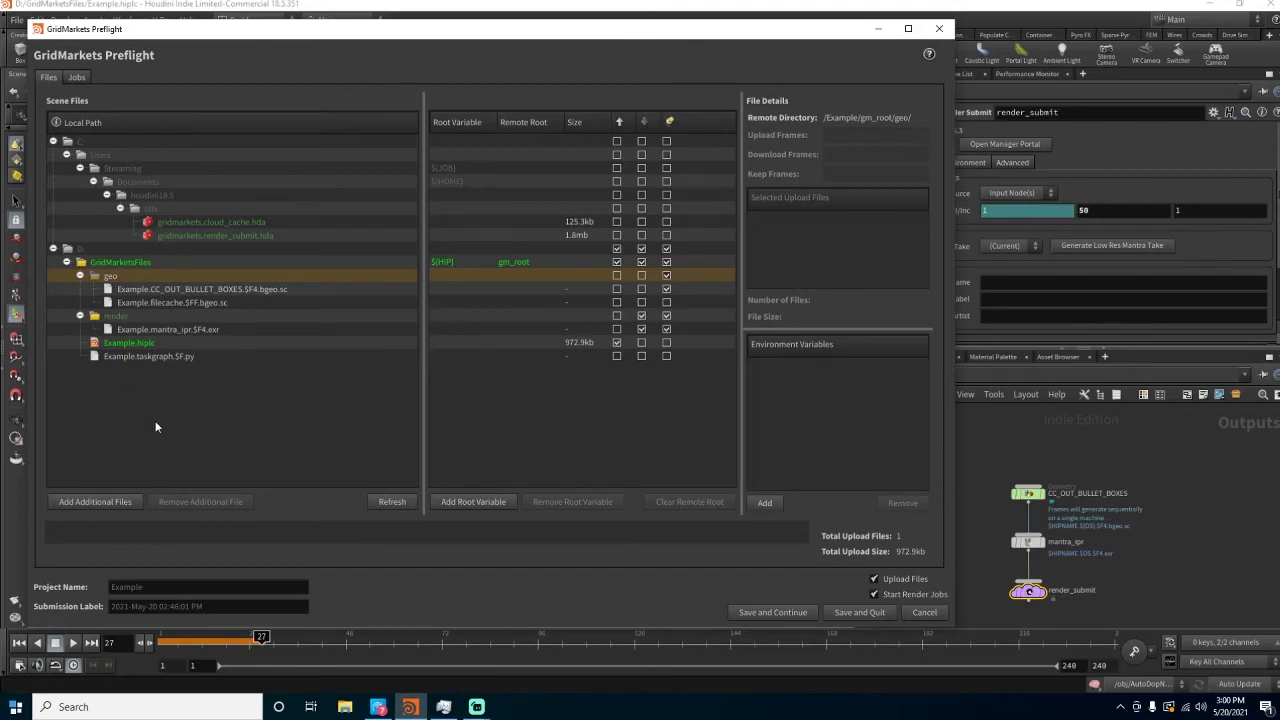
click(76, 77)
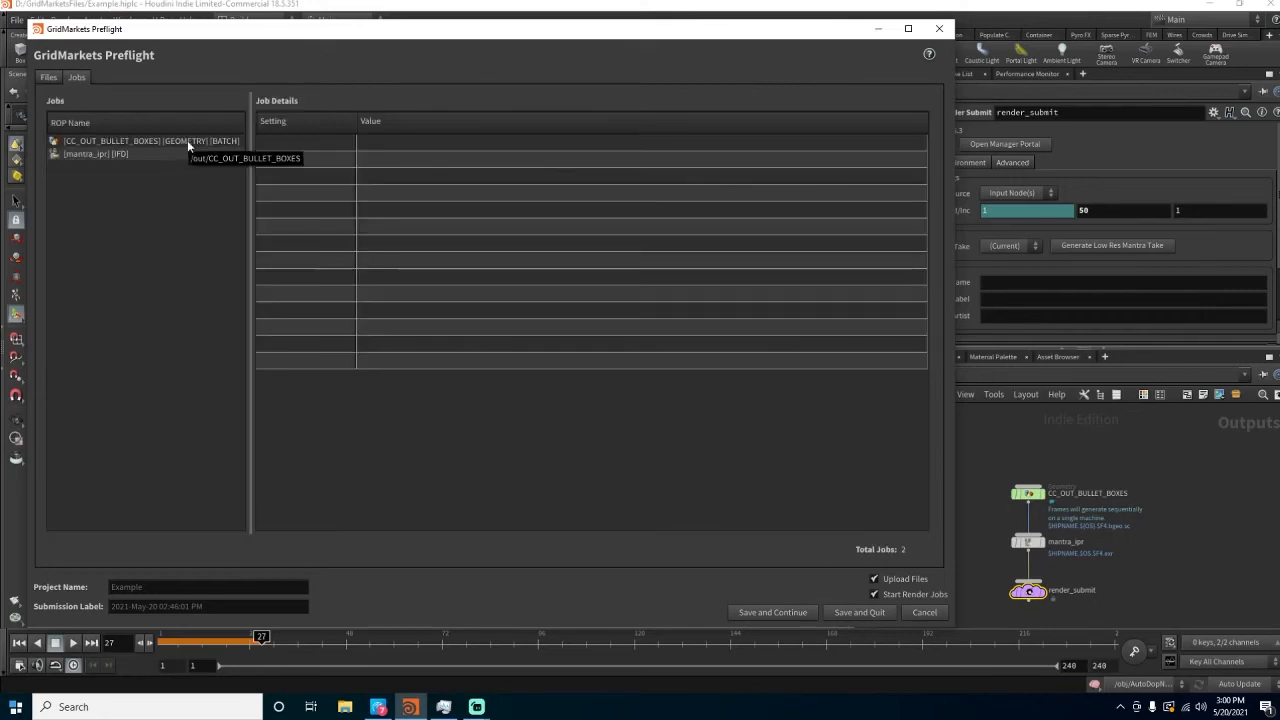
click(150, 140)
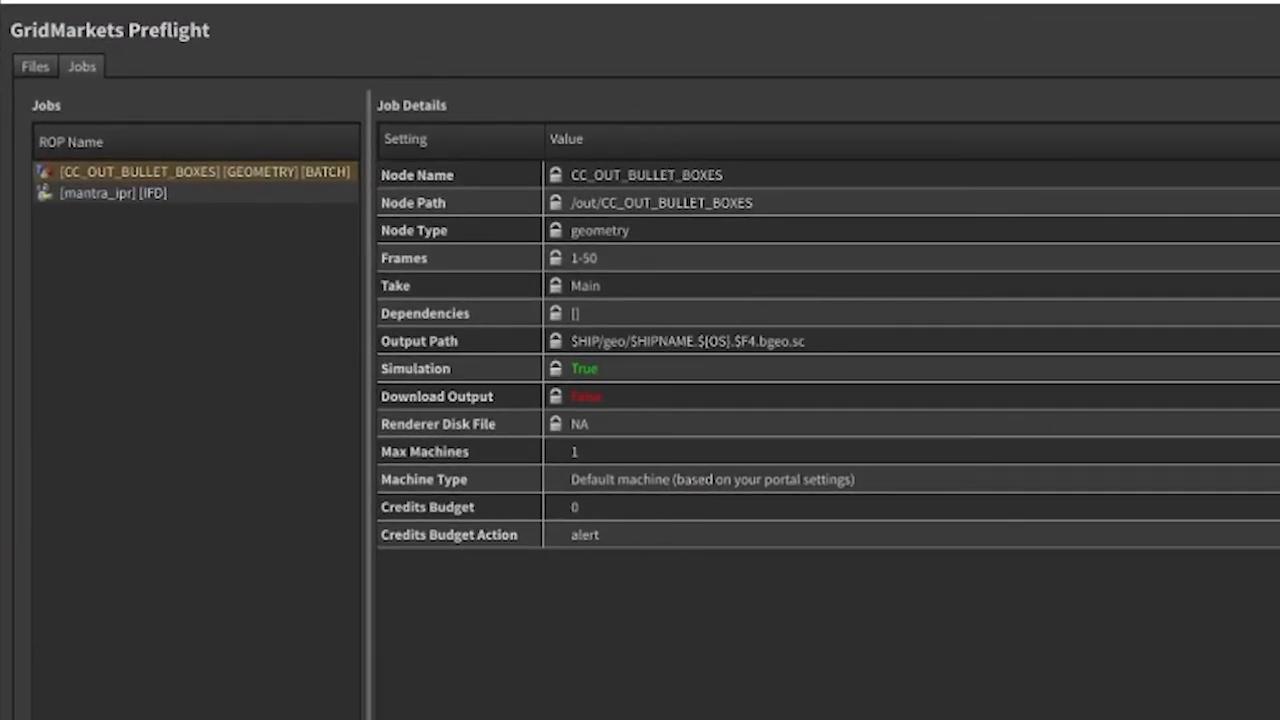
mouse_move(415, 291)
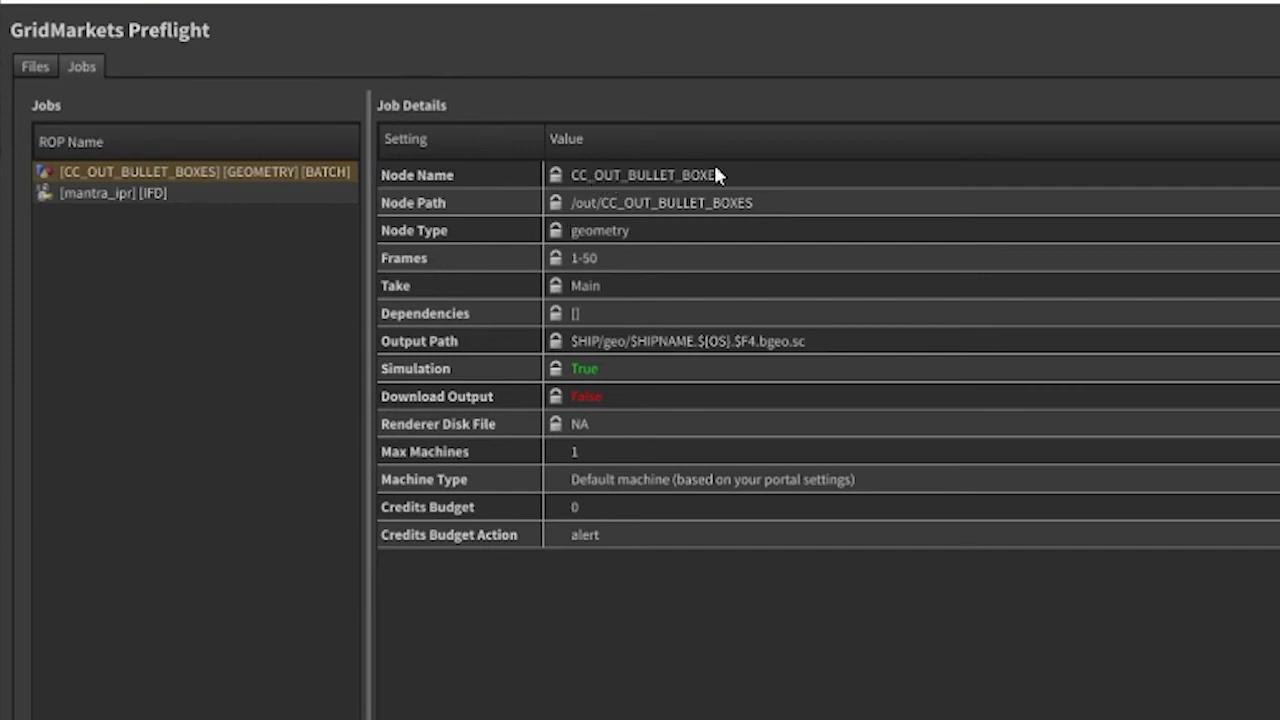
mouse_move(590, 222)
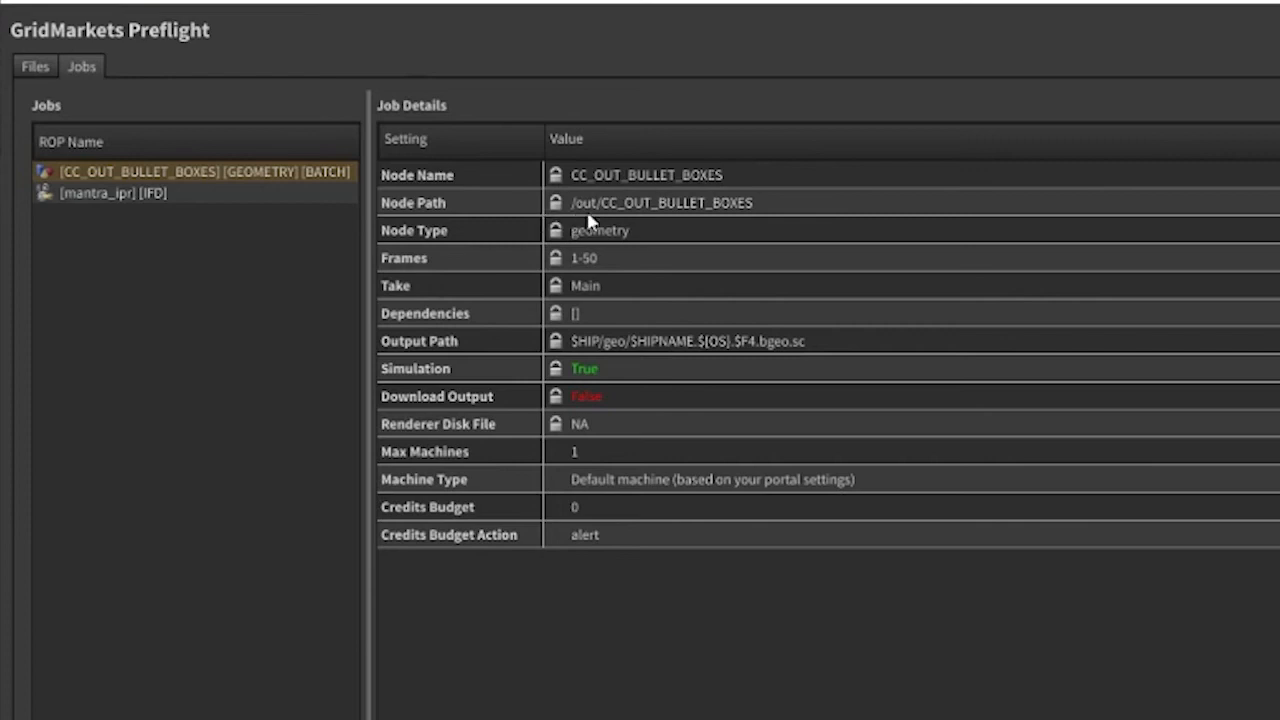
mouse_move(633, 250)
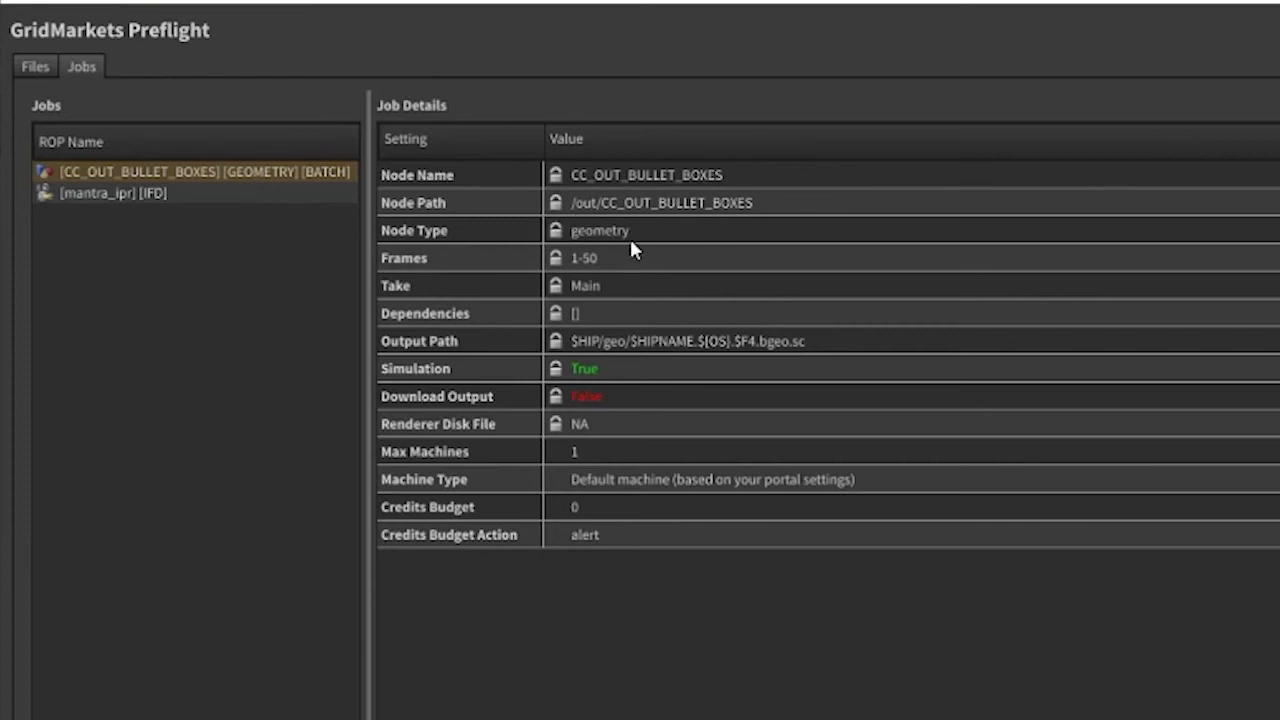
mouse_move(456, 278)
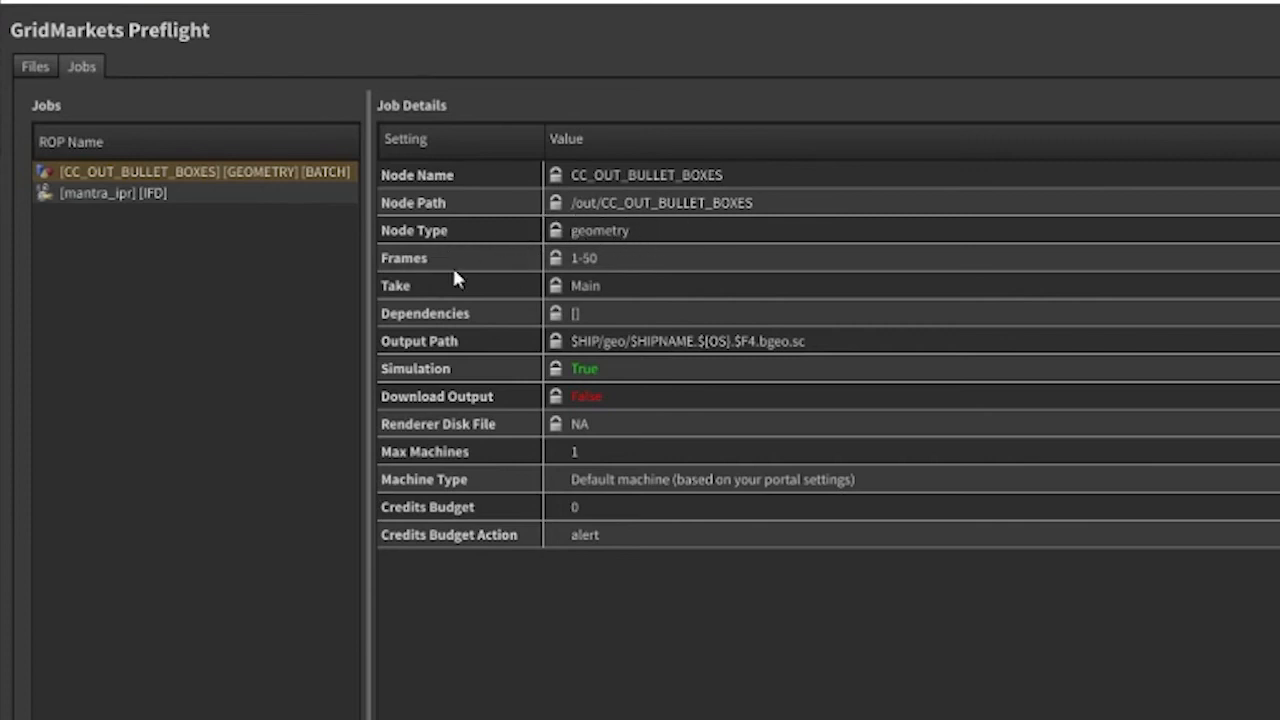
mouse_move(595, 273)
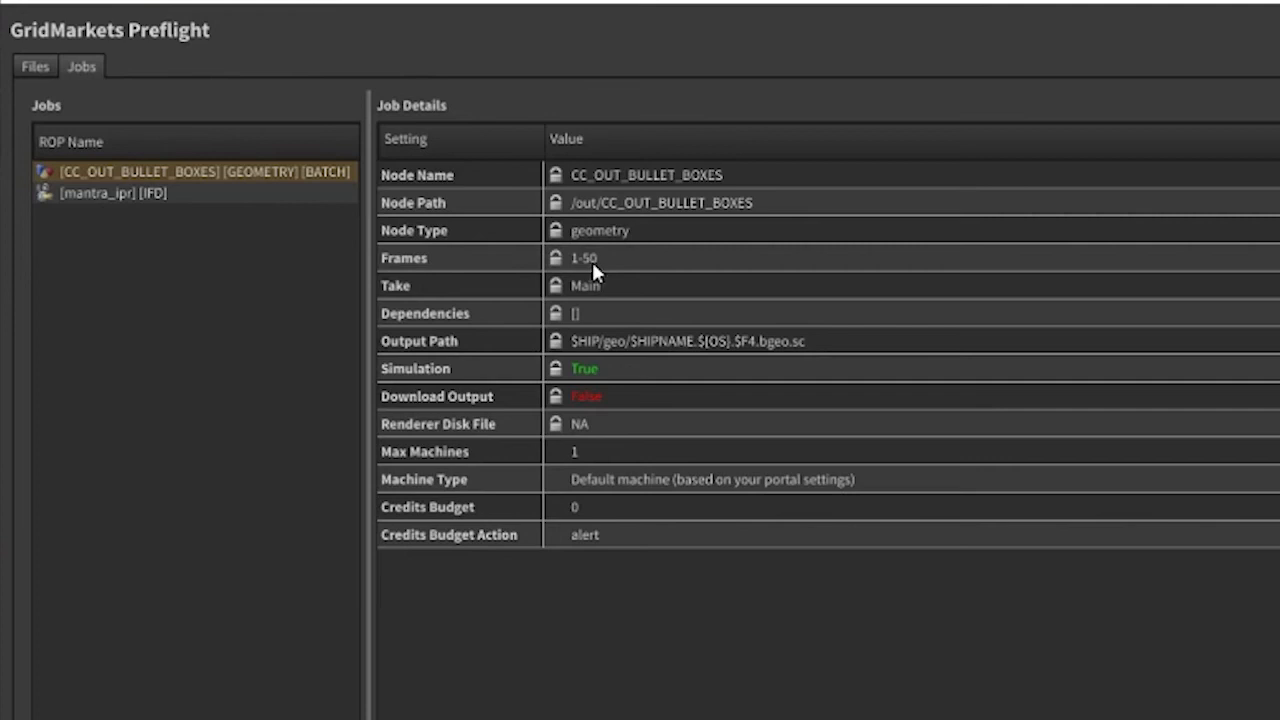
mouse_move(585, 303)
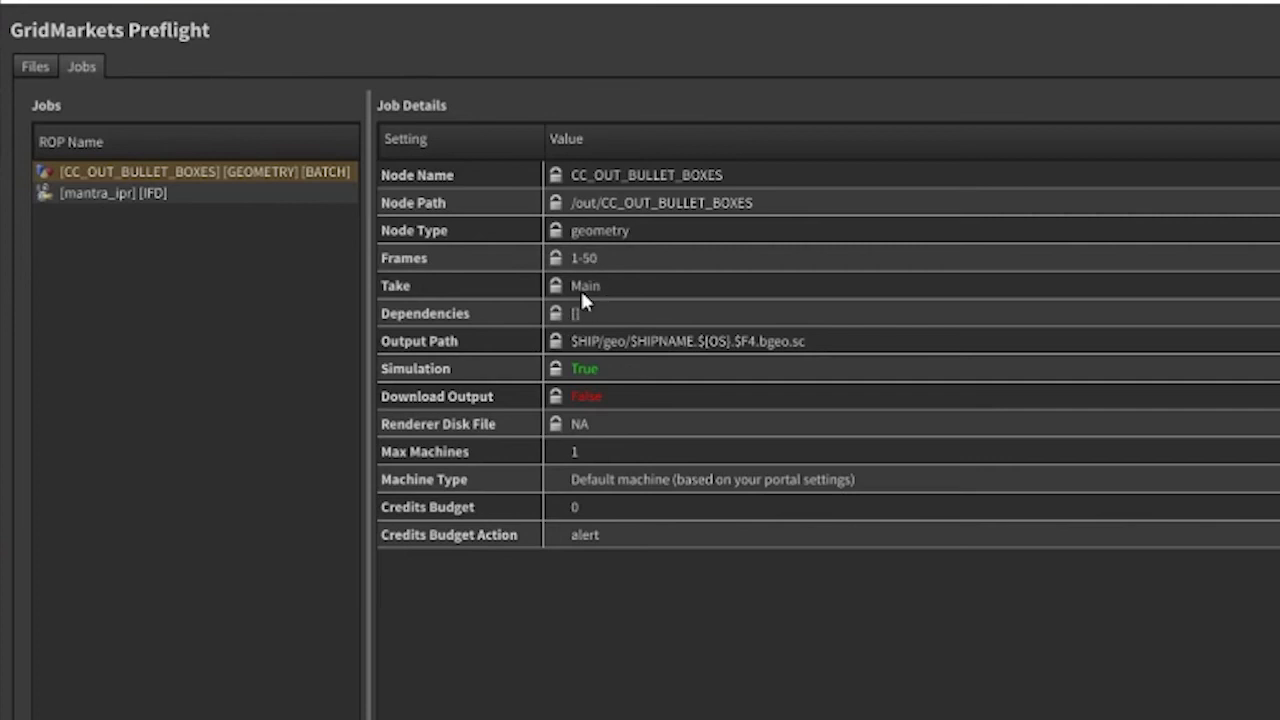
mouse_move(595, 368)
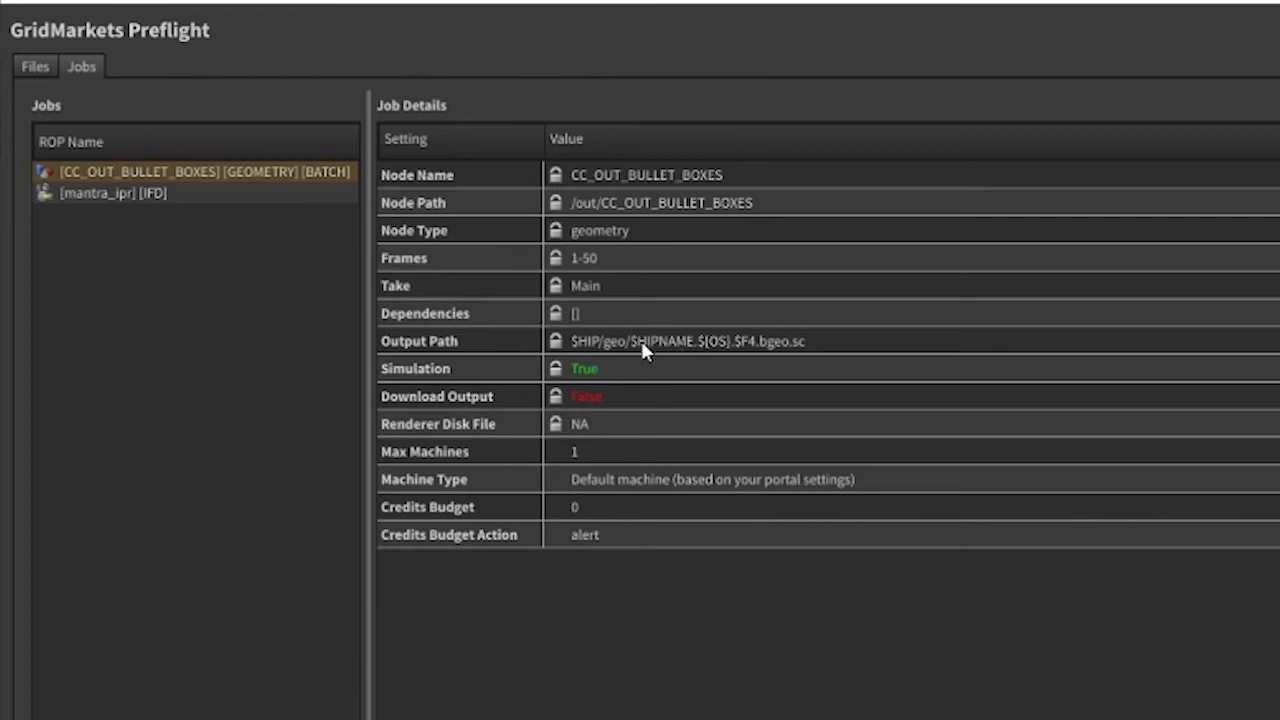
mouse_move(665, 373)
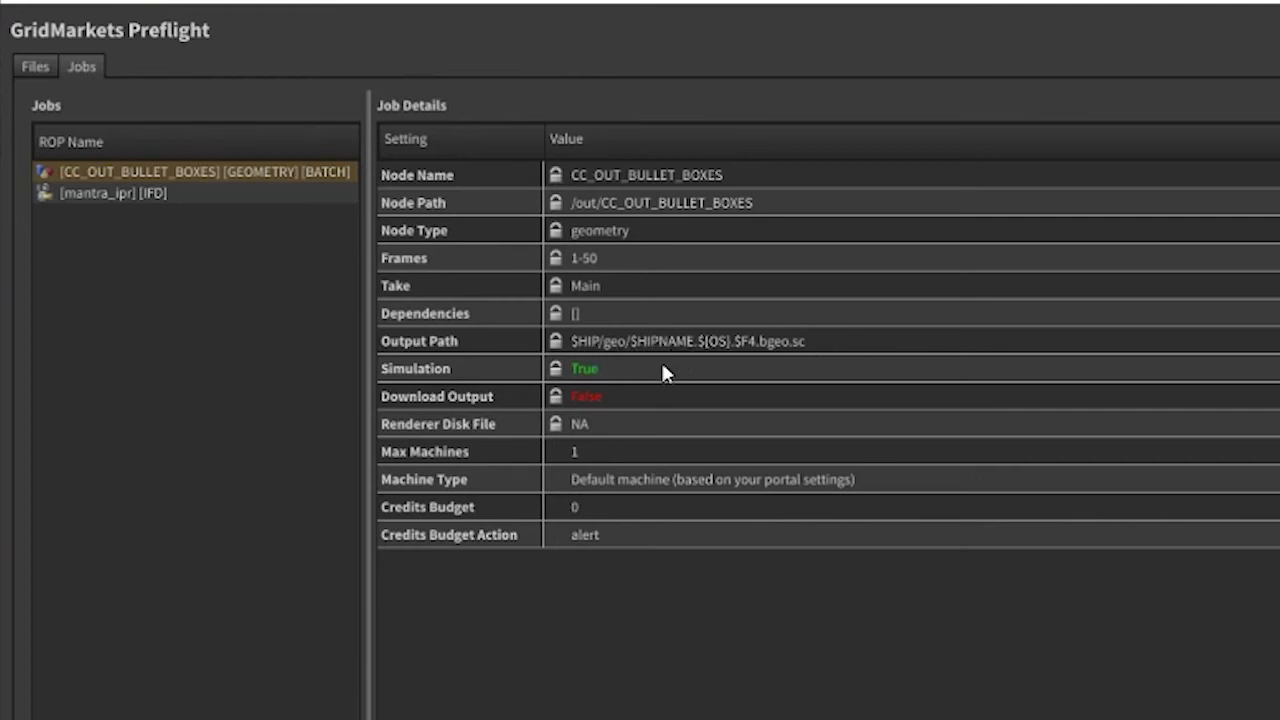
mouse_move(525, 380)
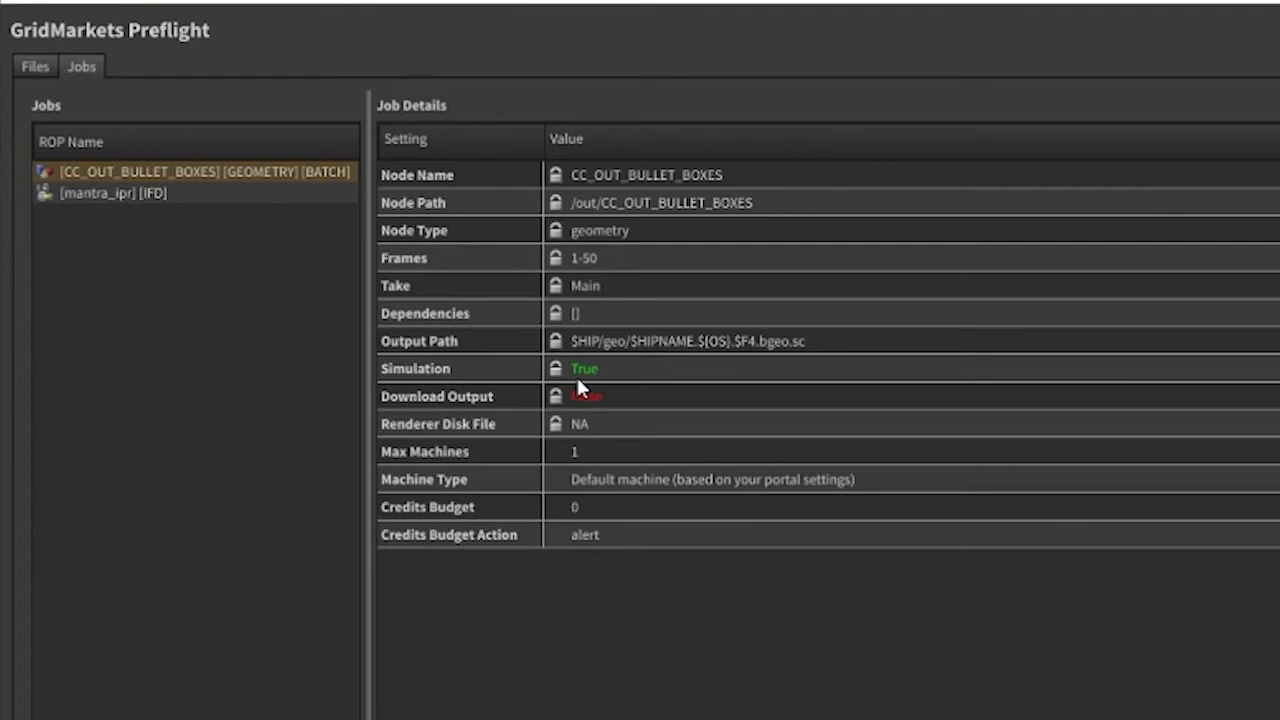
mouse_move(583, 420)
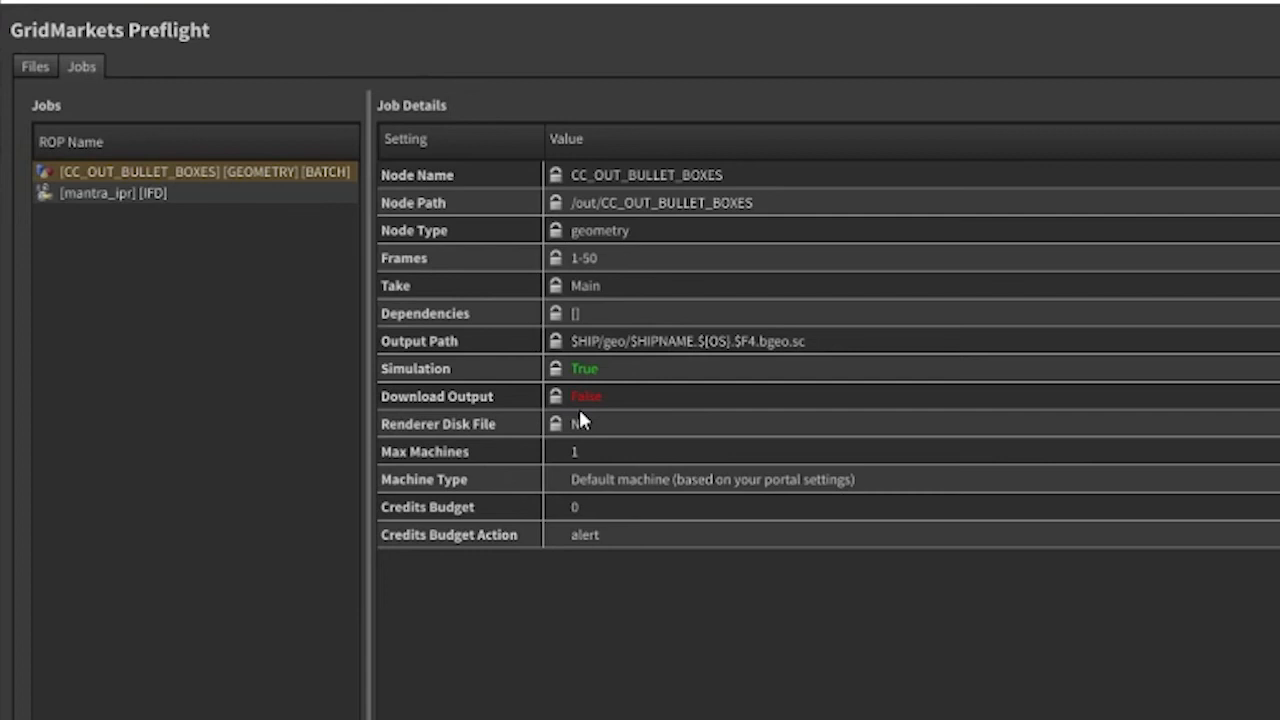
mouse_move(527, 458)
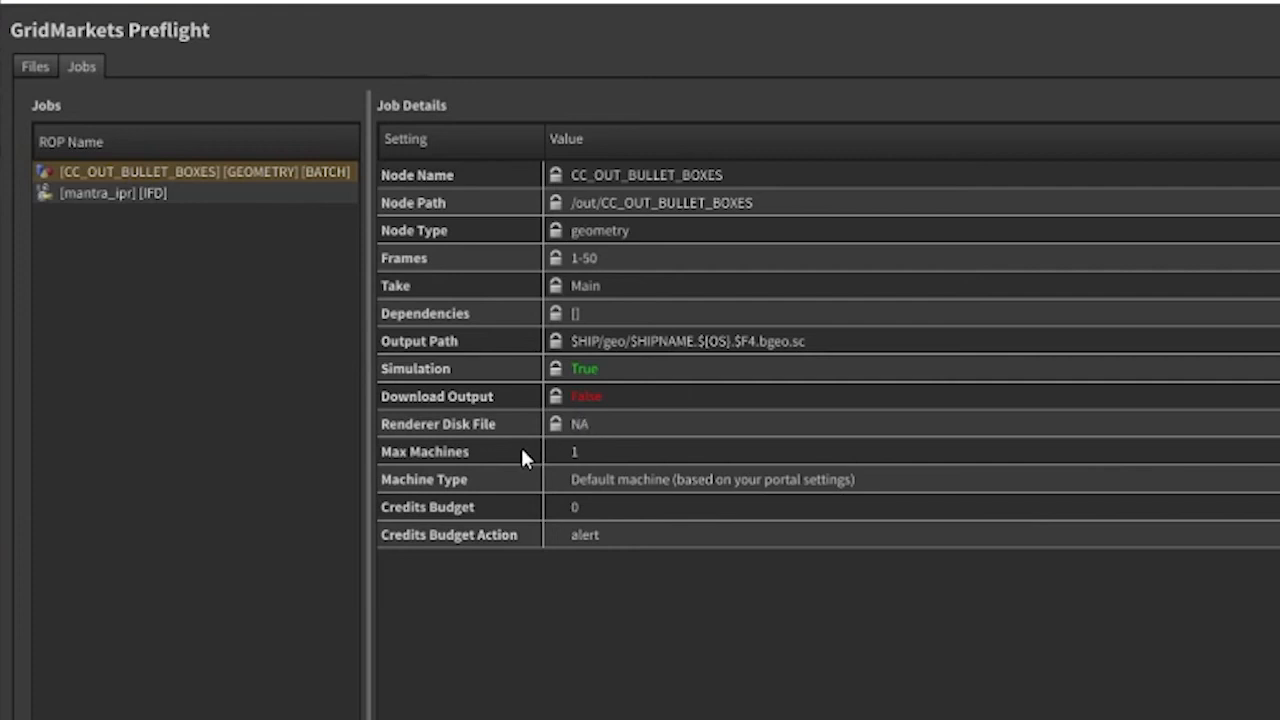
mouse_move(560, 202)
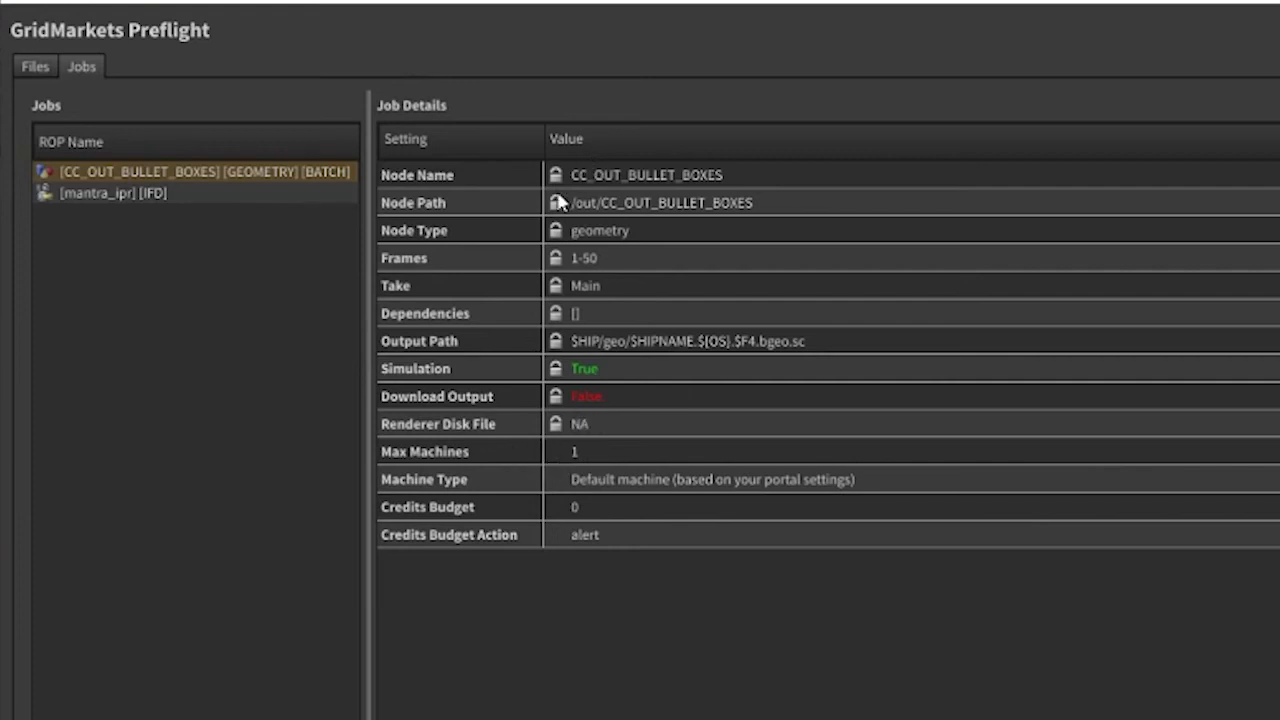
mouse_move(513, 468)
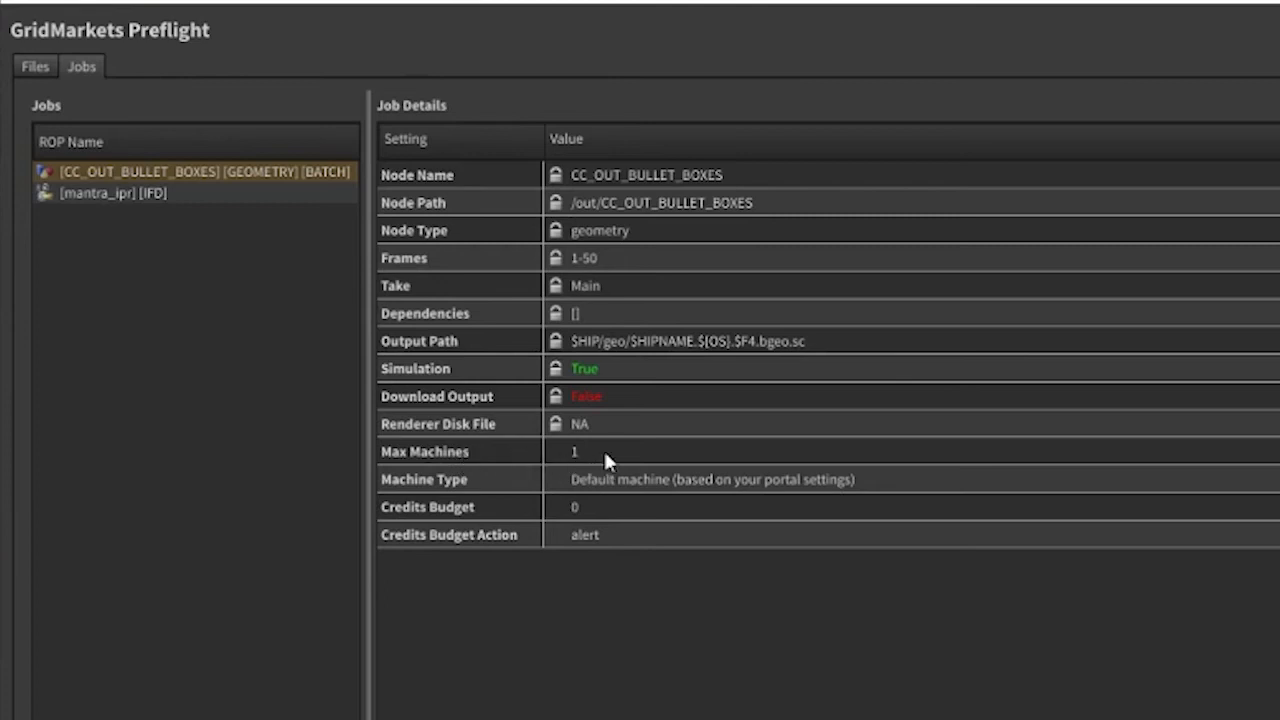
Select the [mantra_ipr] [IFD] job and leave its Max Machines at 0 (no limit)
click(575, 451)
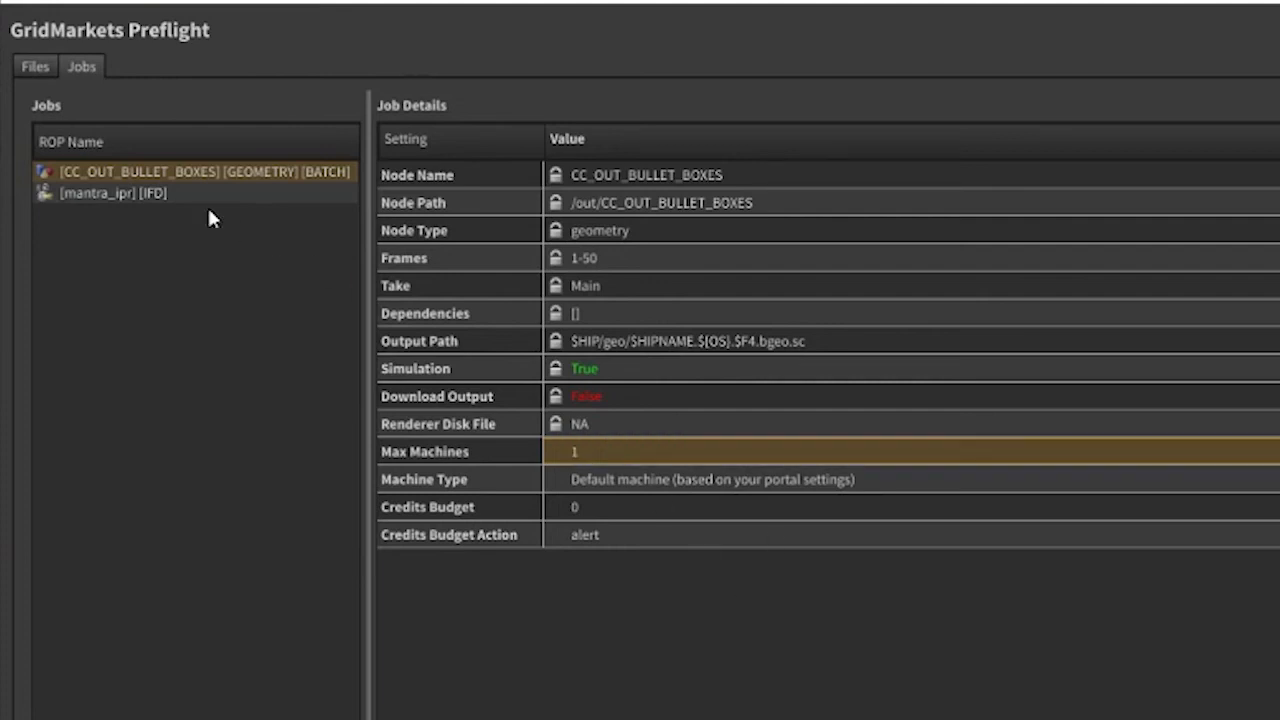
click(113, 193)
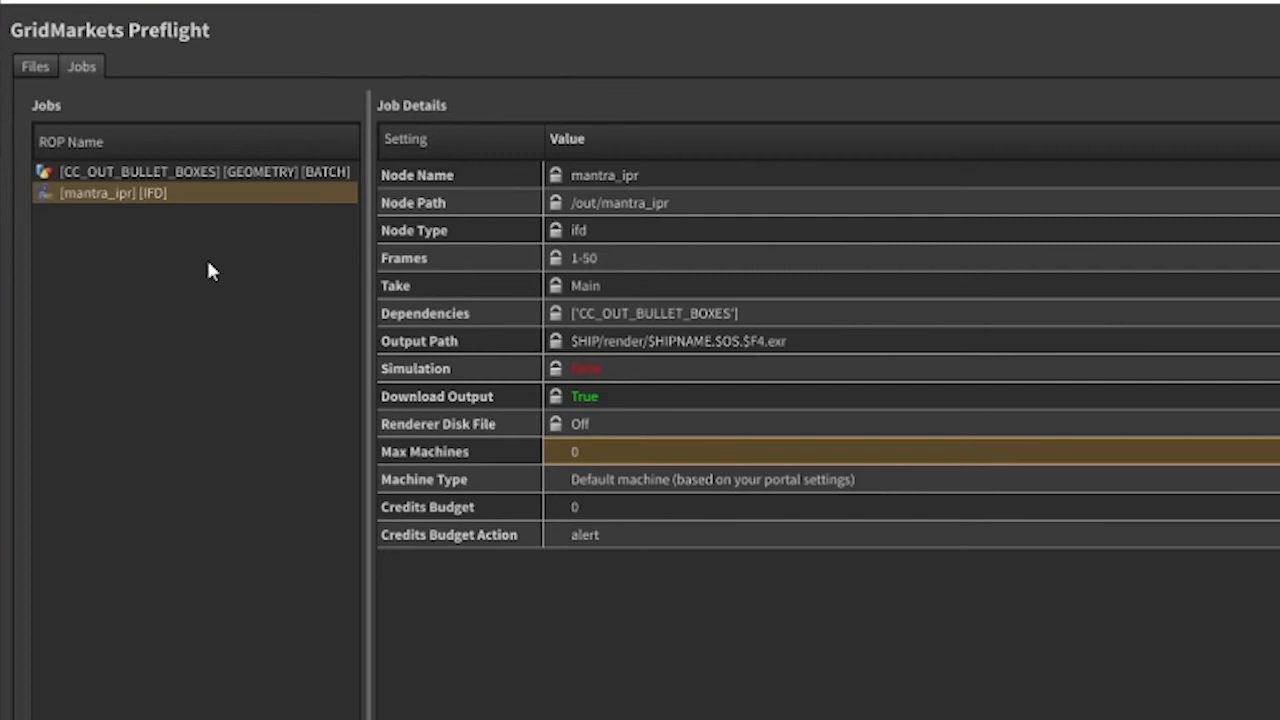
mouse_move(622, 451)
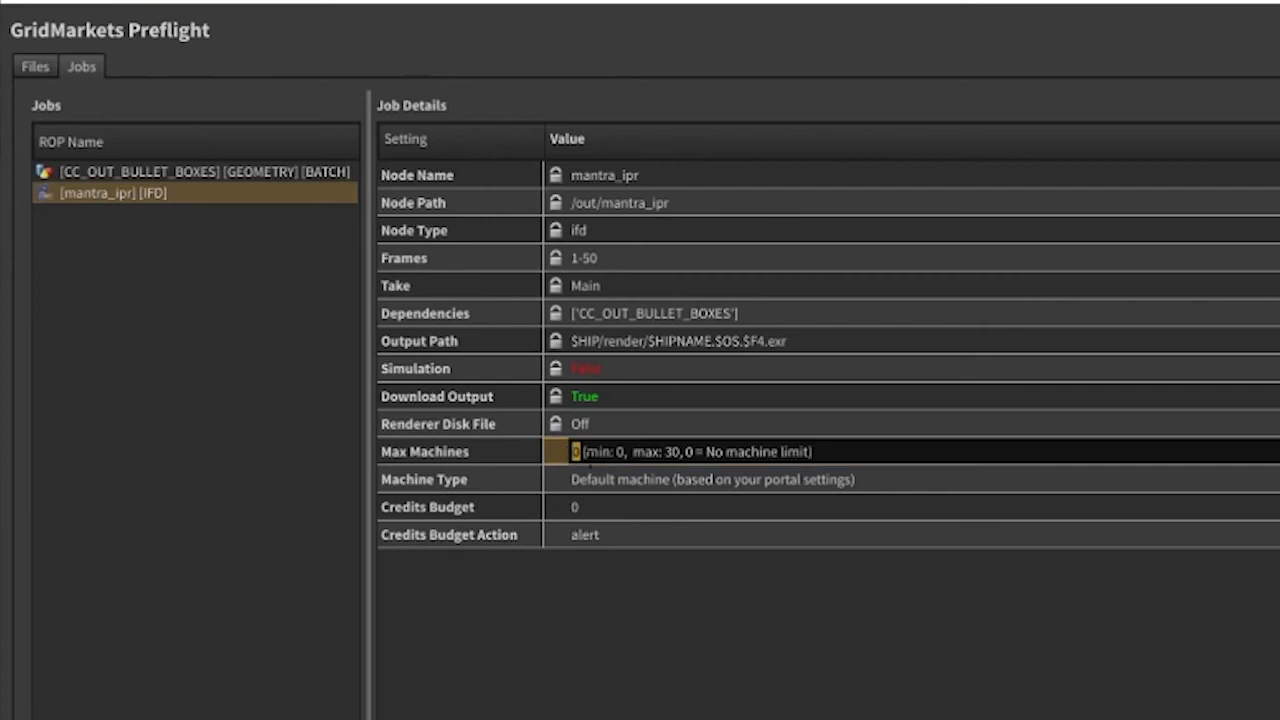
text(15)
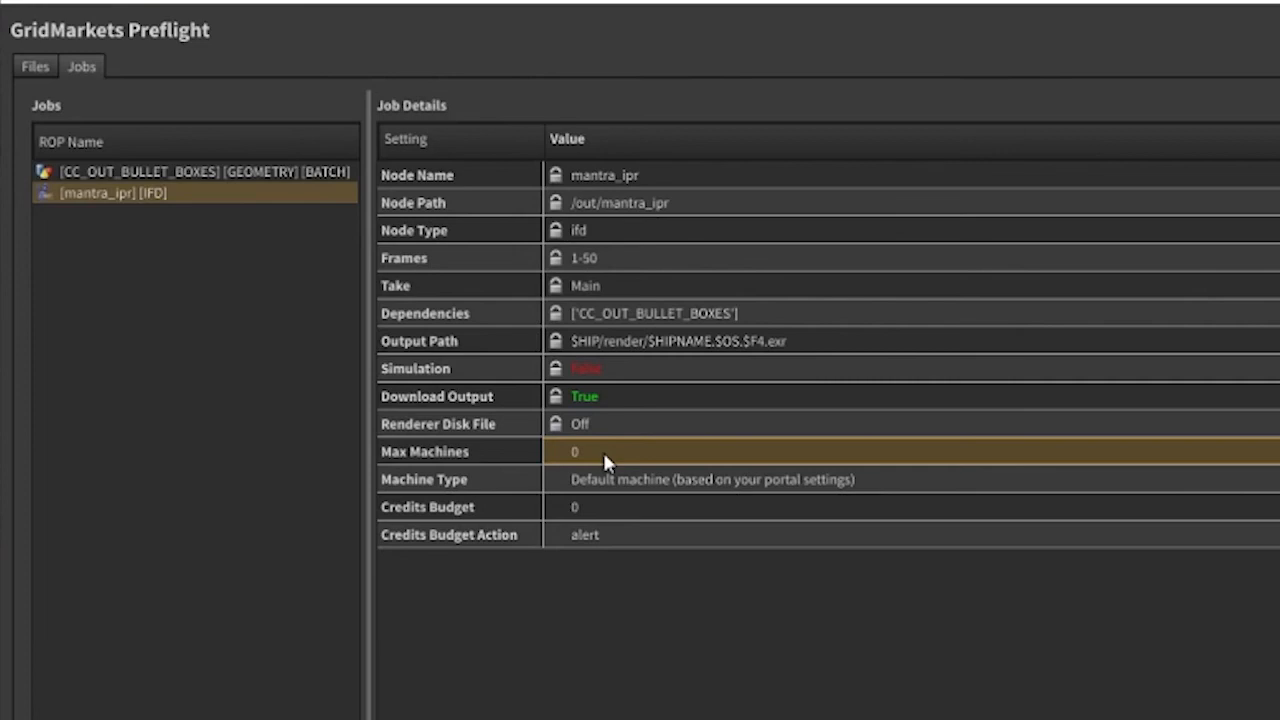
mouse_move(713, 493)
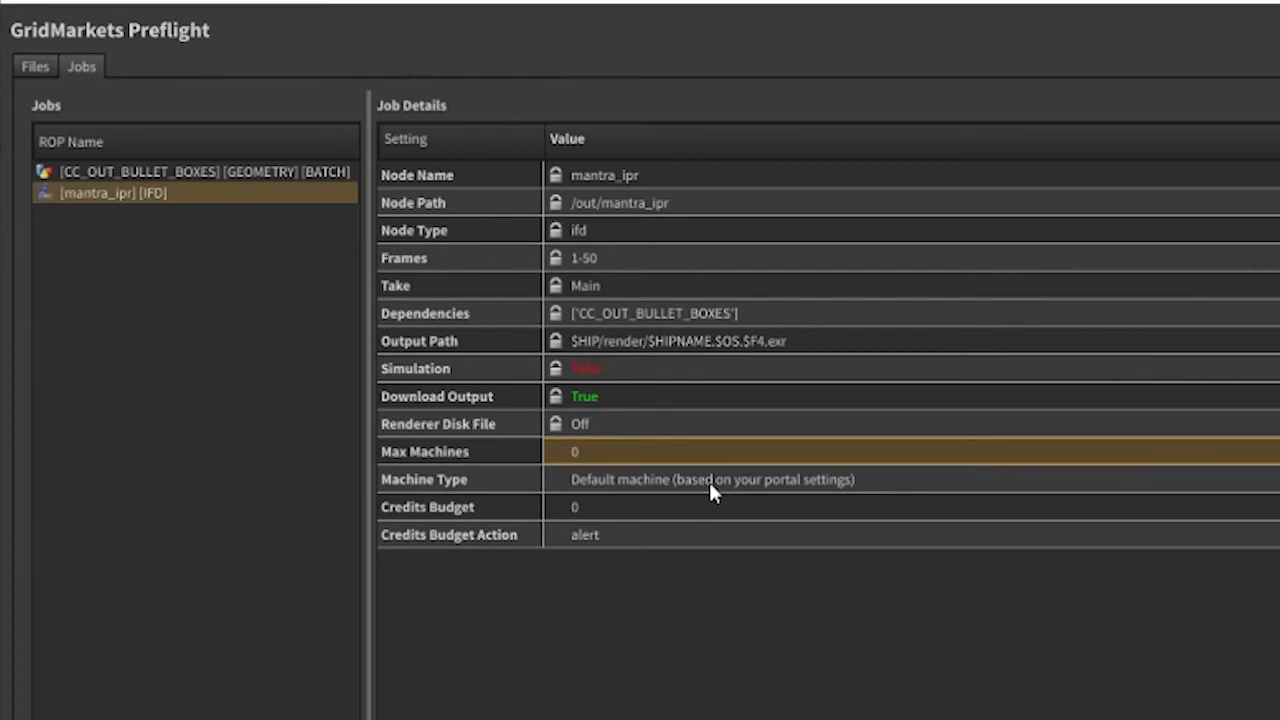
mouse_move(489, 510)
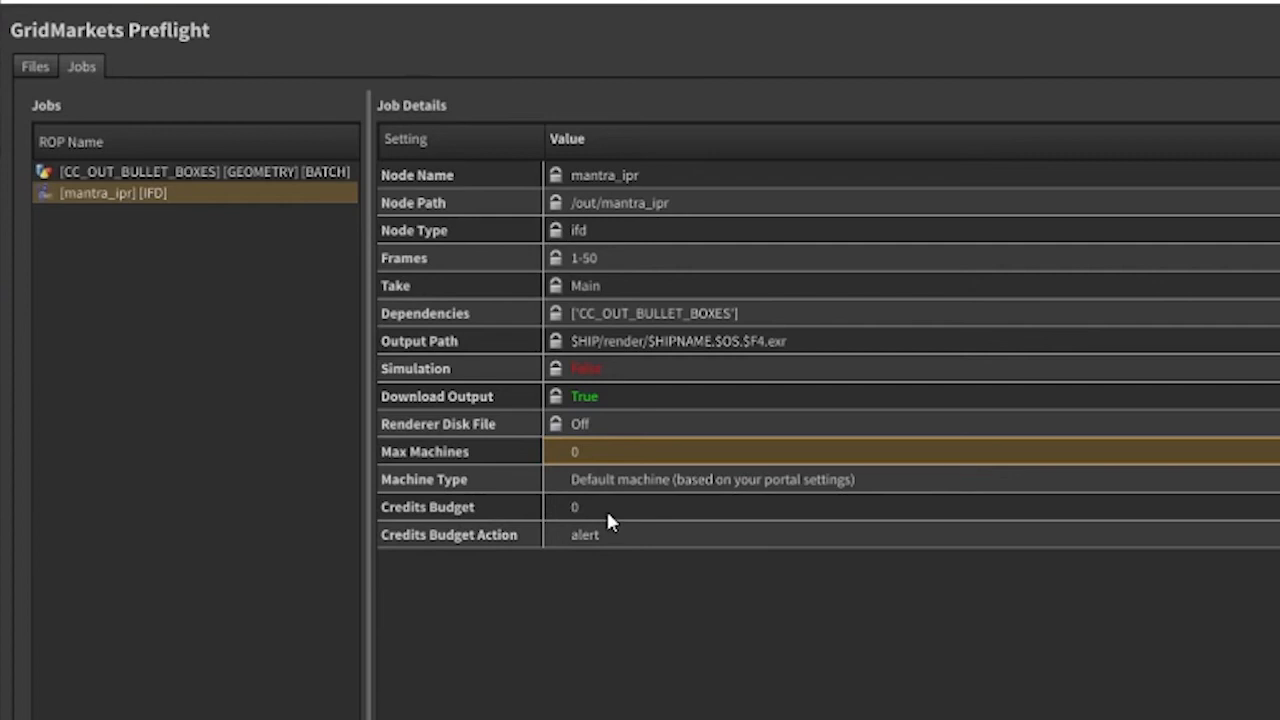
Set the mantra_ipr job's Credits Budget to 50 and view the budget action options
click(575, 507)
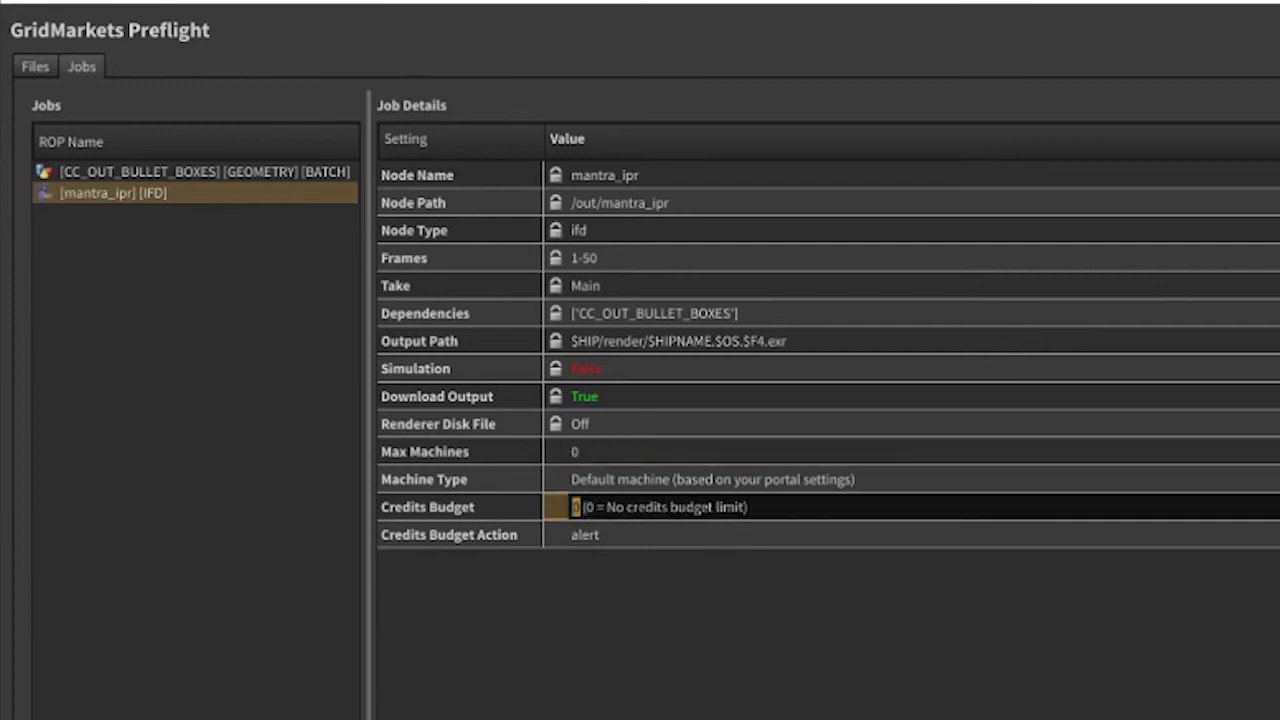
mouse_move(497, 475)
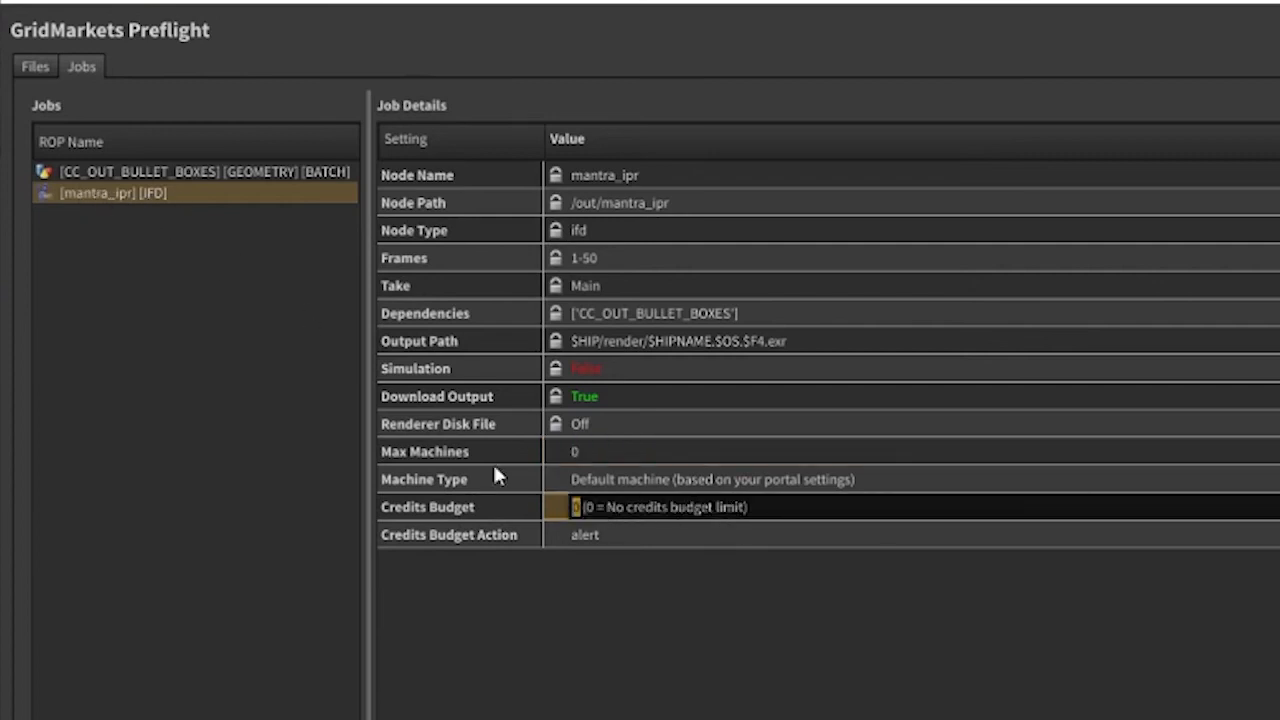
mouse_move(740, 680)
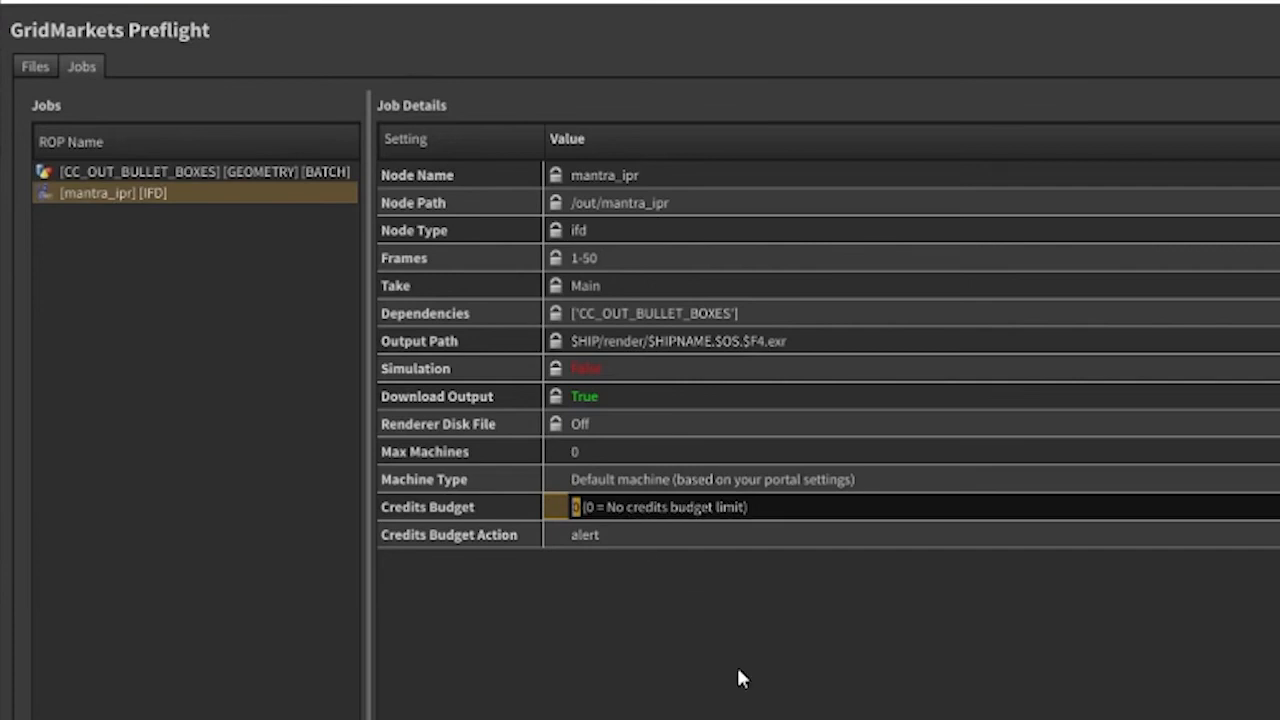
text(50)
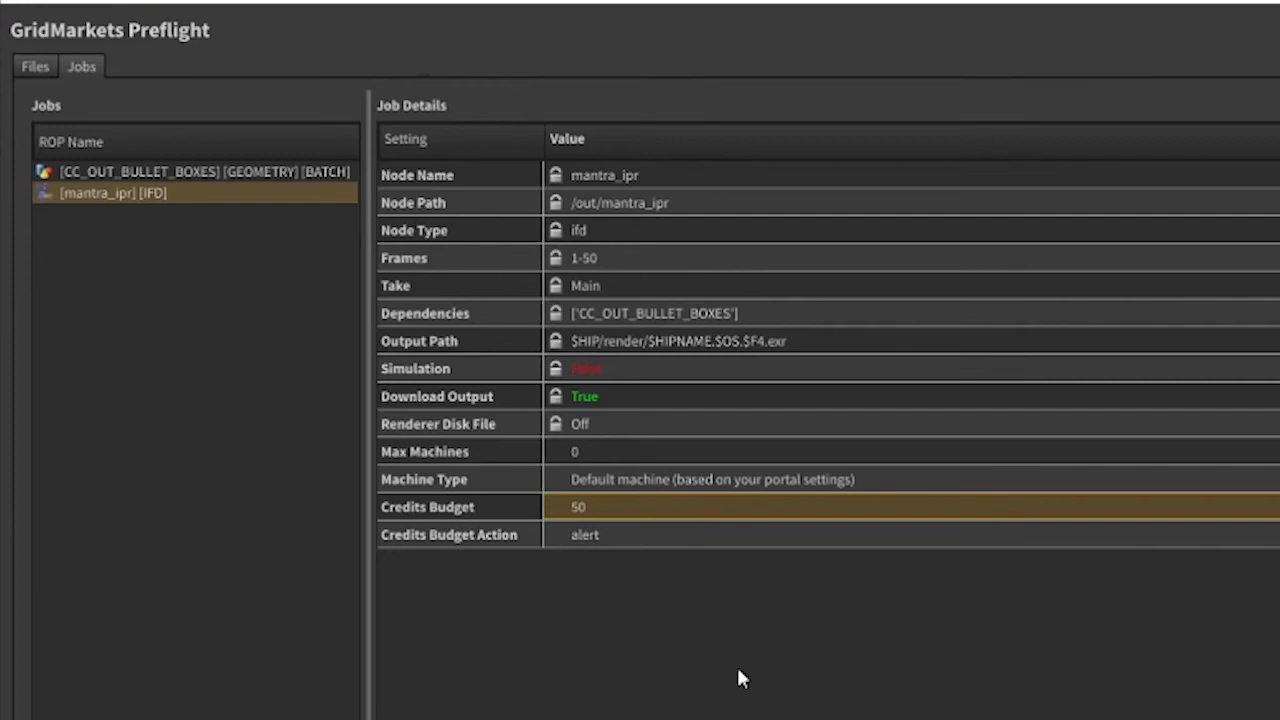
mouse_move(434, 546)
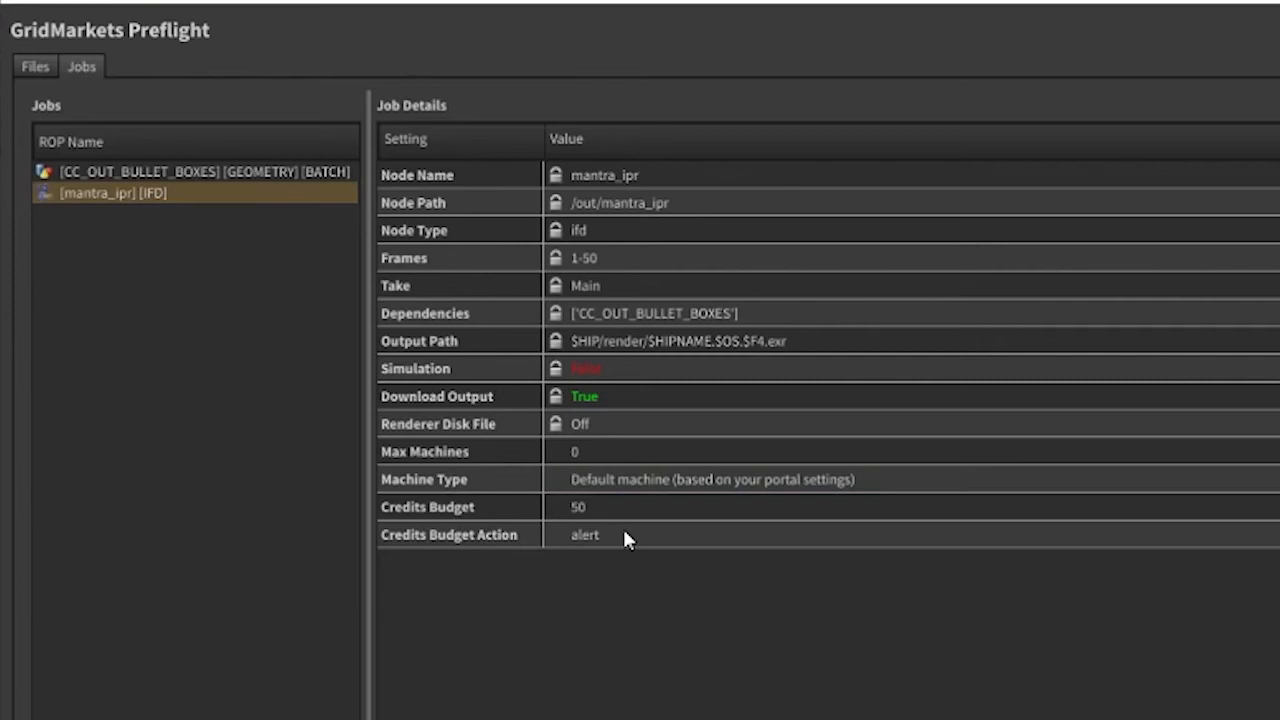
click(585, 534)
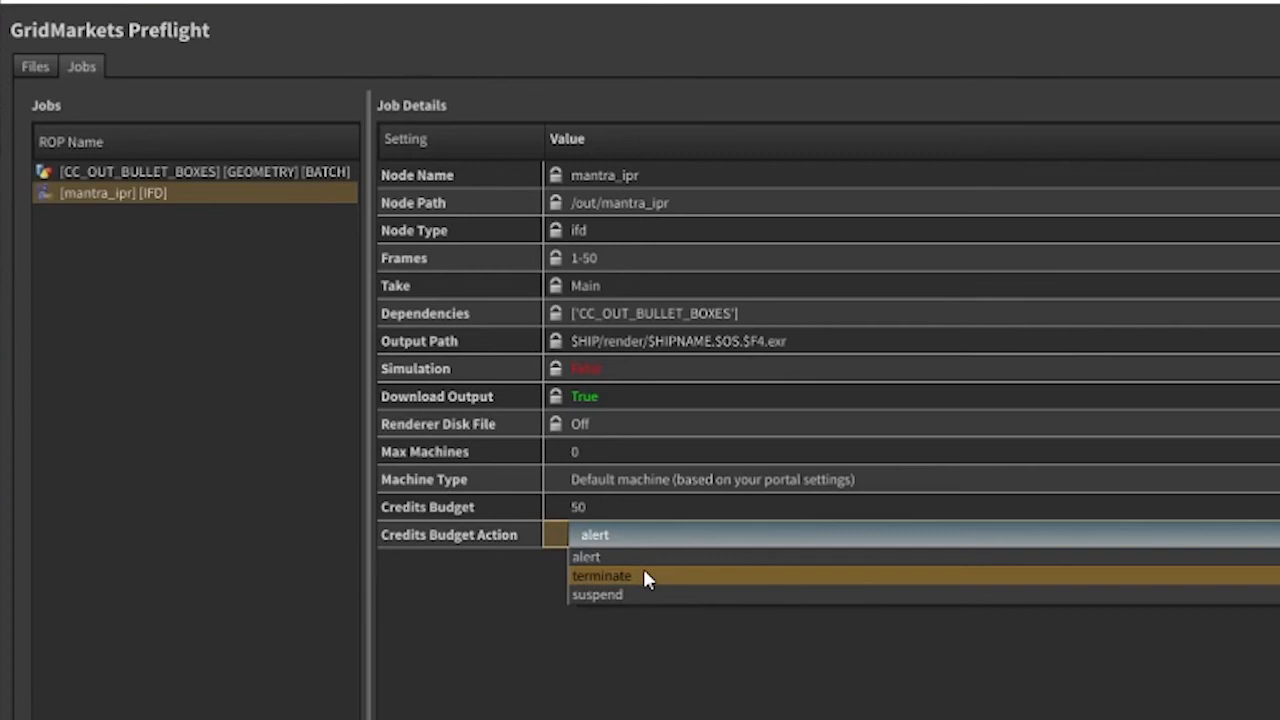
mouse_move(650, 594)
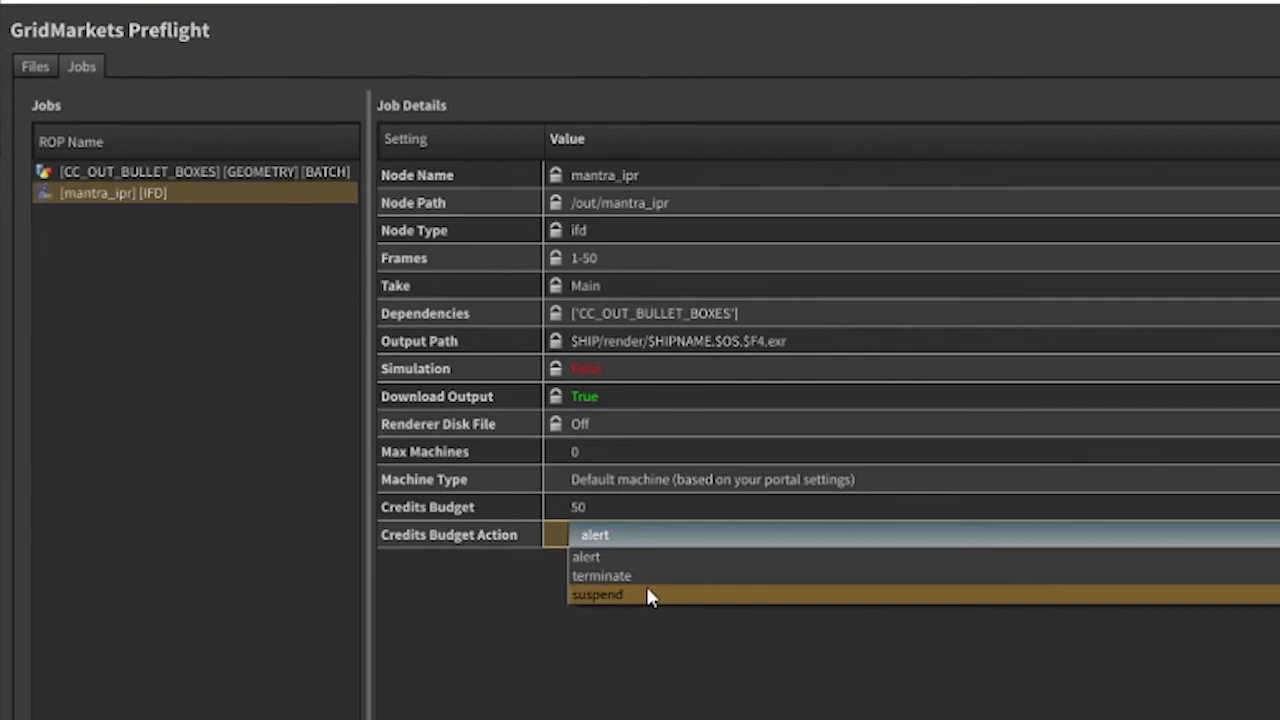
mouse_move(660, 598)
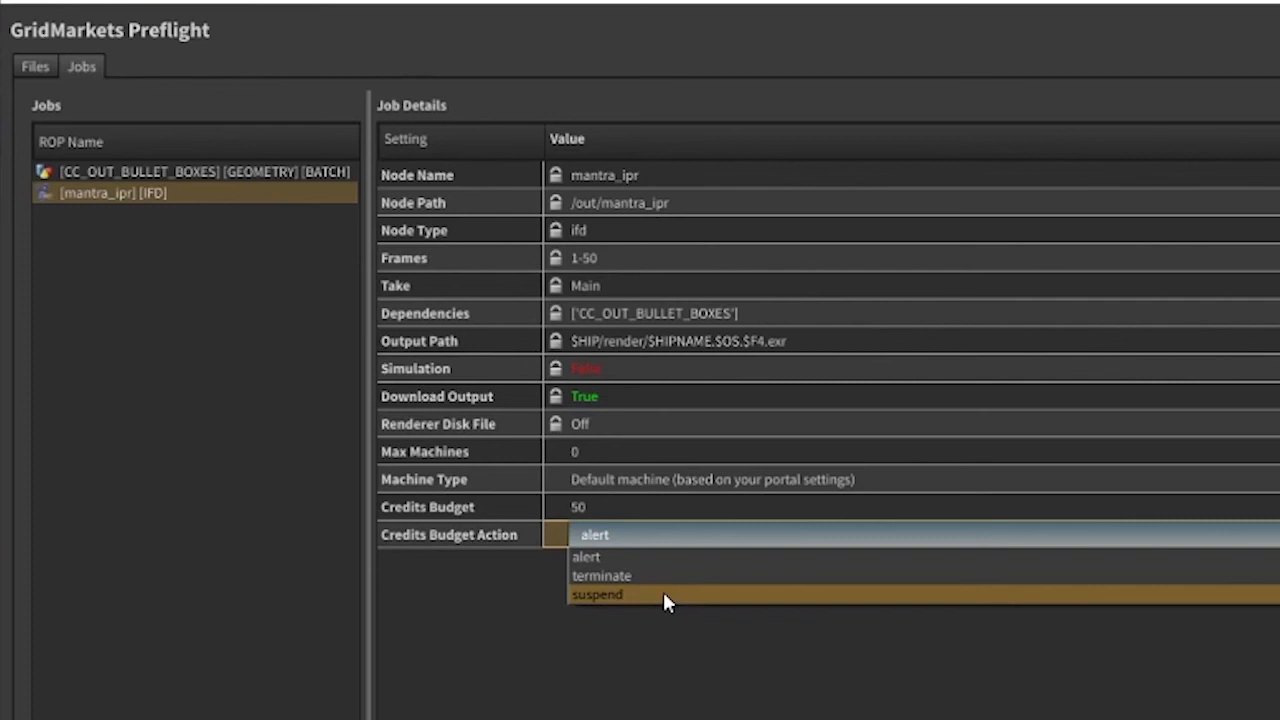
mouse_move(683, 635)
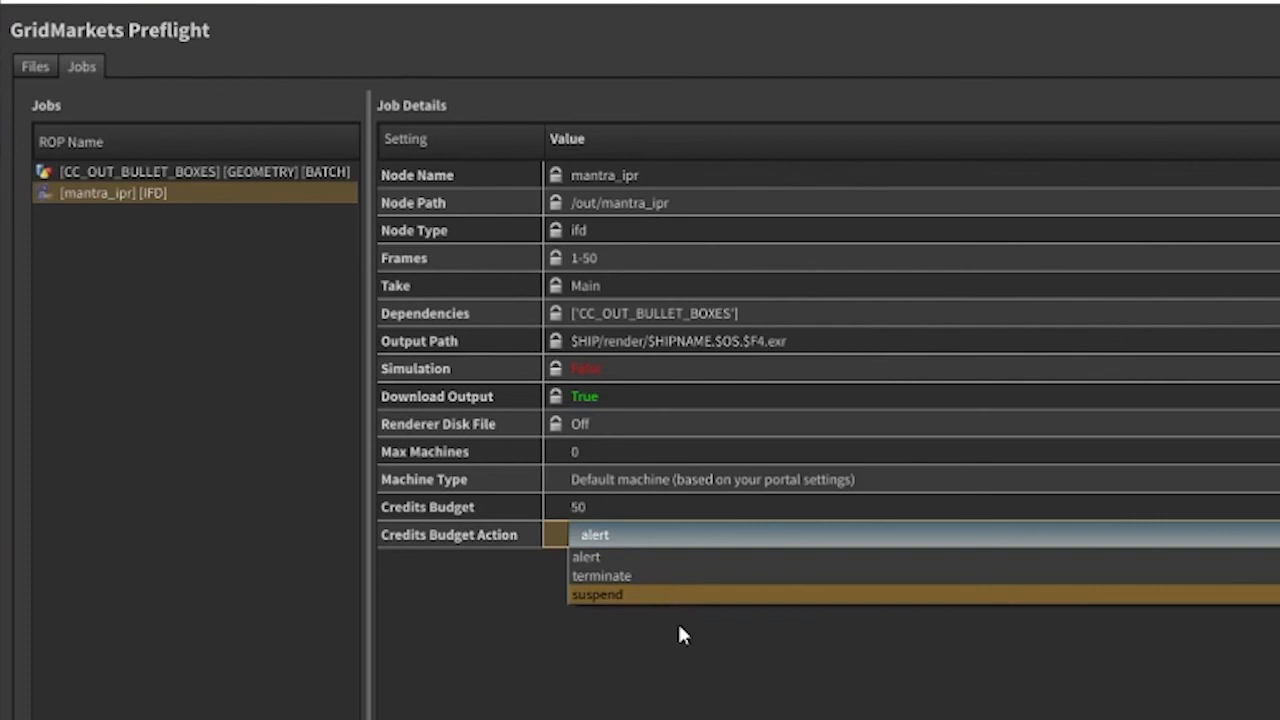
Keep alert as the budget action, turn off Upload Files, and enable Start Render Jobs
click(594, 534)
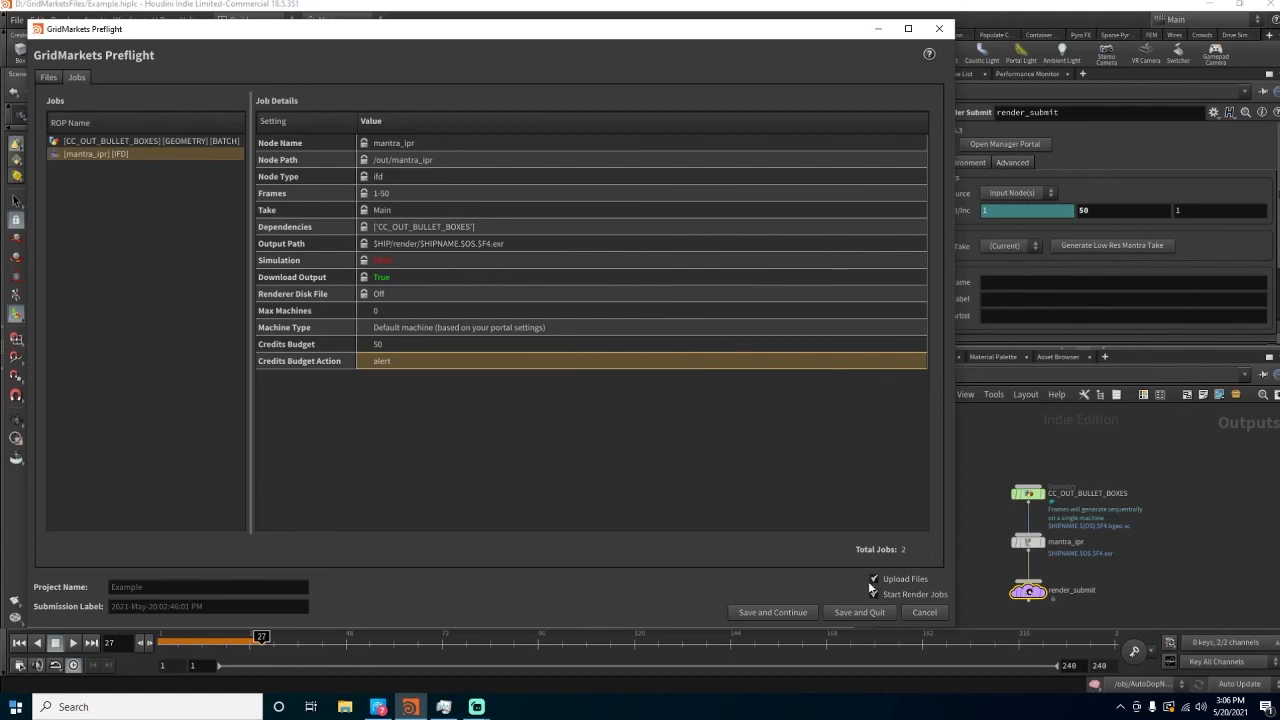
click(874, 594)
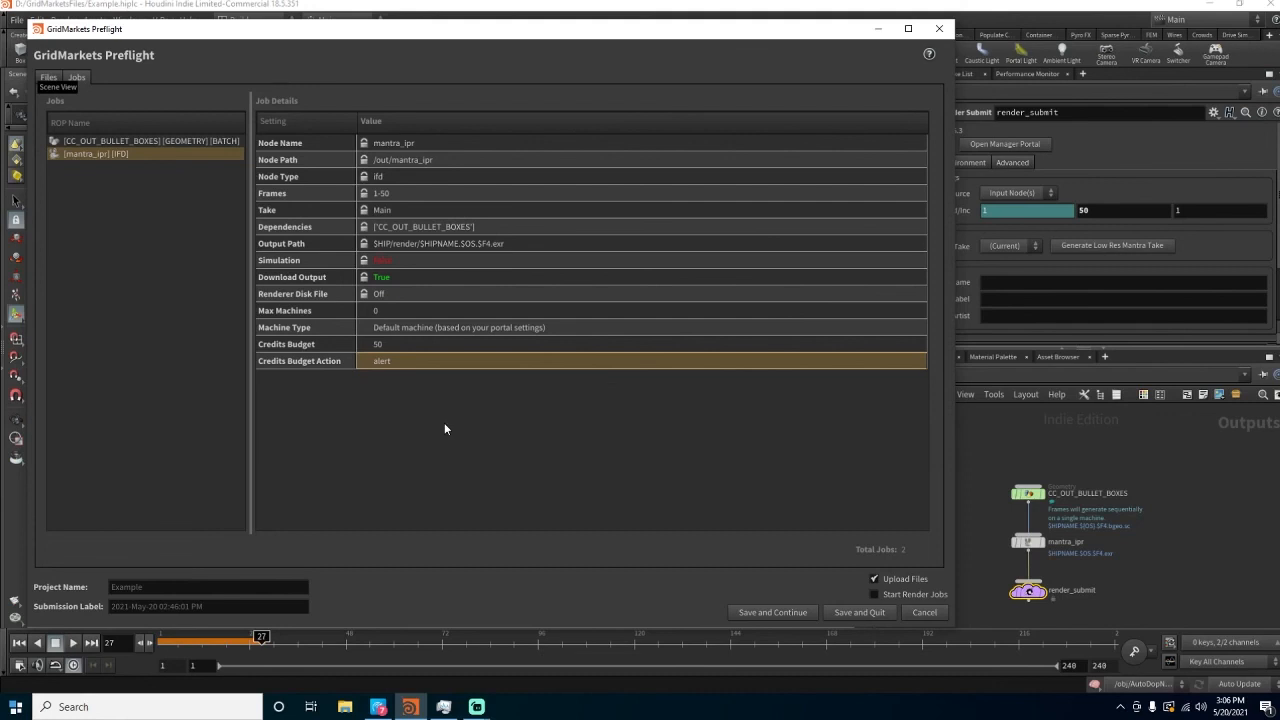
mouse_move(840, 568)
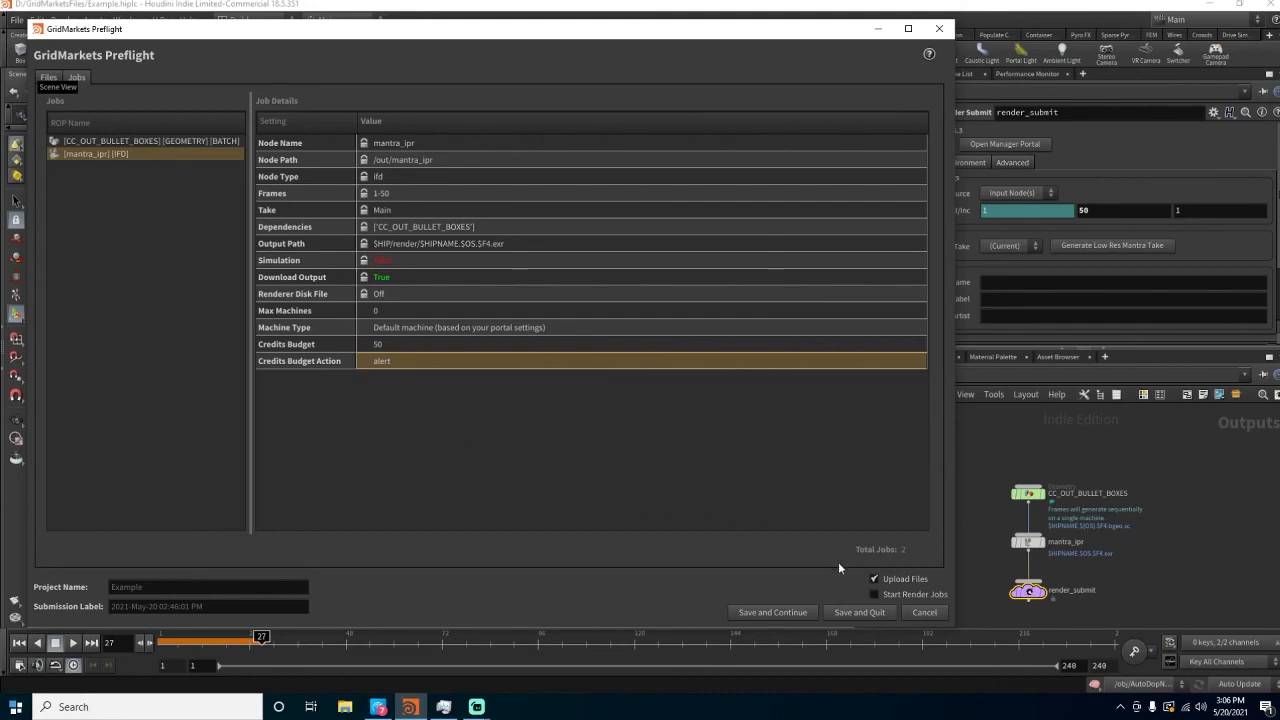
click(874, 594)
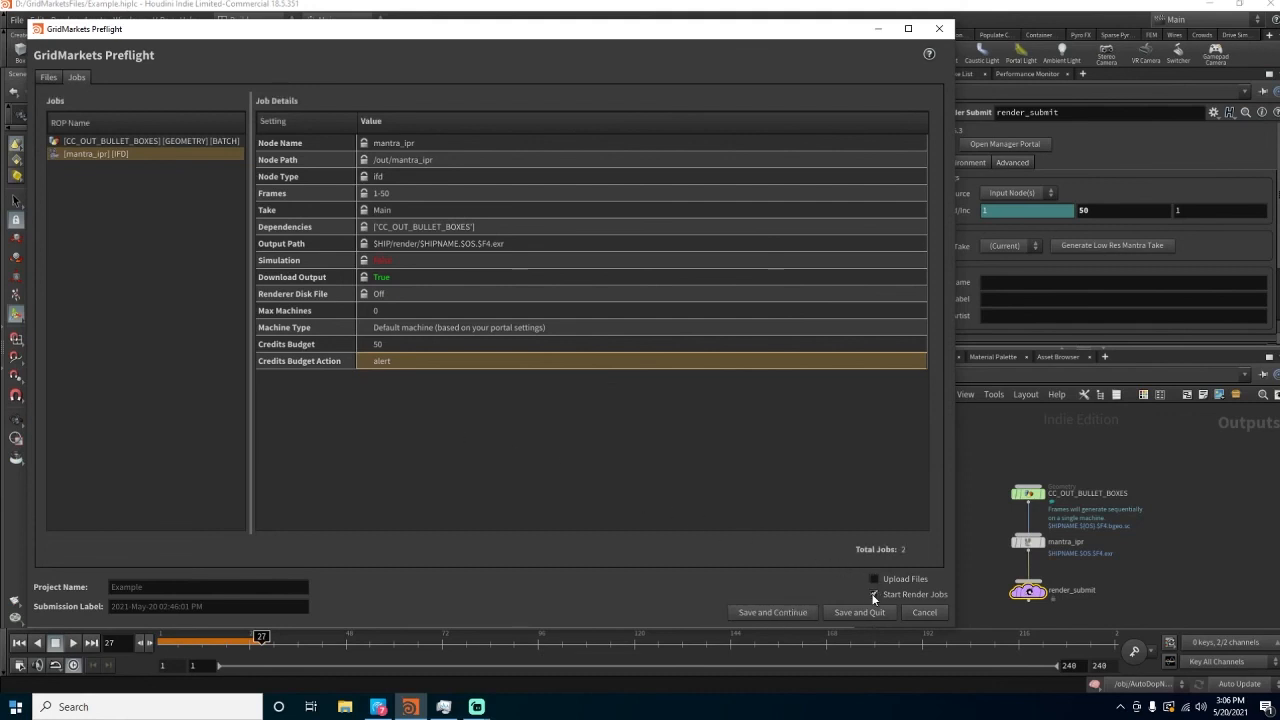
click(874, 594)
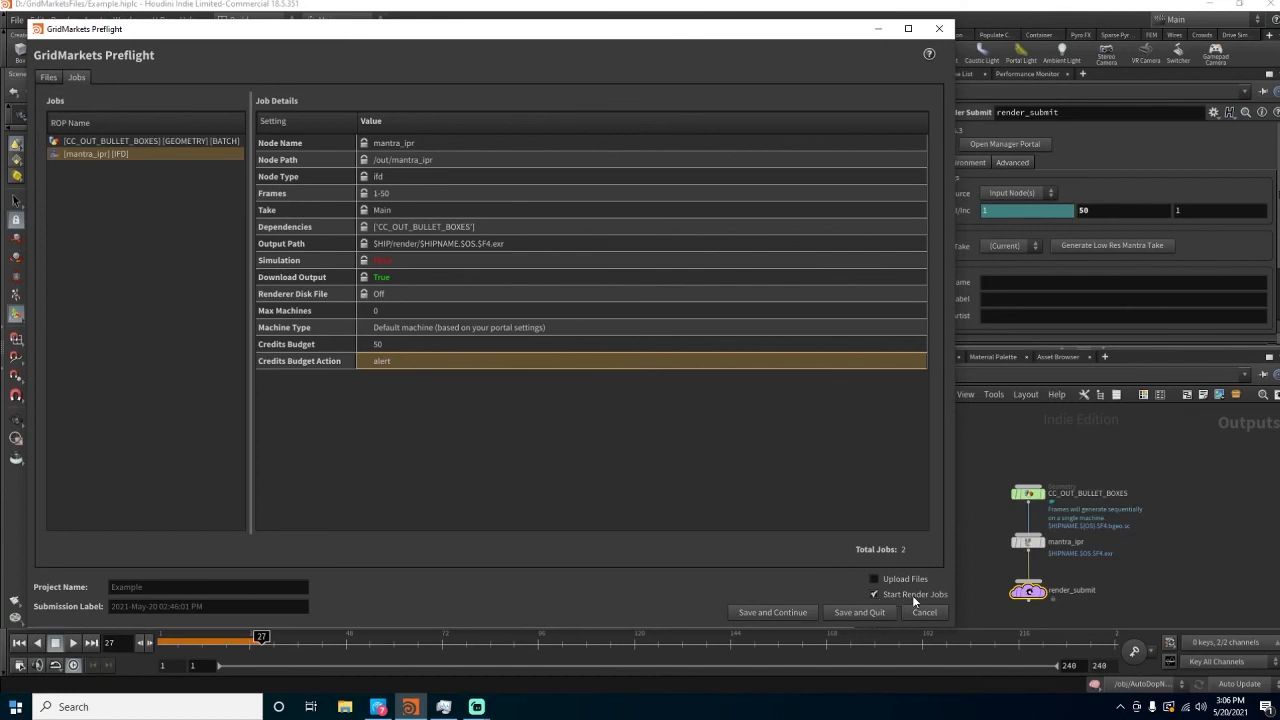
mouse_move(780, 569)
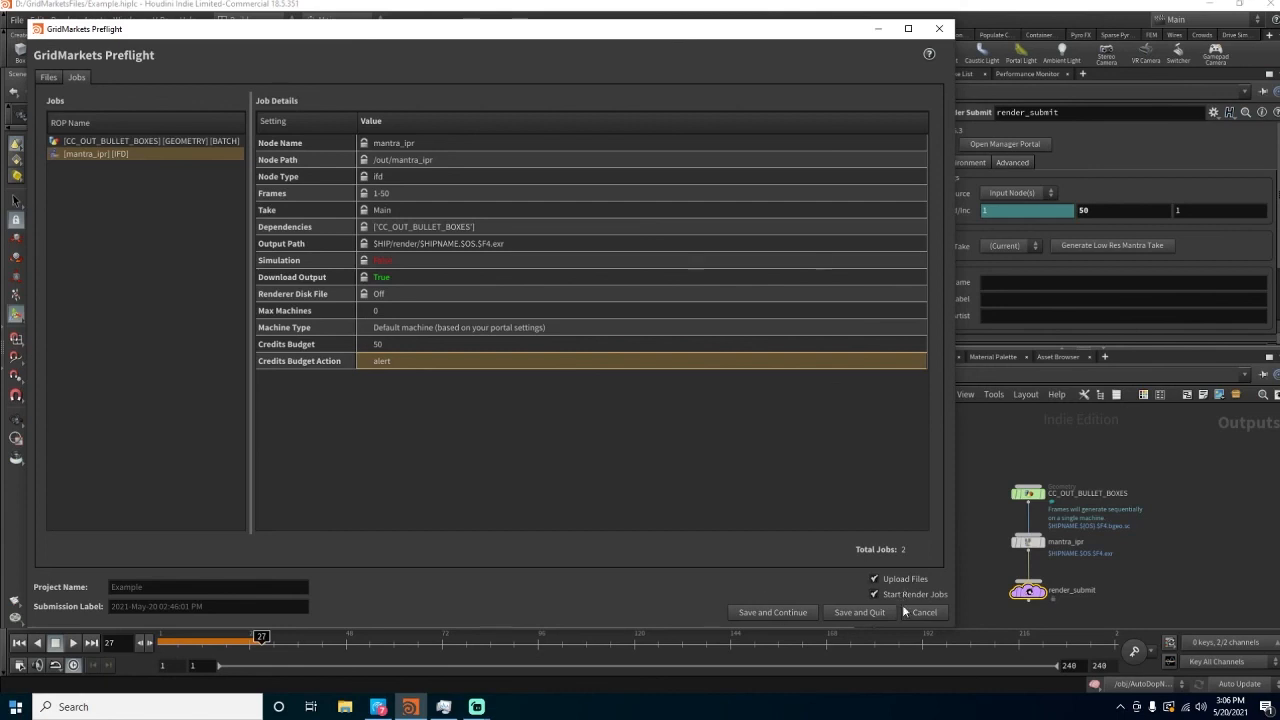
mouse_move(772, 612)
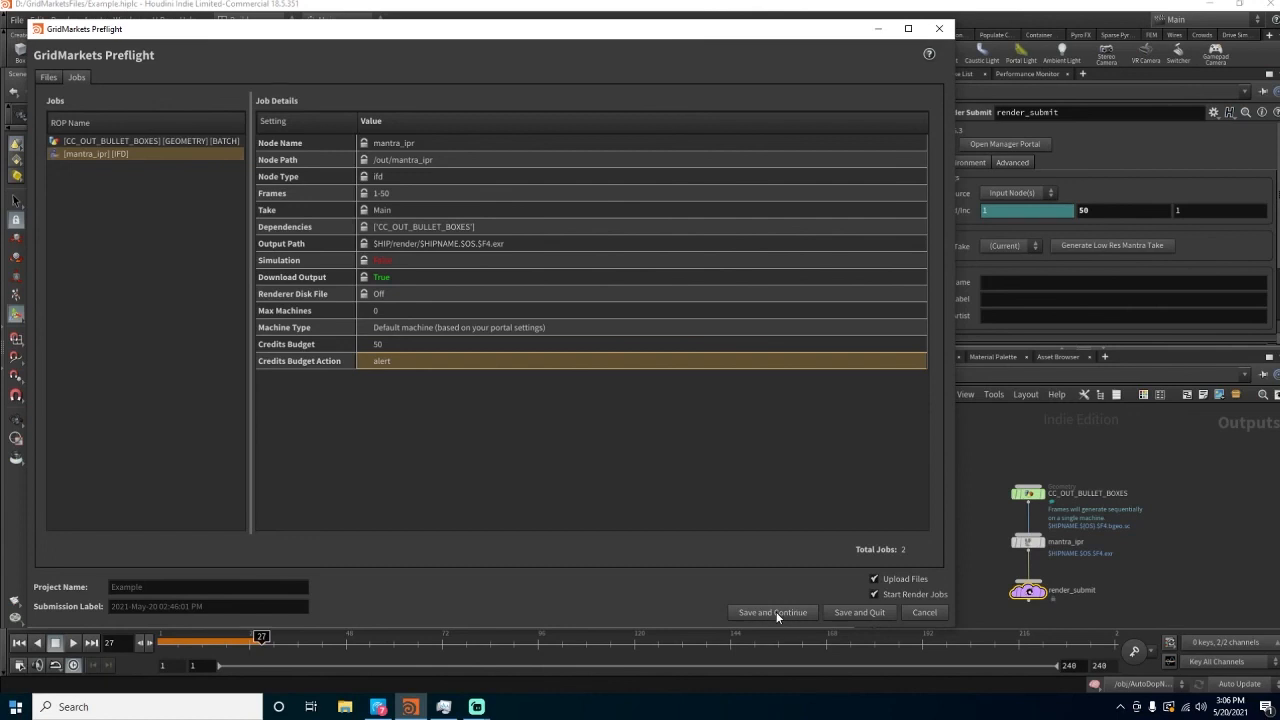
mouse_move(772, 612)
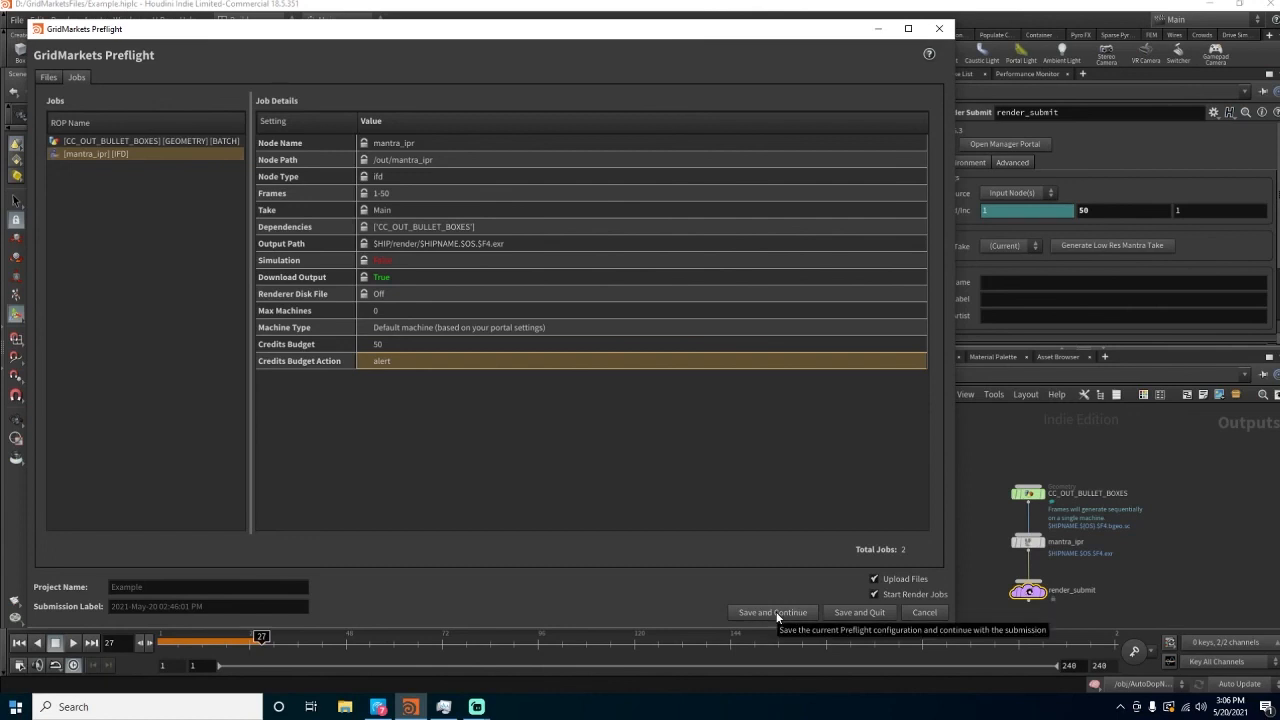
mouse_move(476, 383)
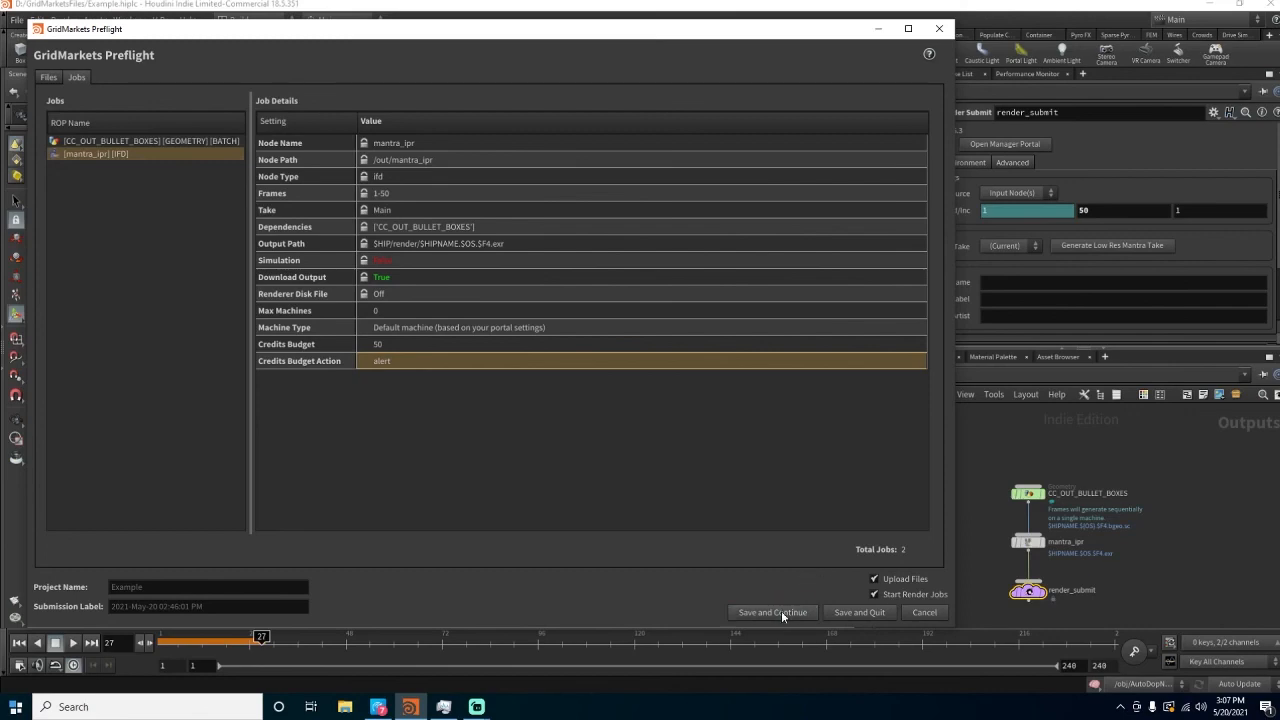
Save and Continue to reach the GridMarkets Launcher reporting 'Ready to go!' at 973.9 KB
click(771, 612)
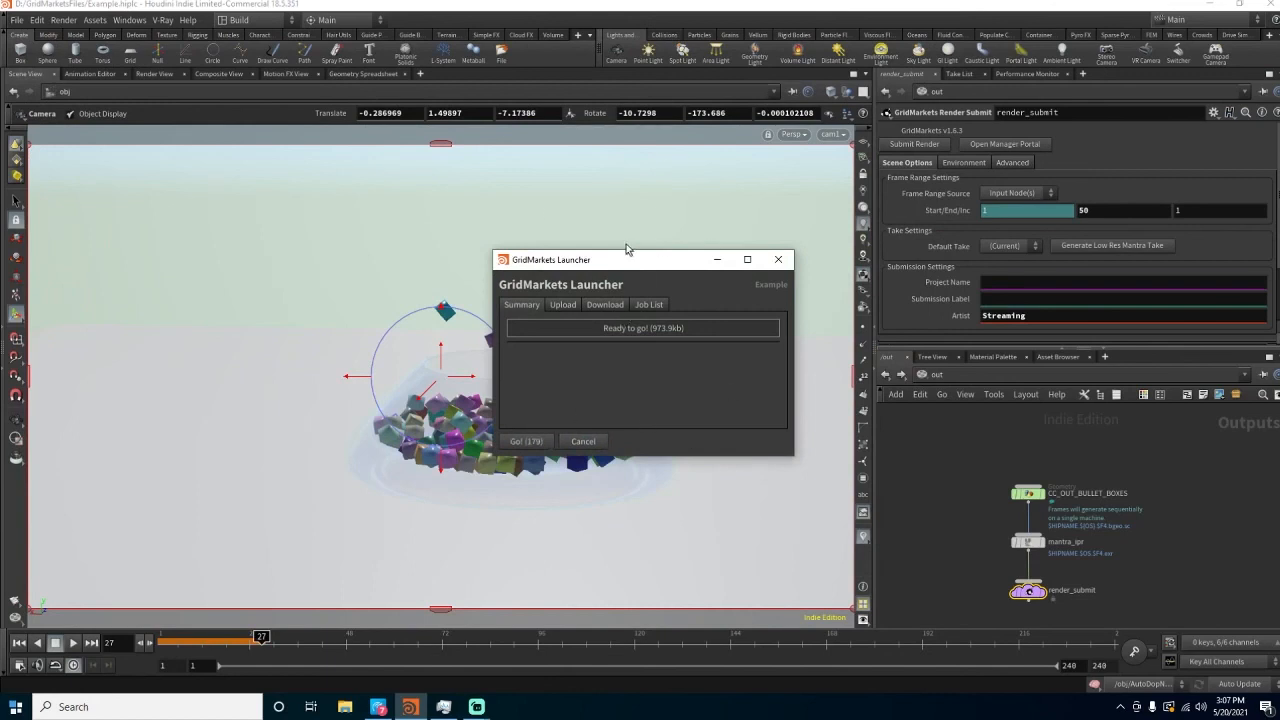